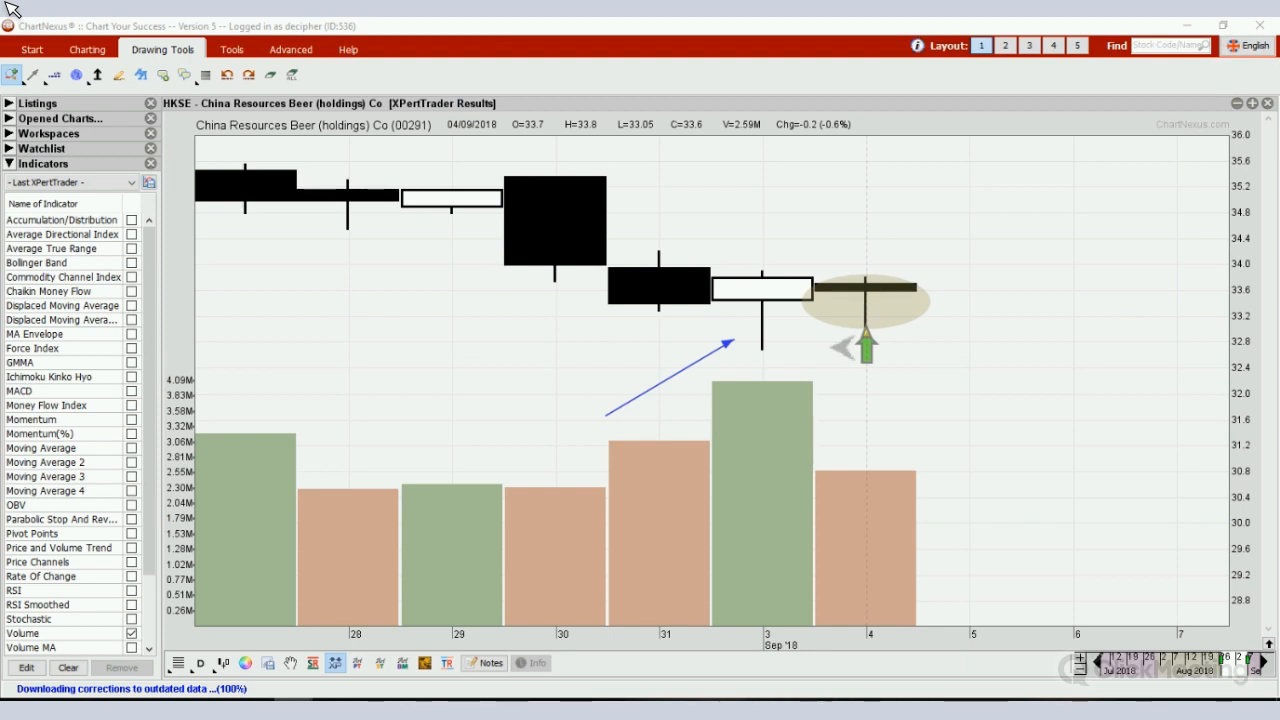
pyautogui.moveTo(805, 381)
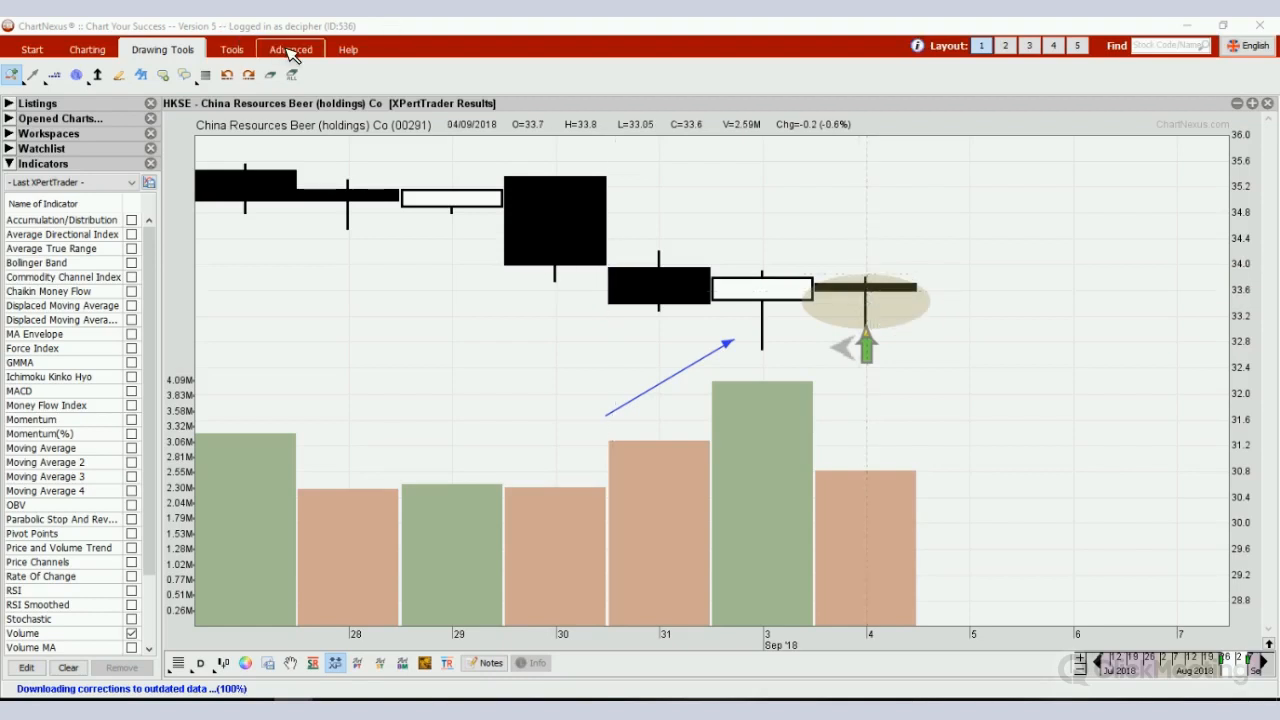
# - Show the Advanced ribbon tools, including XPertTrader, above the China Resources Beer chart
pyautogui.click(290, 49)
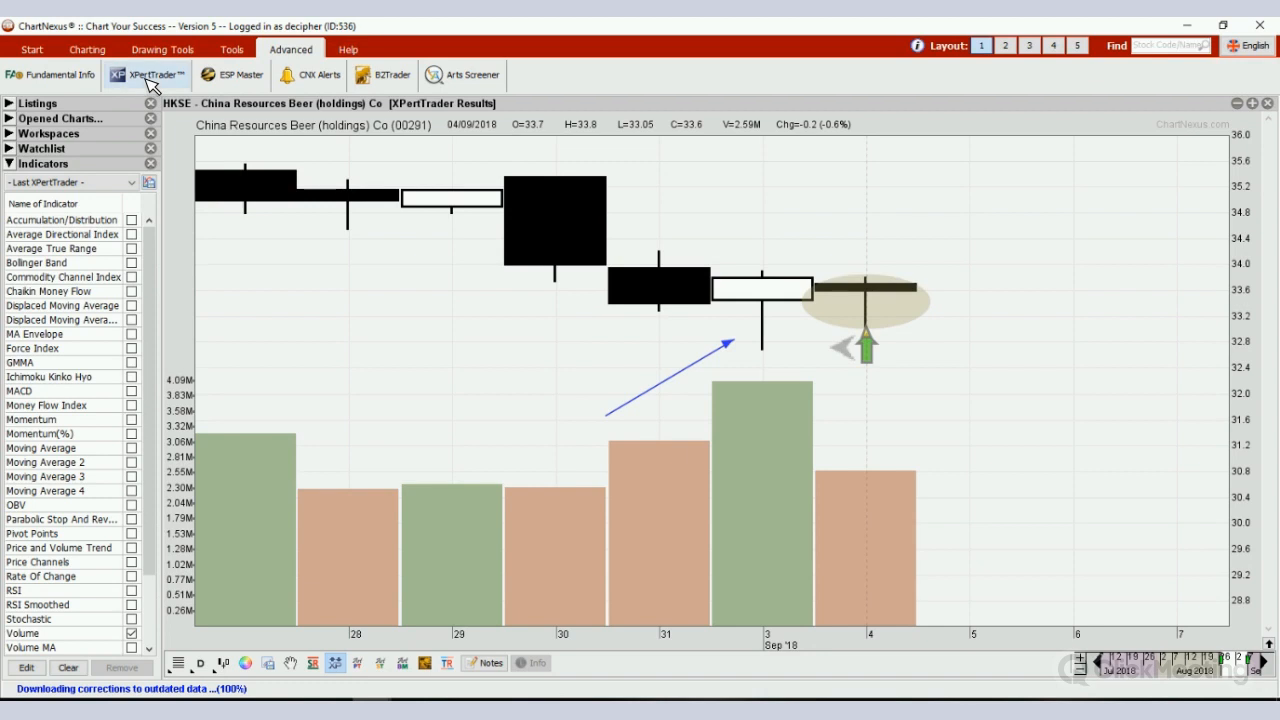
pyautogui.moveTo(147, 74)
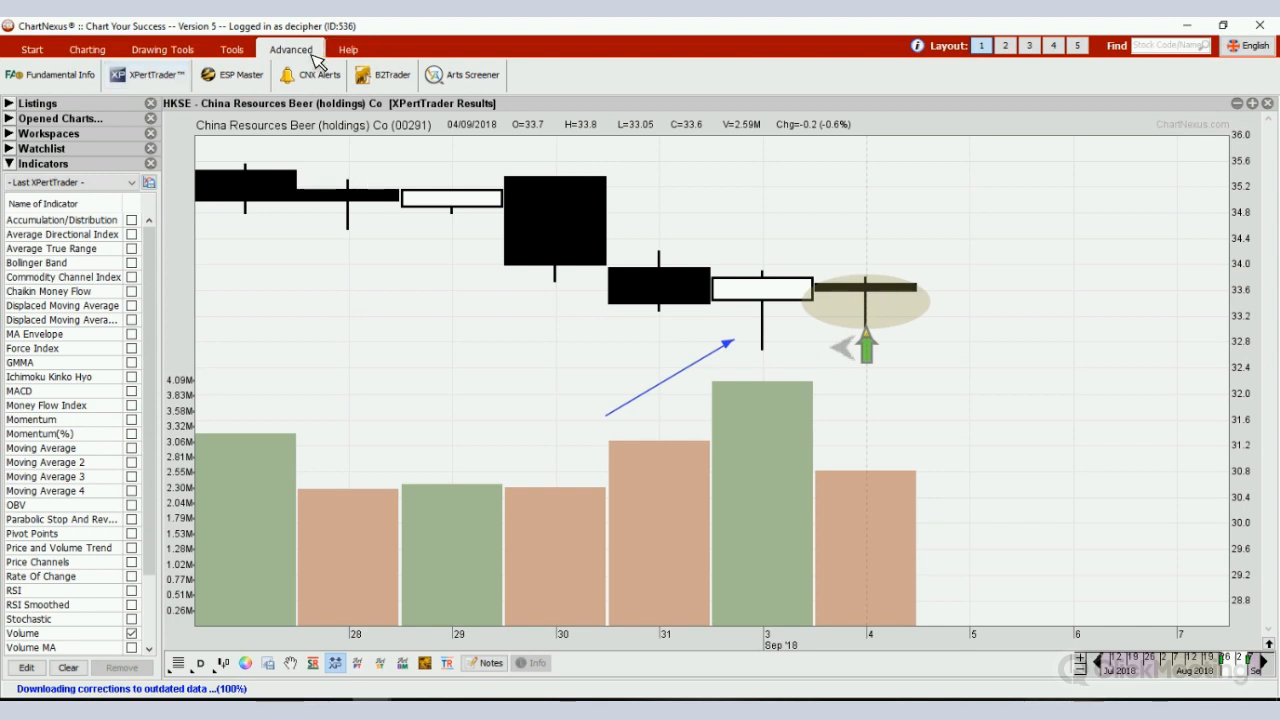
pyautogui.moveTo(170, 85)
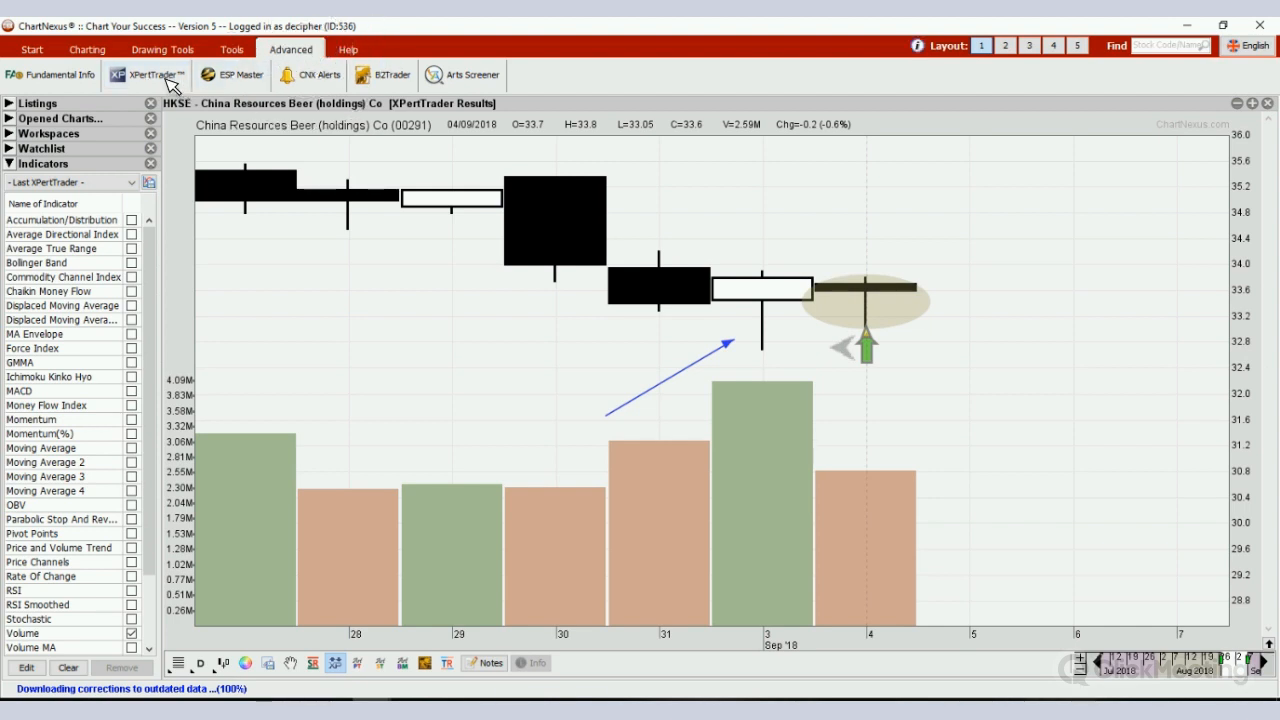
# - Launch XPertTrader and list the candlestick rule groups in its Rules Composer
pyautogui.click(146, 74)
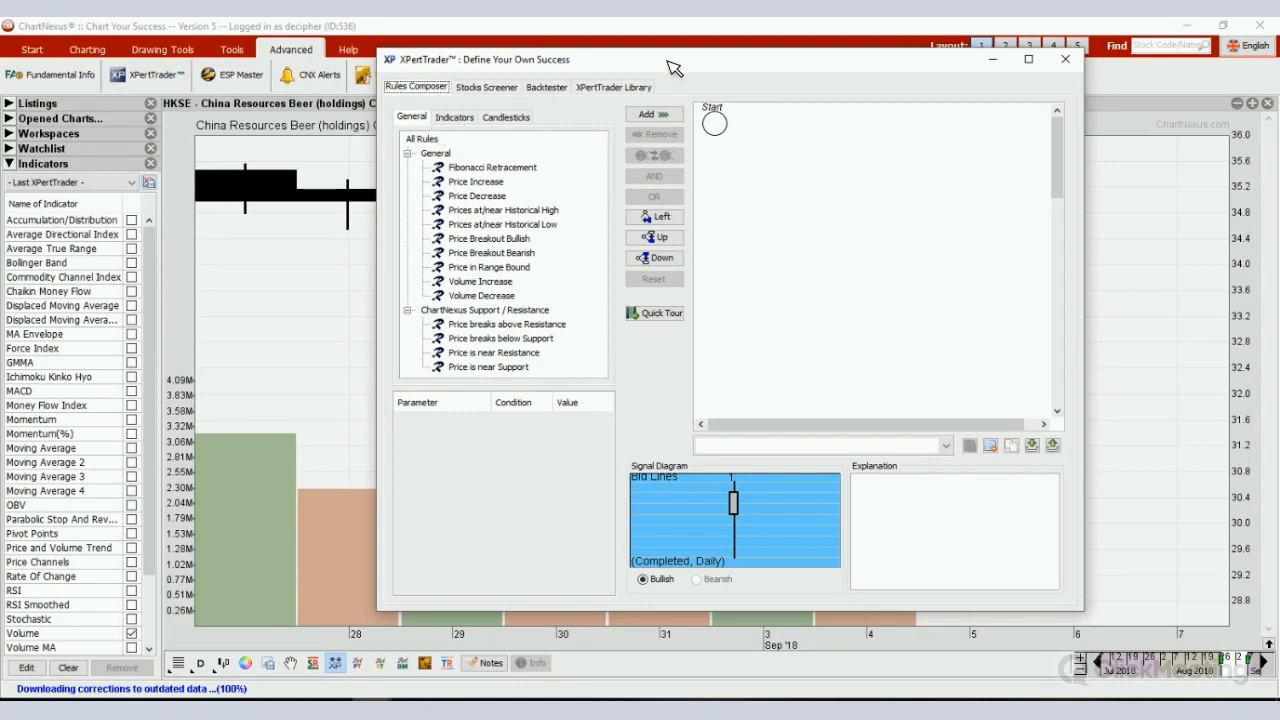
pyautogui.moveTo(387, 173)
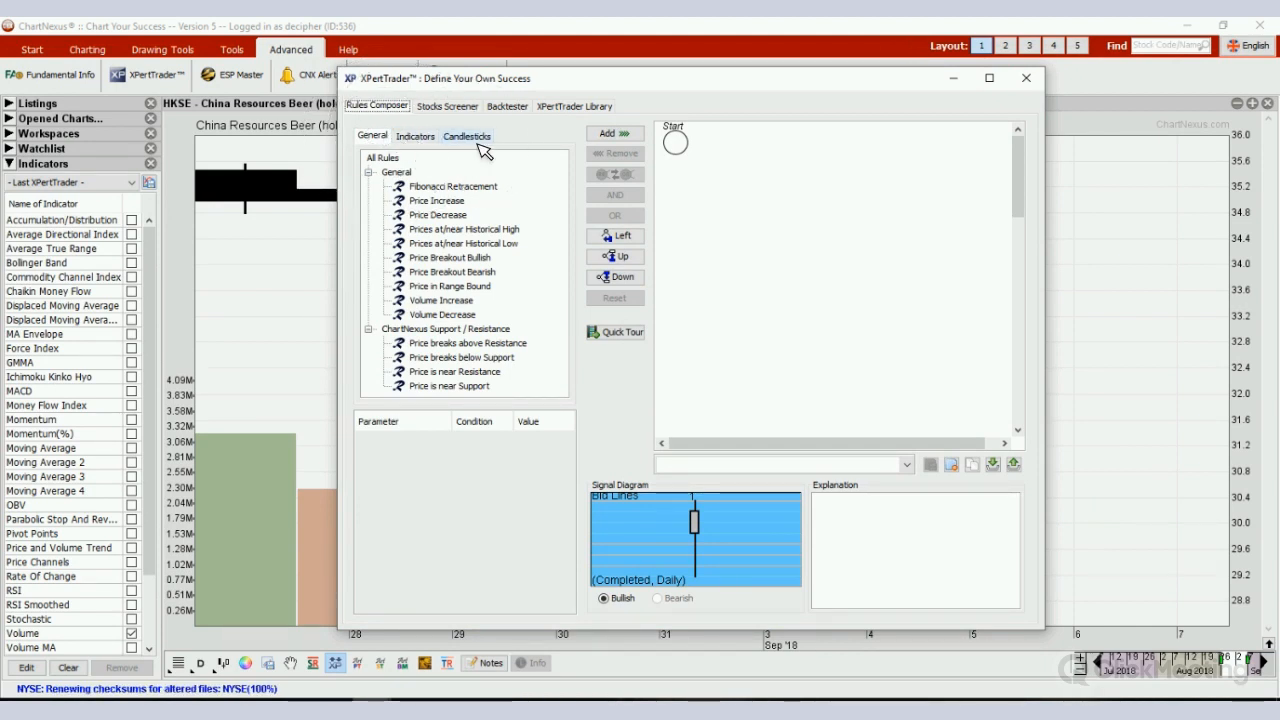
pyautogui.click(467, 135)
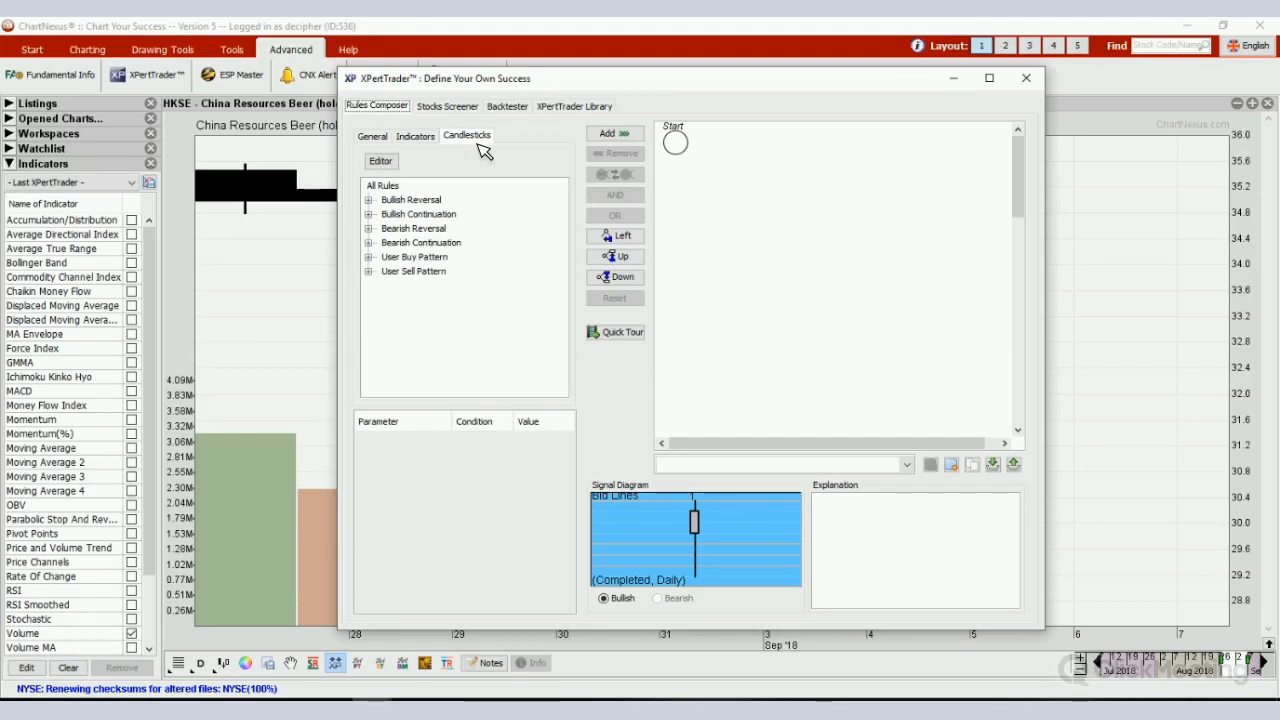
pyautogui.moveTo(472, 167)
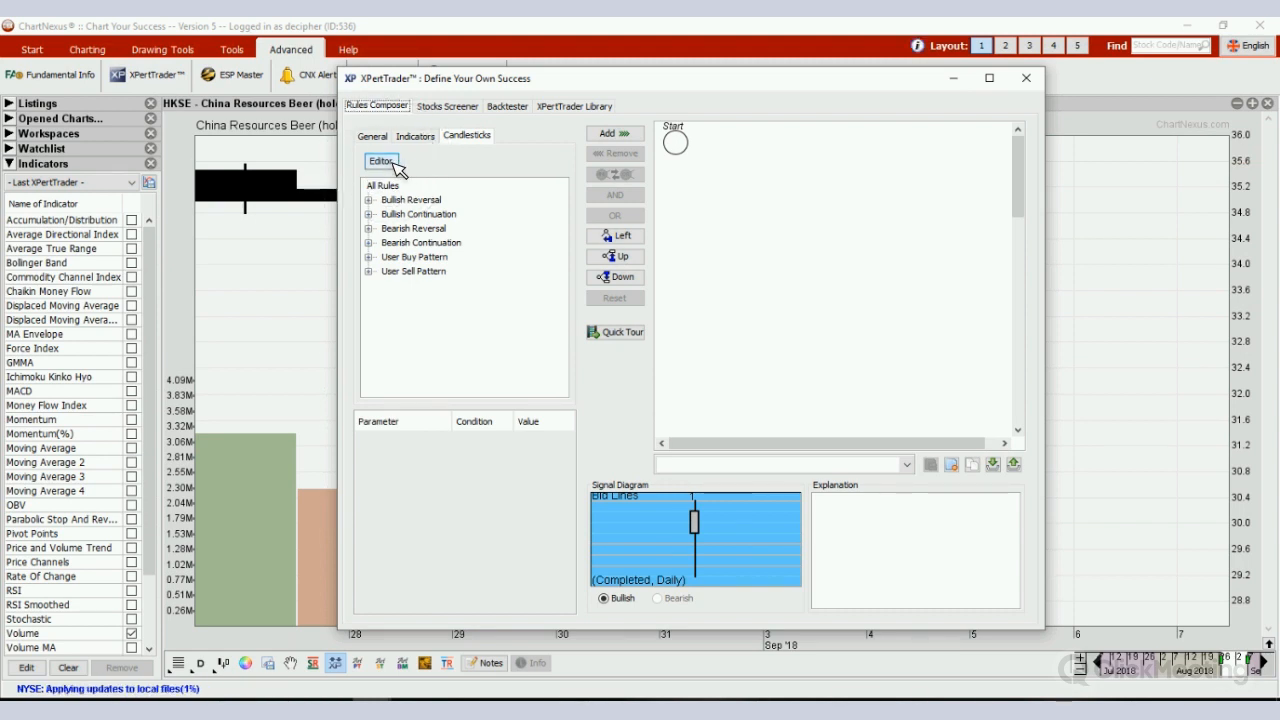
# - Open the Candlestick Patterns Editor and clear the existing pattern from the compose area
pyautogui.click(379, 161)
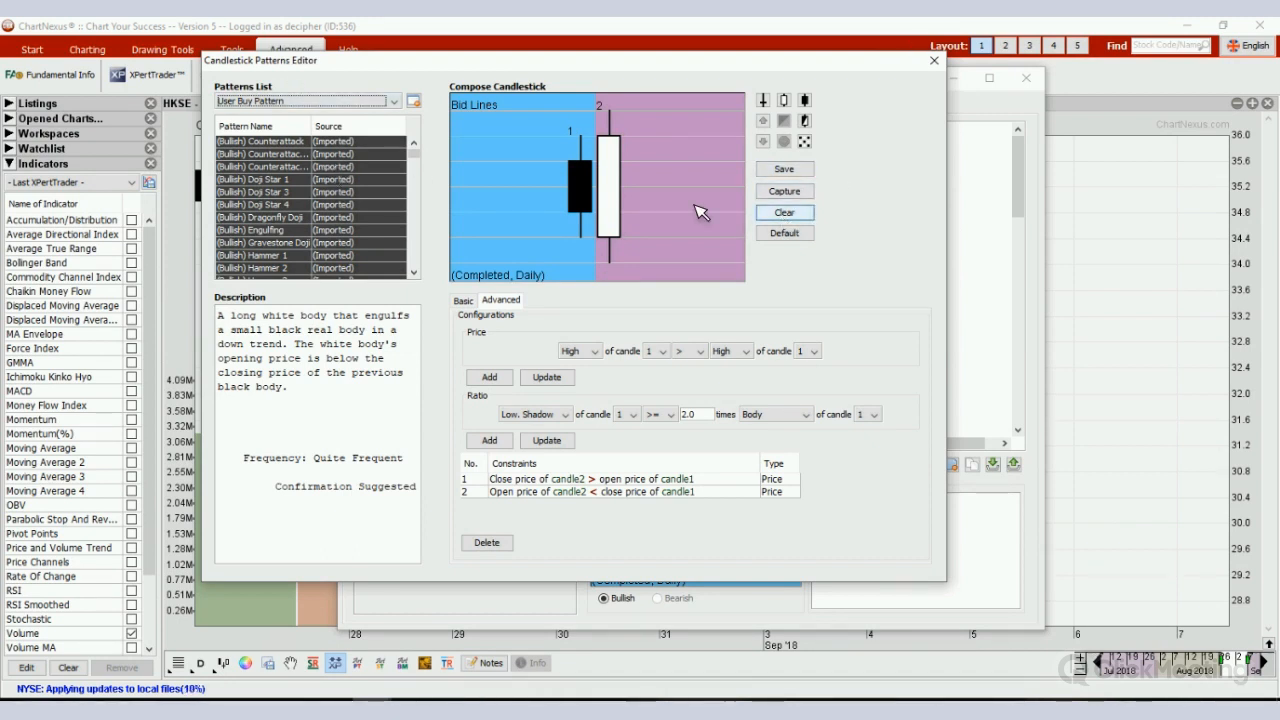
pyautogui.click(784, 212)
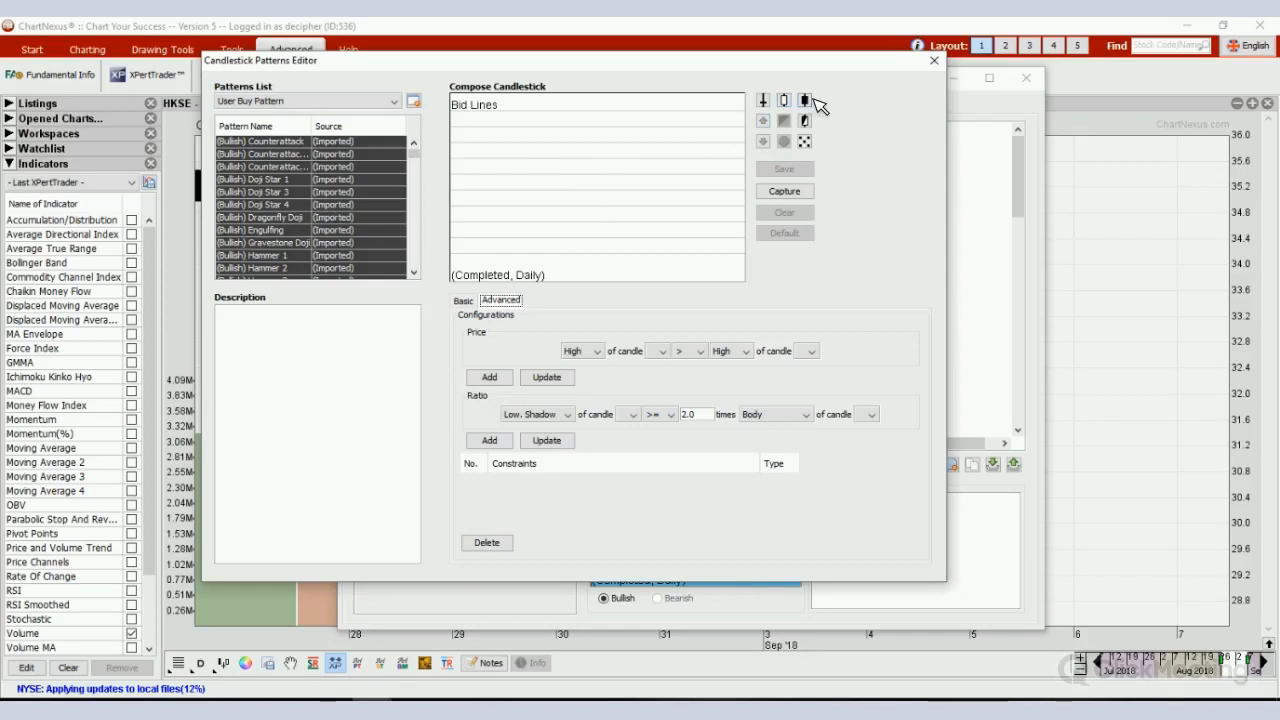
pyautogui.click(805, 100)
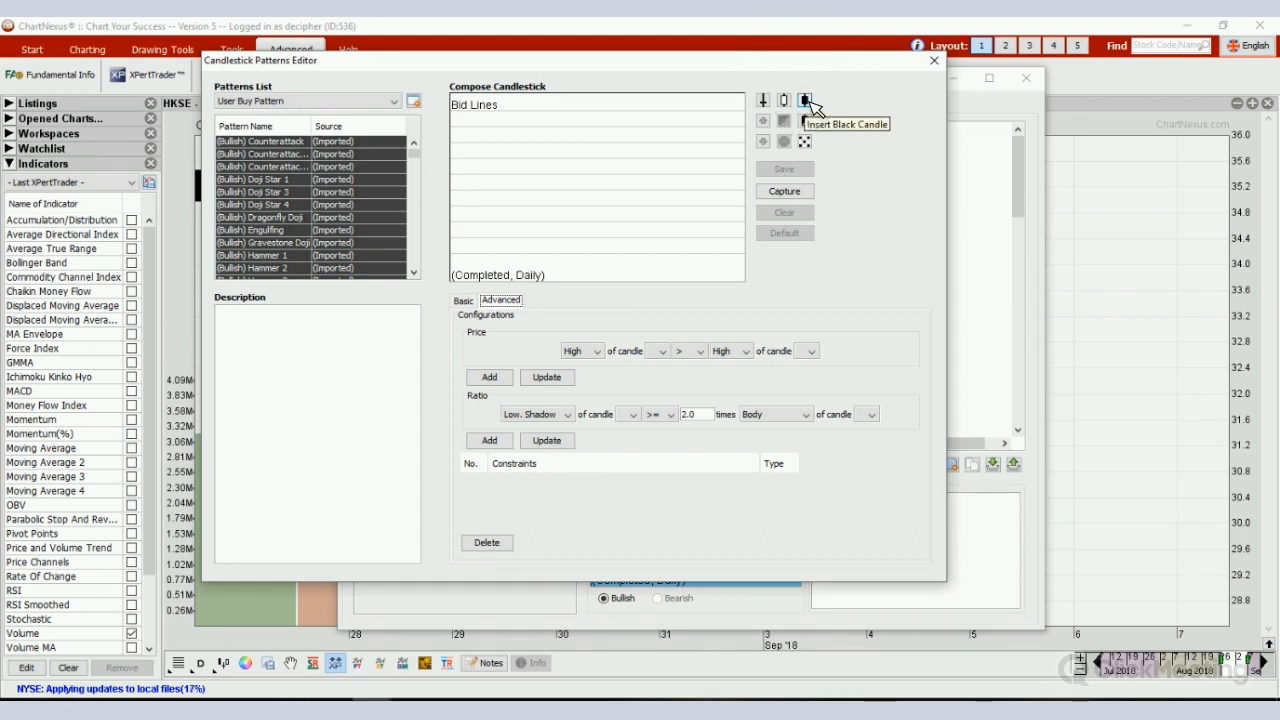
# - Insert a black candle and shape it with a high body and long lower shadow
pyautogui.click(804, 100)
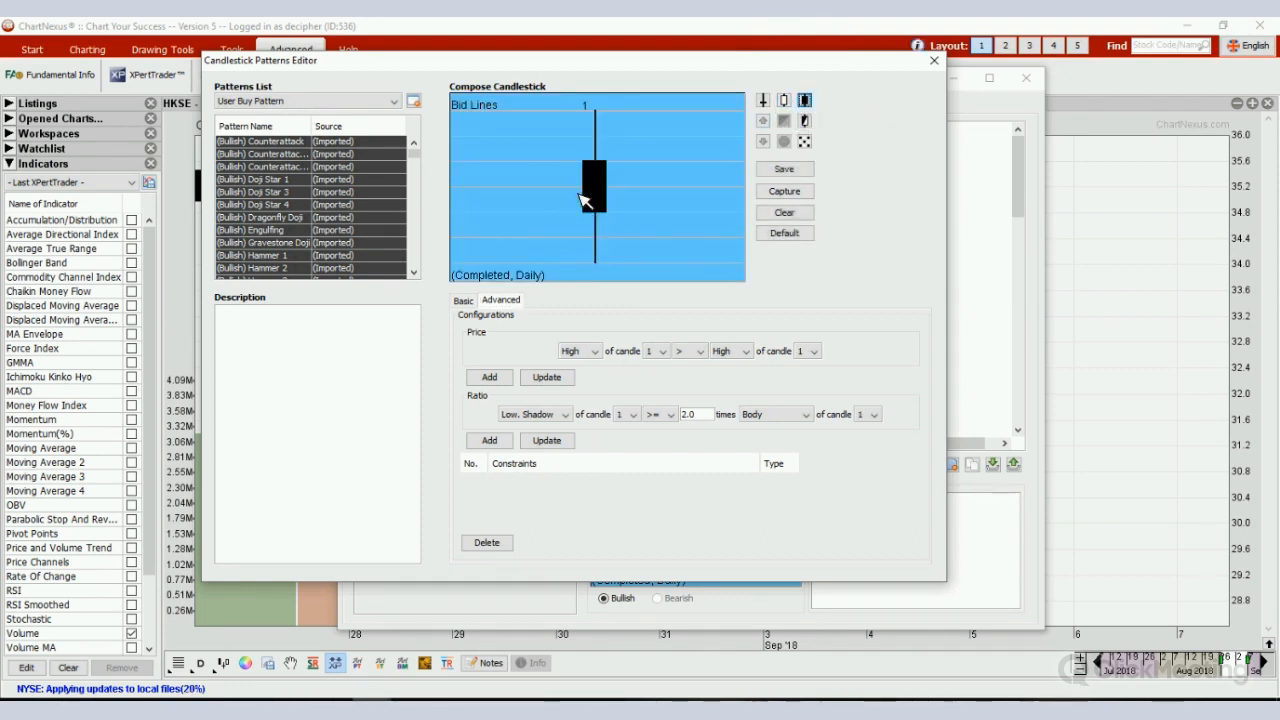
pyautogui.click(594, 195)
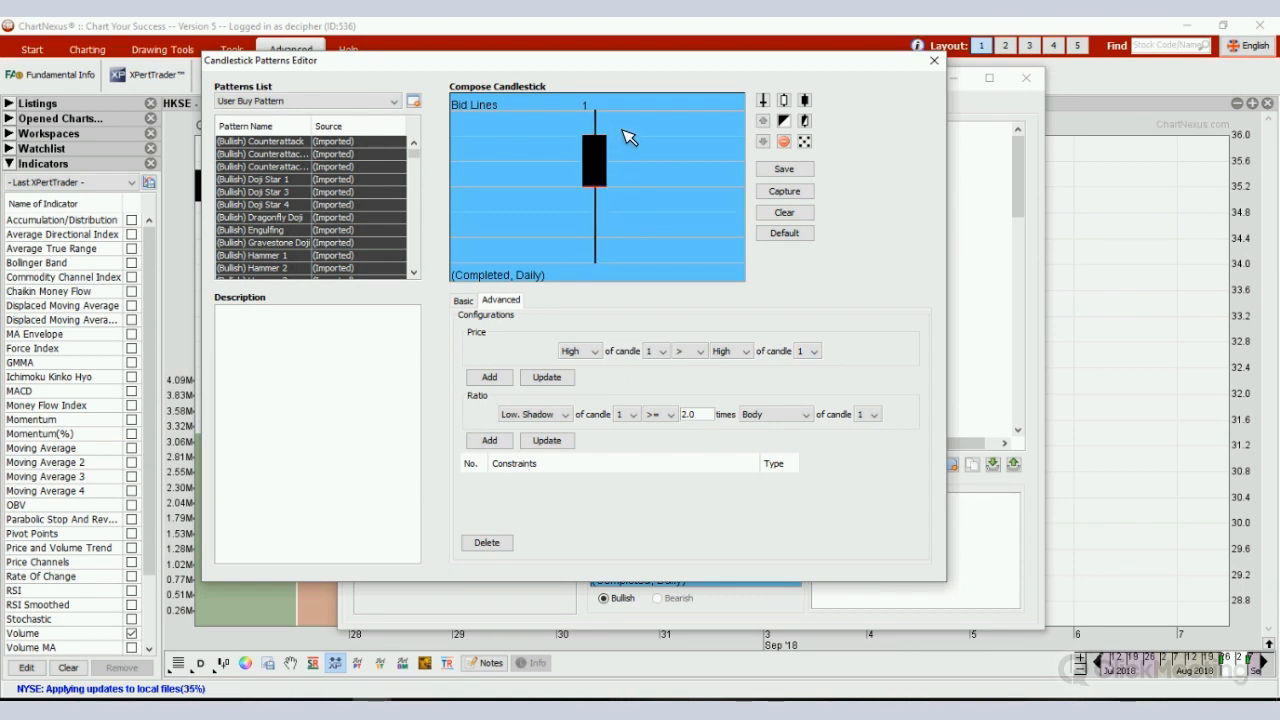
pyautogui.click(593, 160)
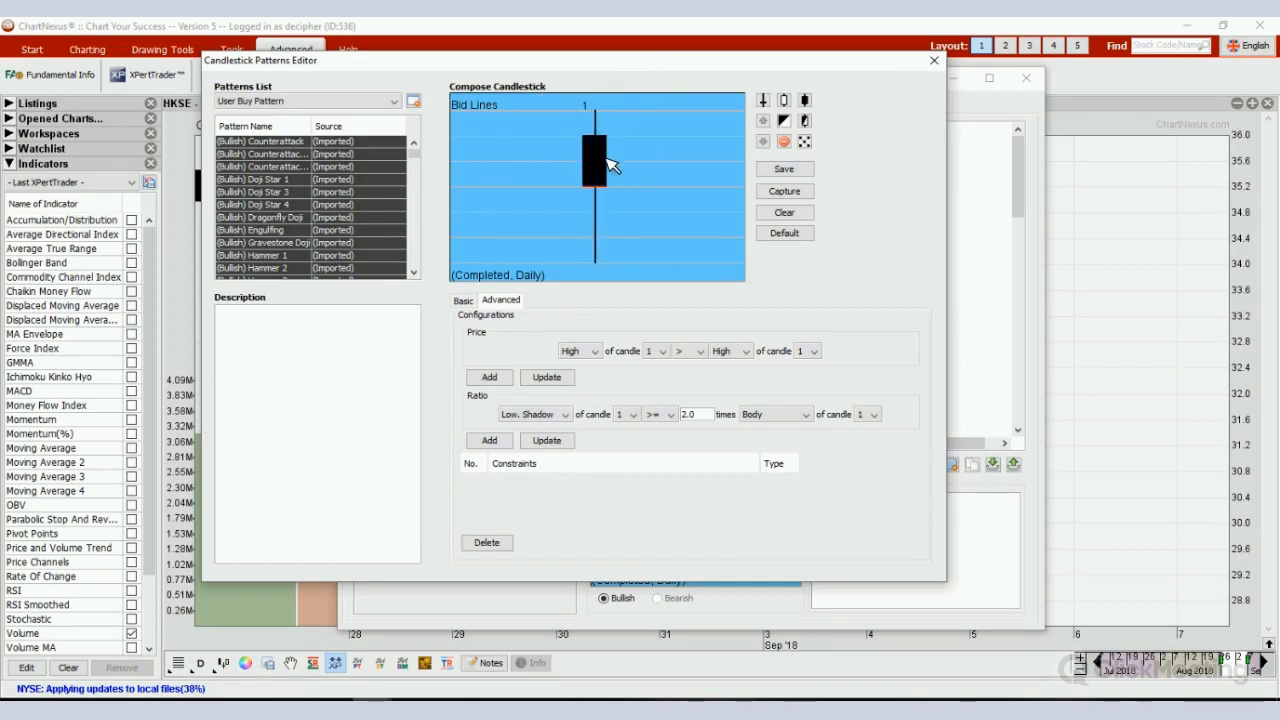
pyautogui.click(585, 168)
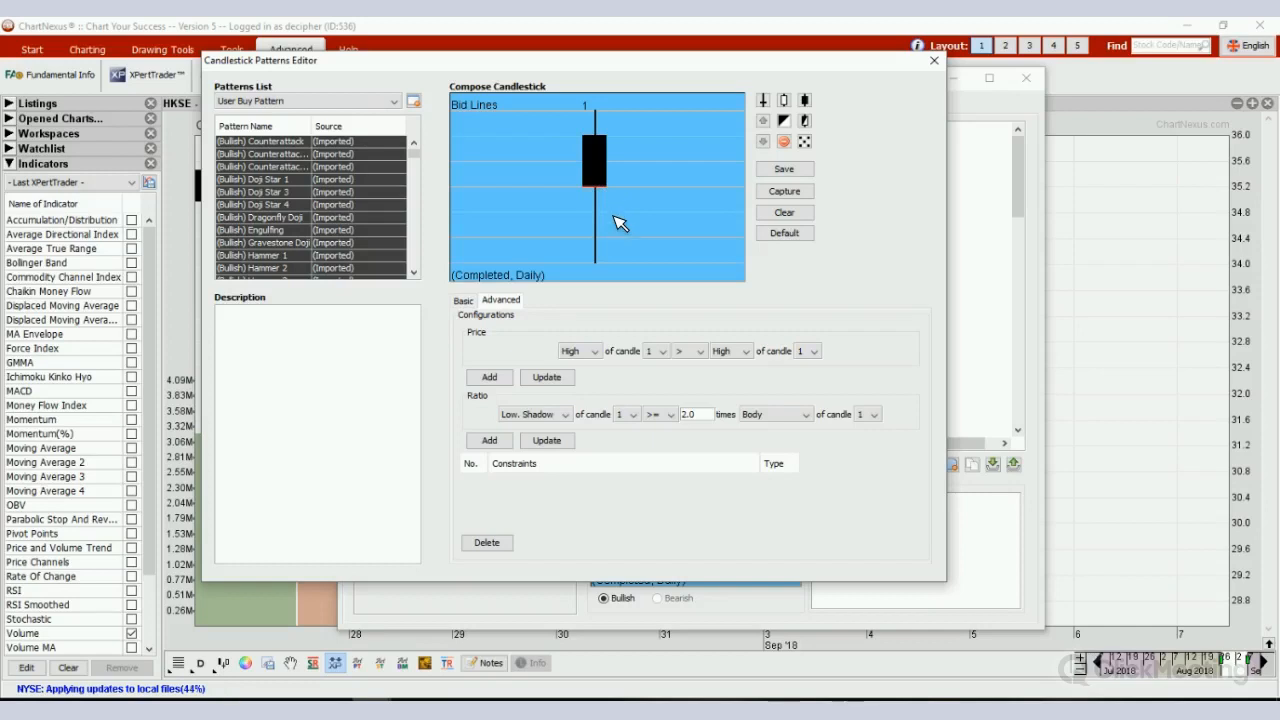
pyautogui.moveTo(615, 167)
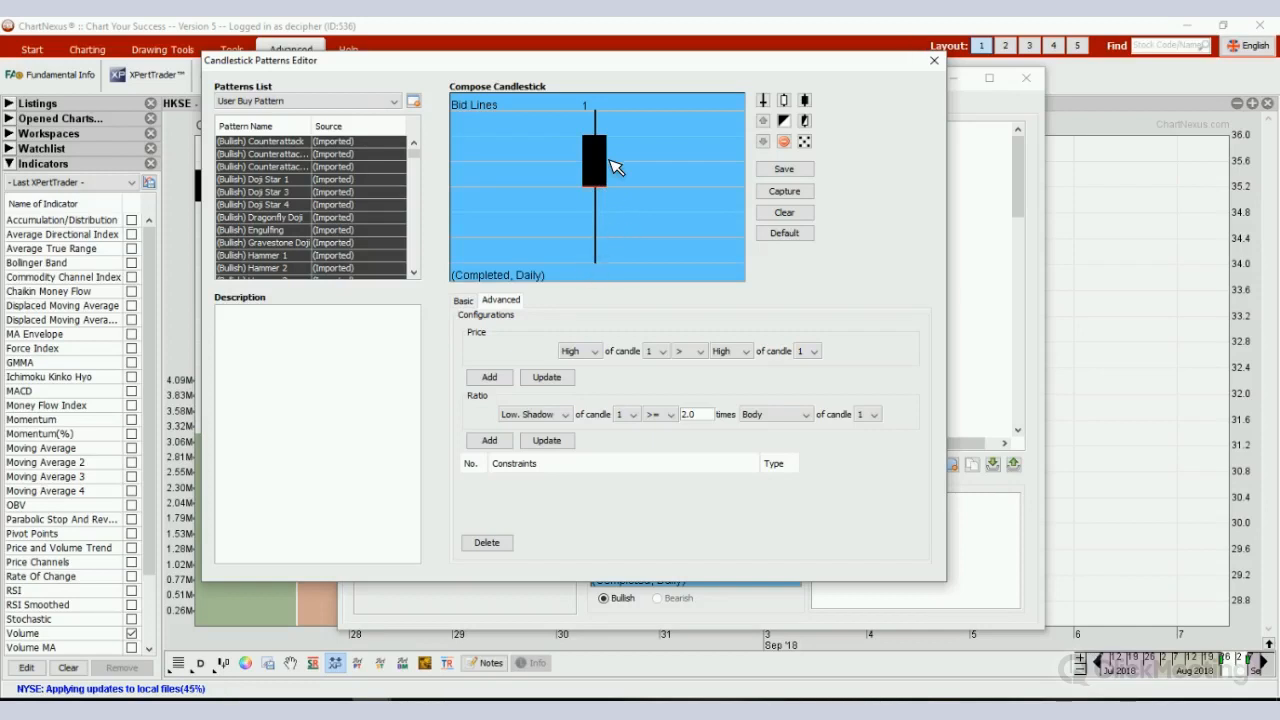
# - Toggle the selected candle's body colour from black to white
pyautogui.click(594, 170)
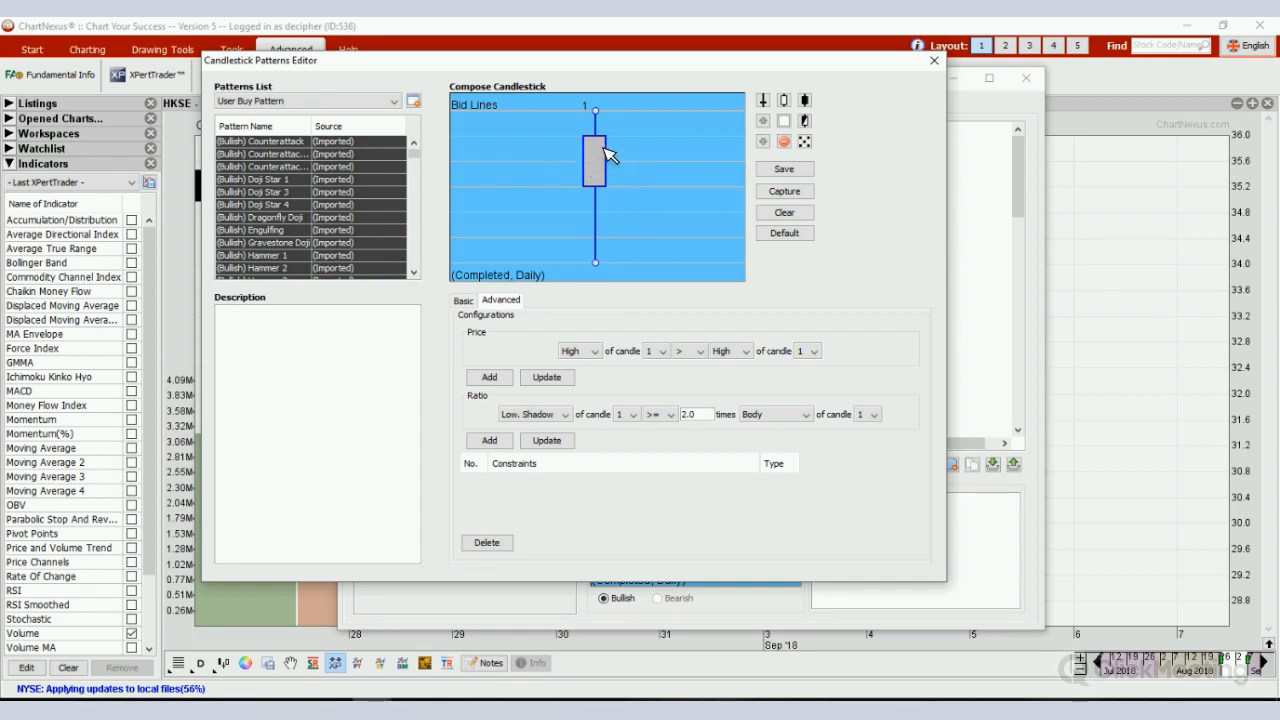
pyautogui.moveTo(777, 298)
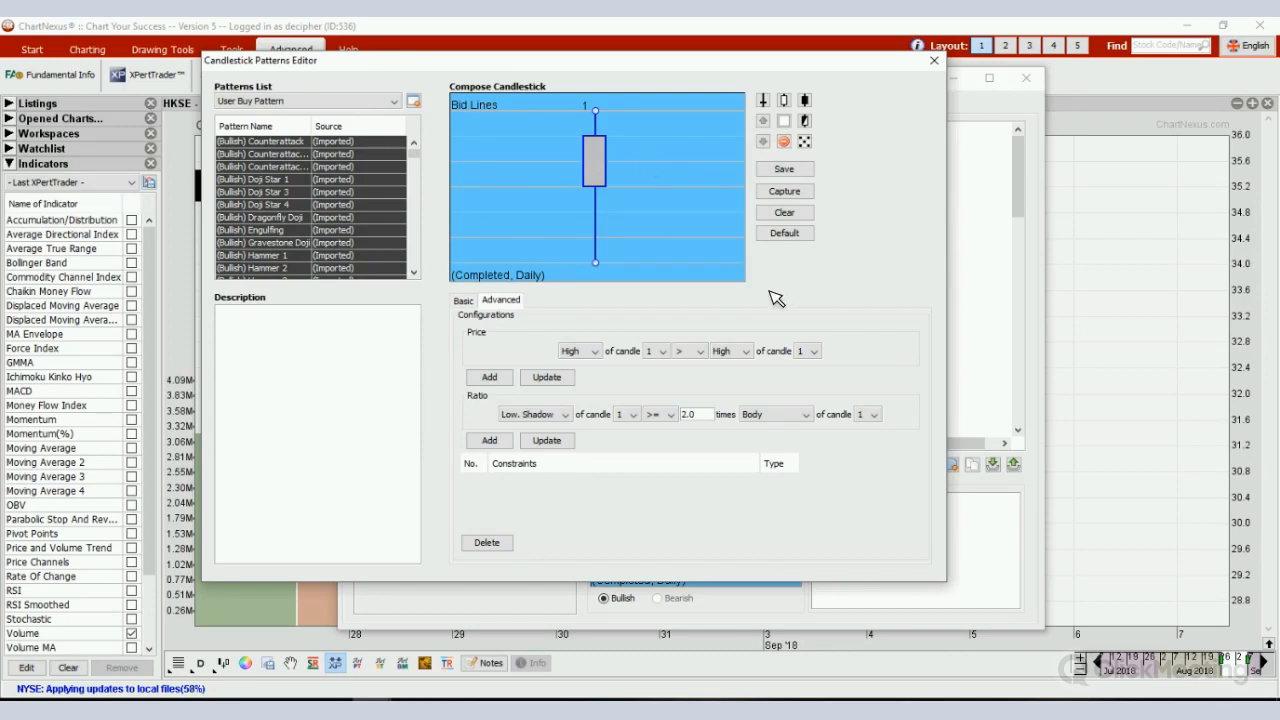
pyautogui.moveTo(478, 314)
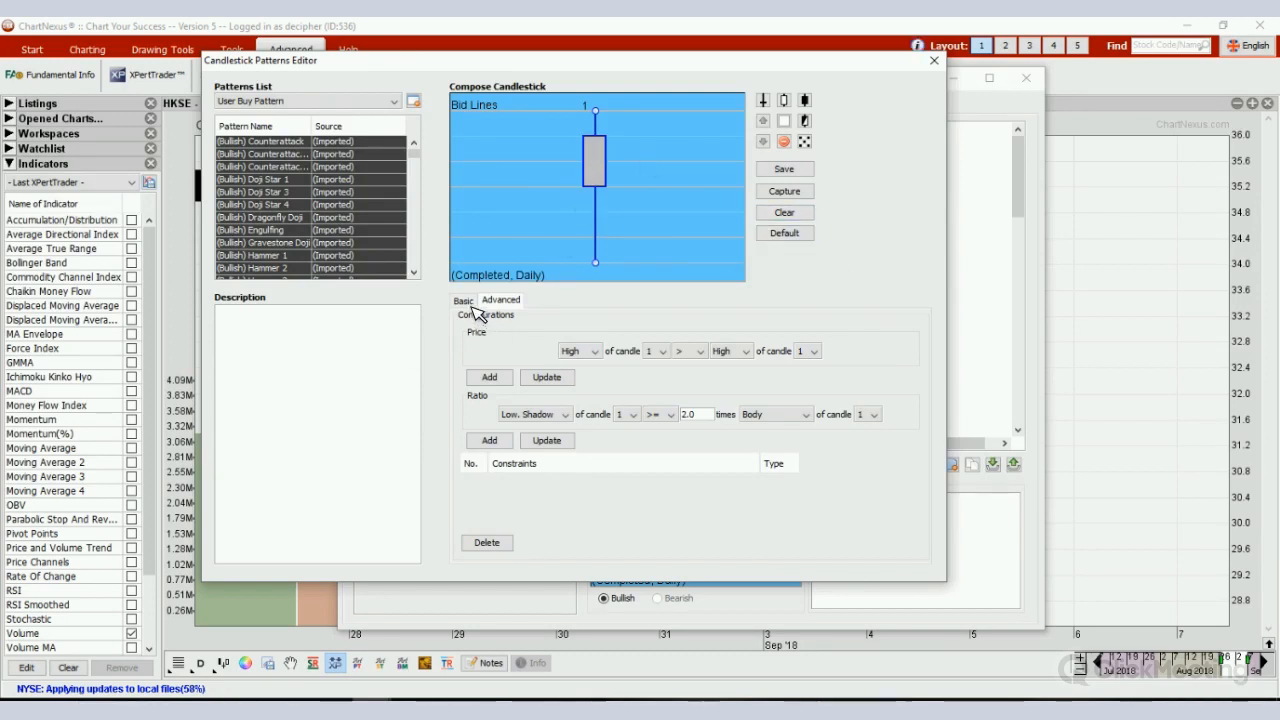
# - Set Trend Setup to Down, body tolerance 10000, and ignore both upper and lower shadows
pyautogui.click(463, 300)
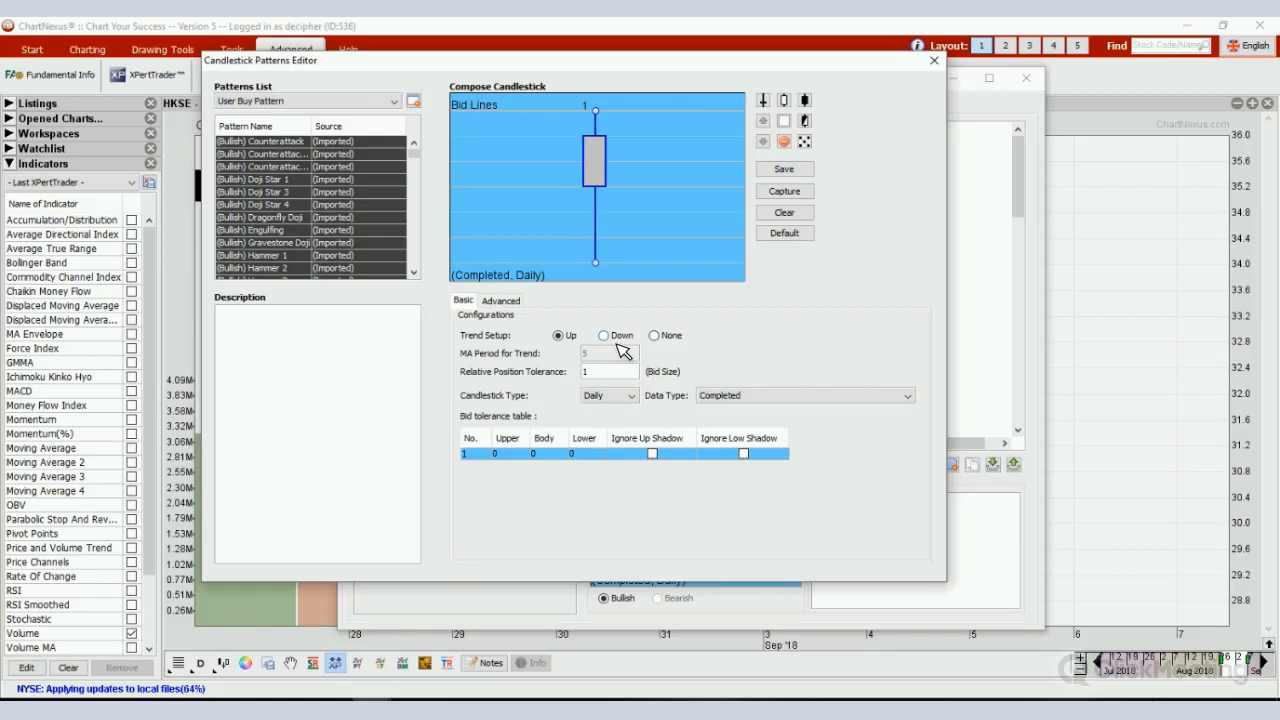
pyautogui.click(604, 335)
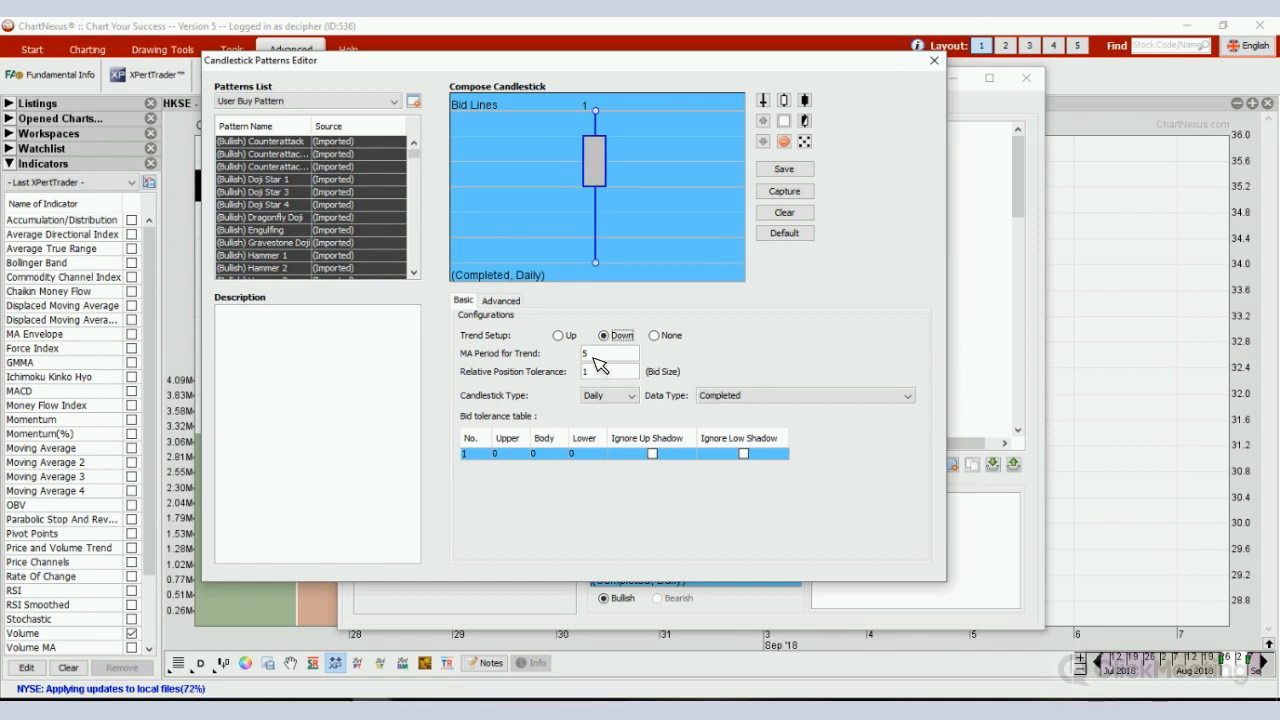
pyautogui.moveTo(611, 383)
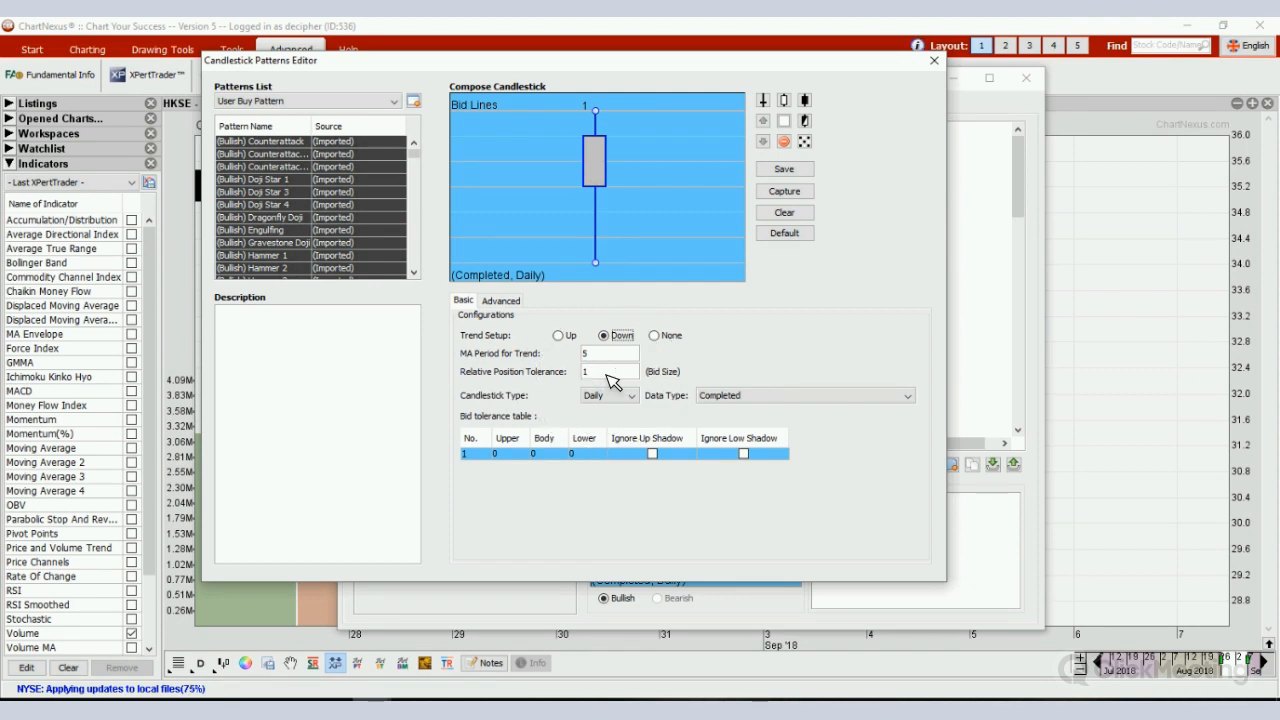
pyautogui.moveTo(603, 412)
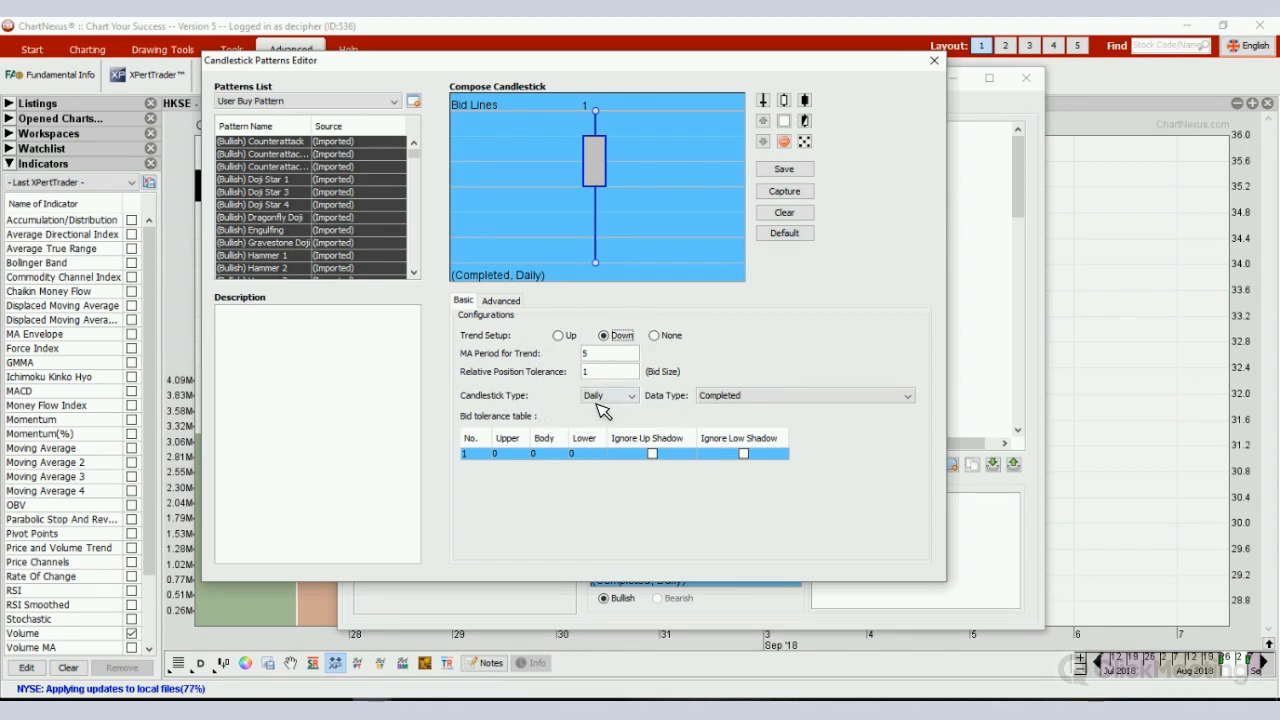
pyautogui.click(805, 394)
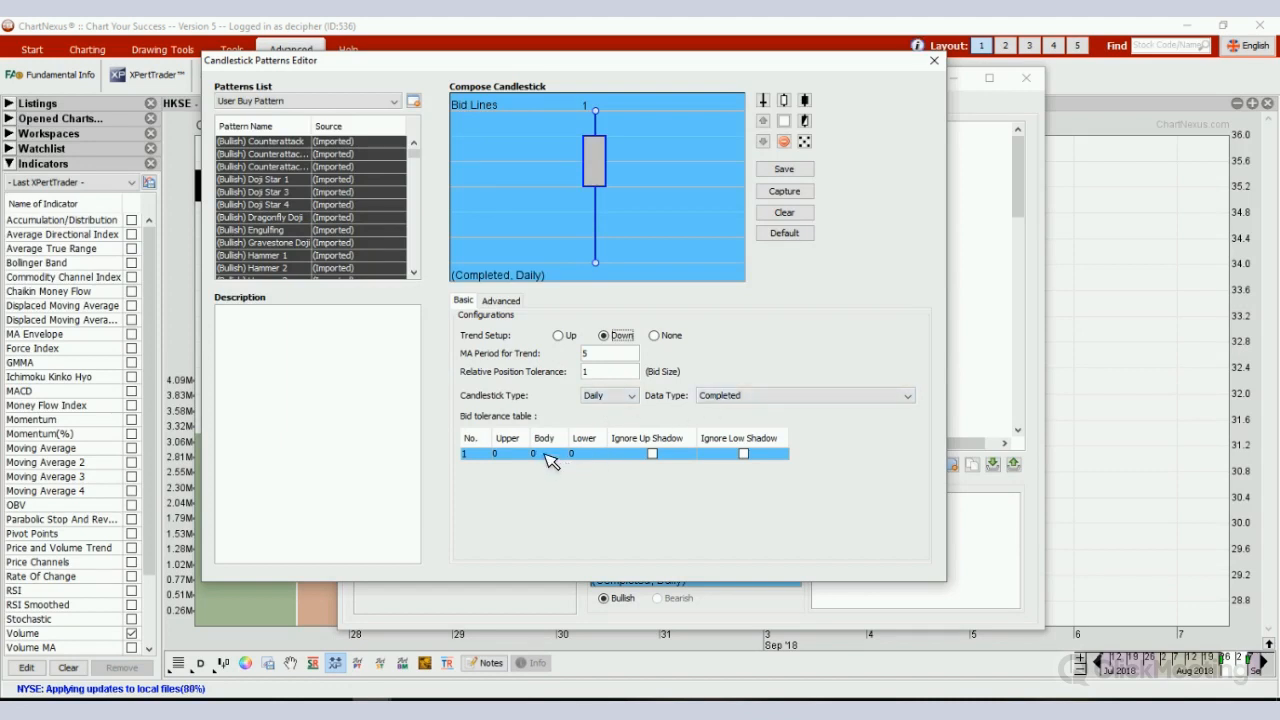
pyautogui.click(545, 453)
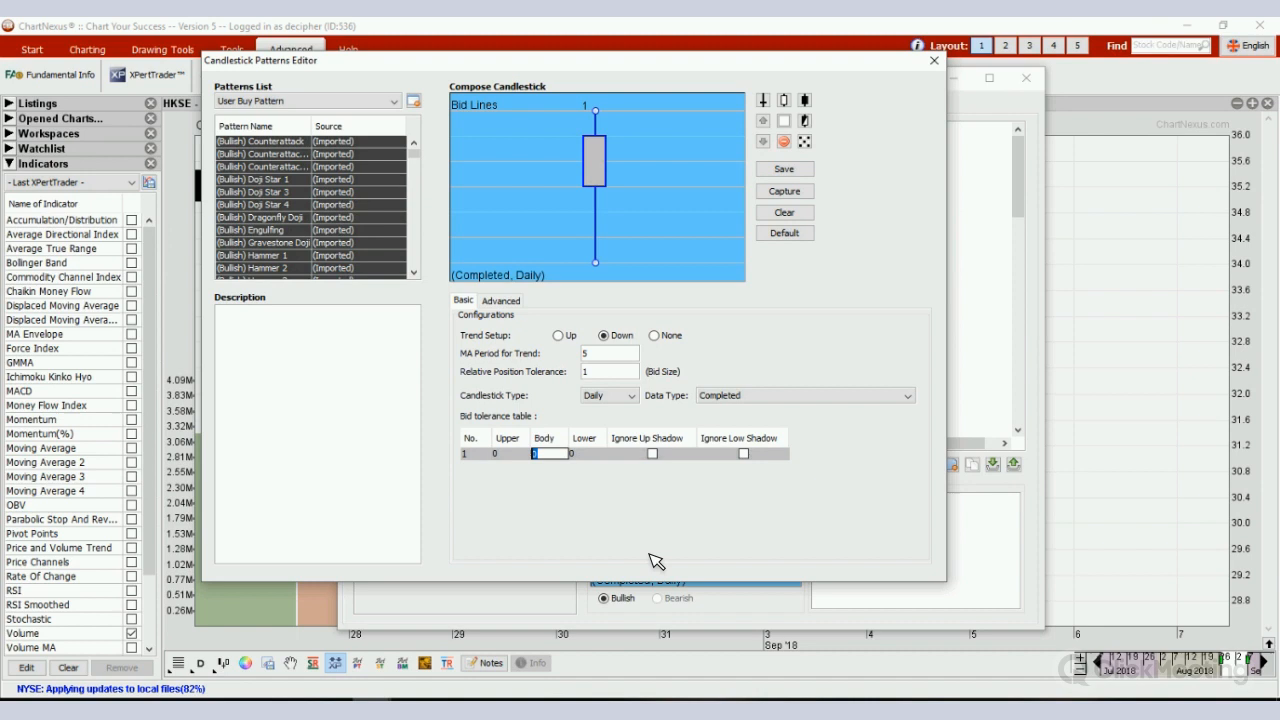
pyautogui.write('10000')
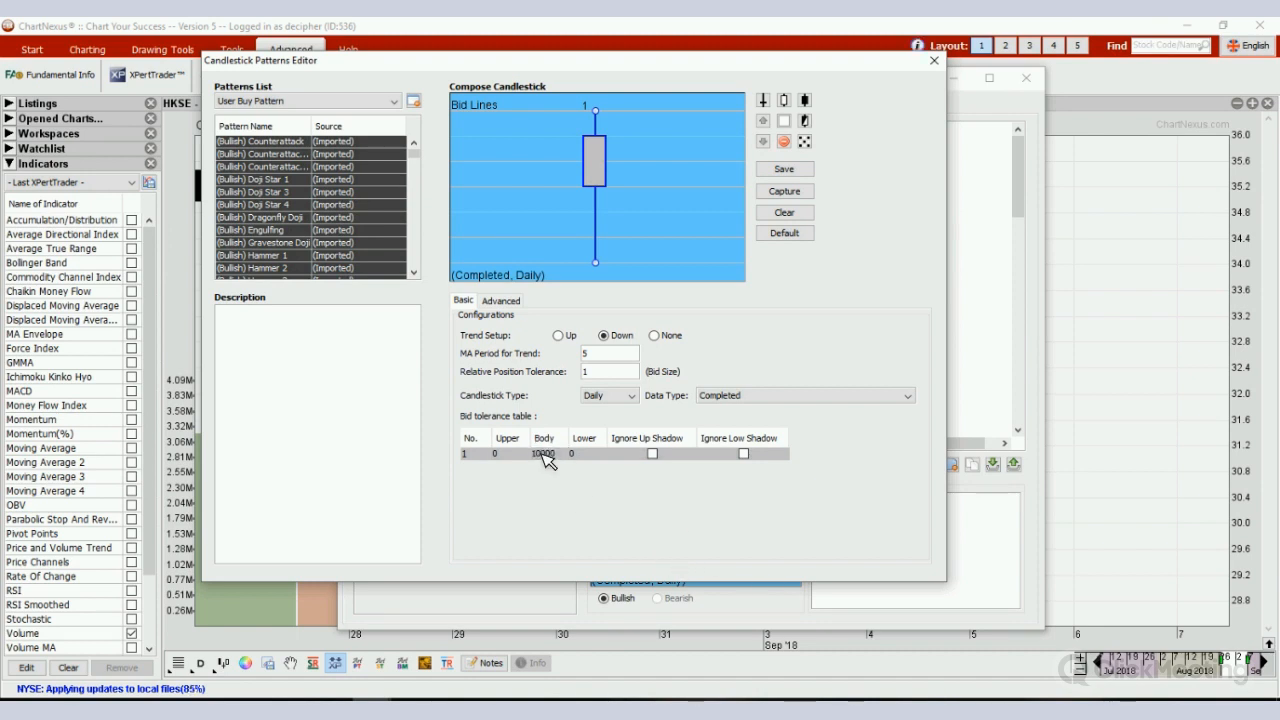
pyautogui.click(652, 453)
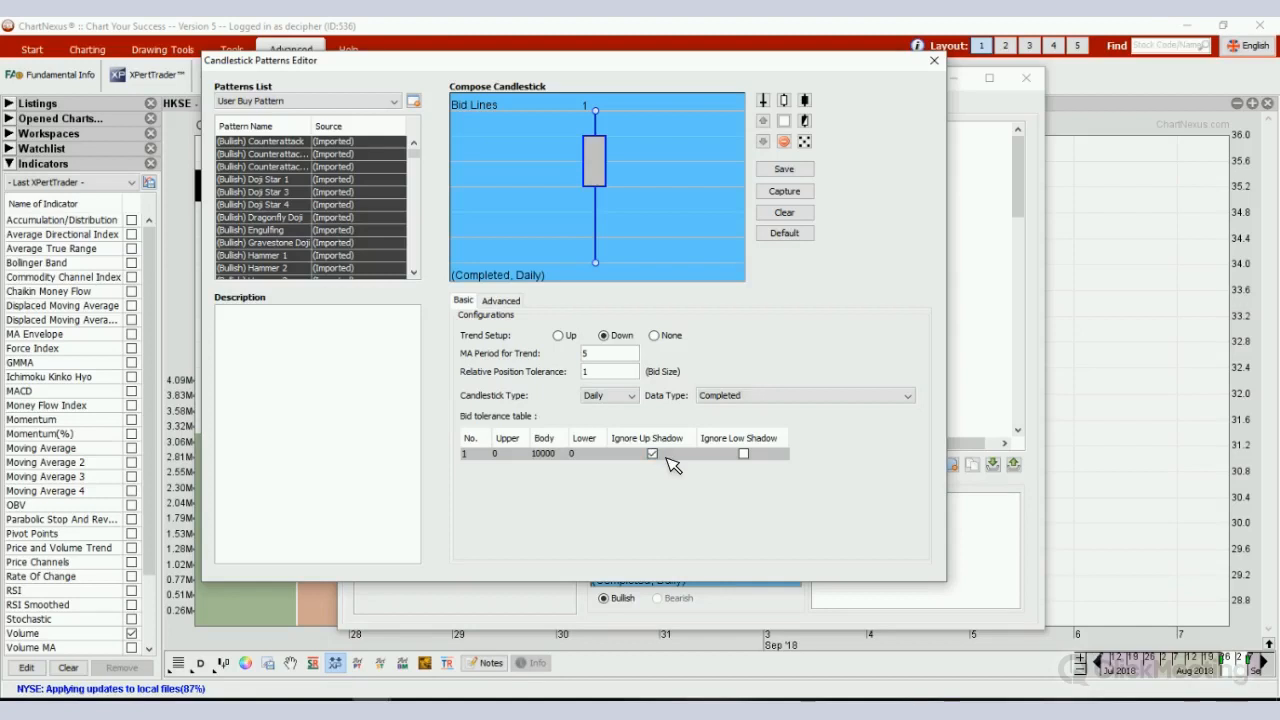
pyautogui.click(743, 453)
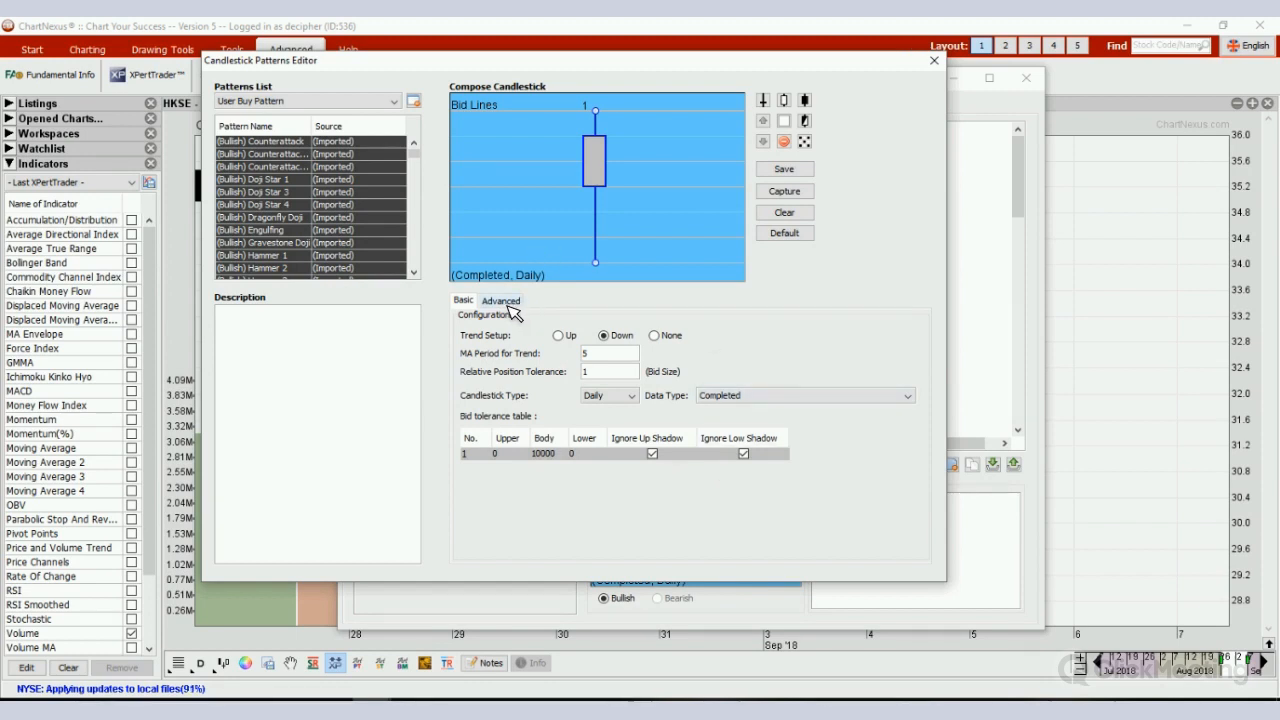
# - Add an Advanced ratio constraint: upper shadow at most 1.0 times the body
pyautogui.click(500, 301)
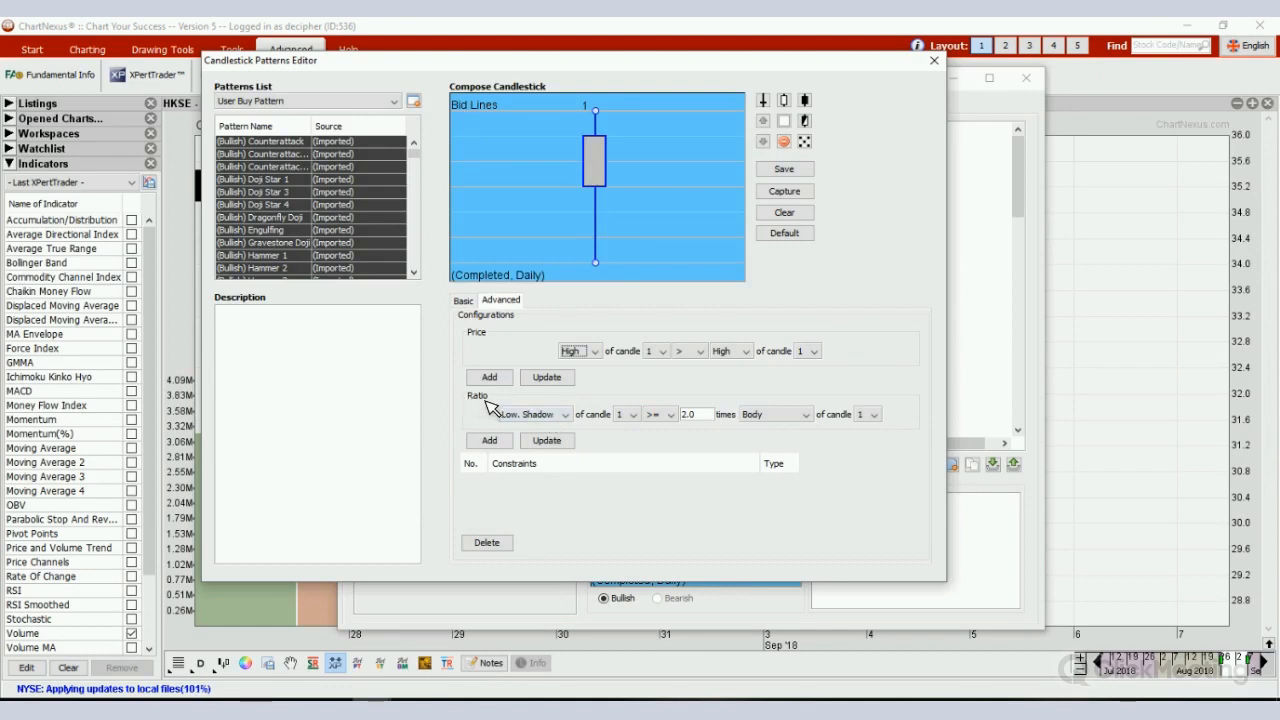
pyautogui.click(570, 413)
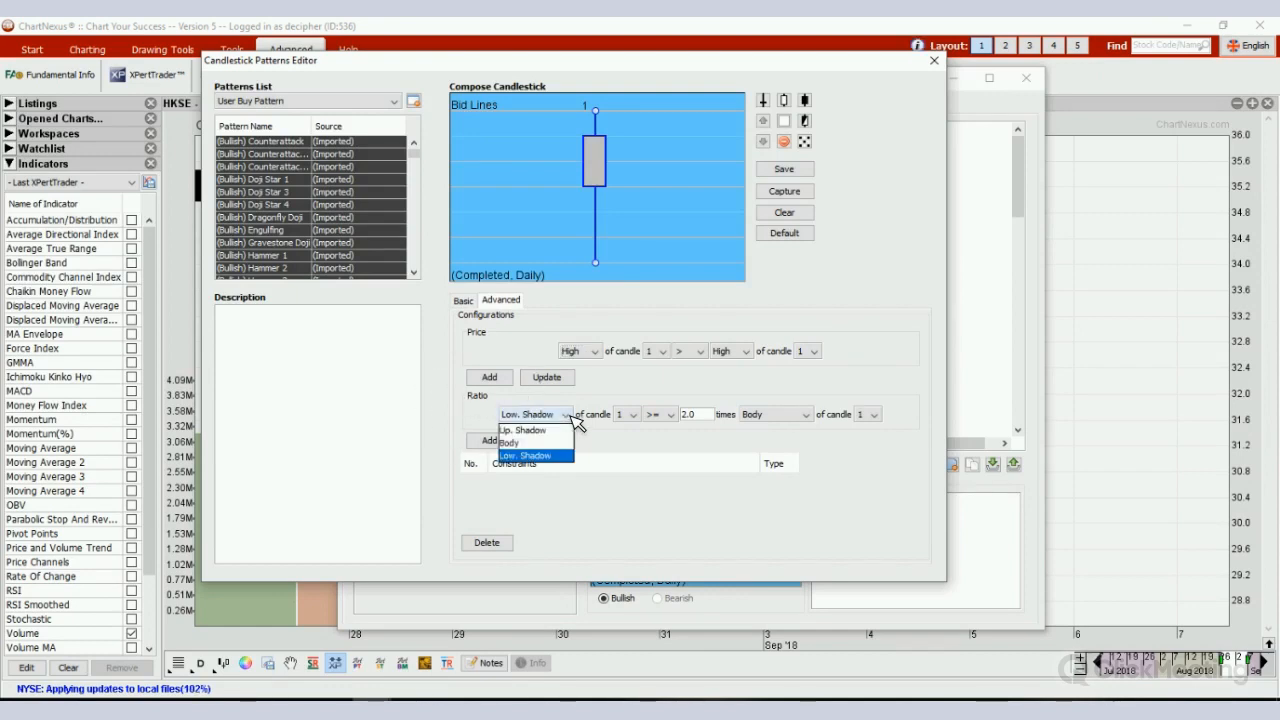
pyautogui.click(522, 430)
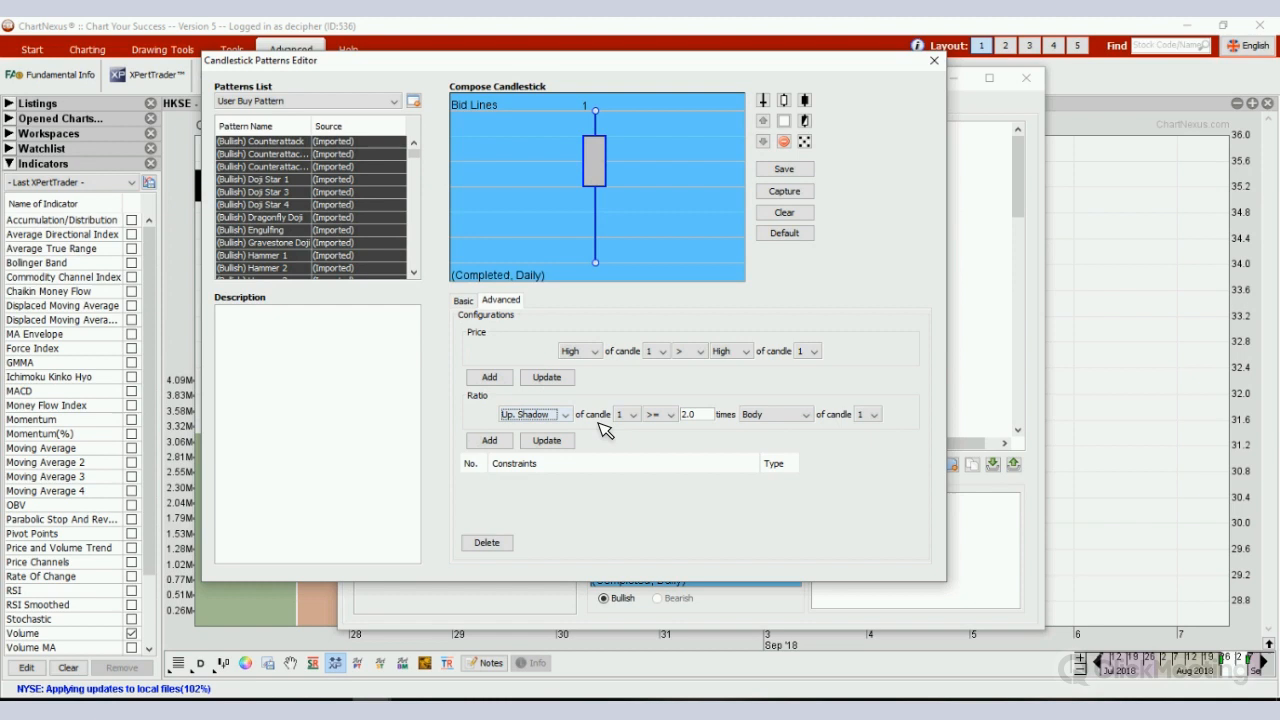
pyautogui.moveTo(600, 260)
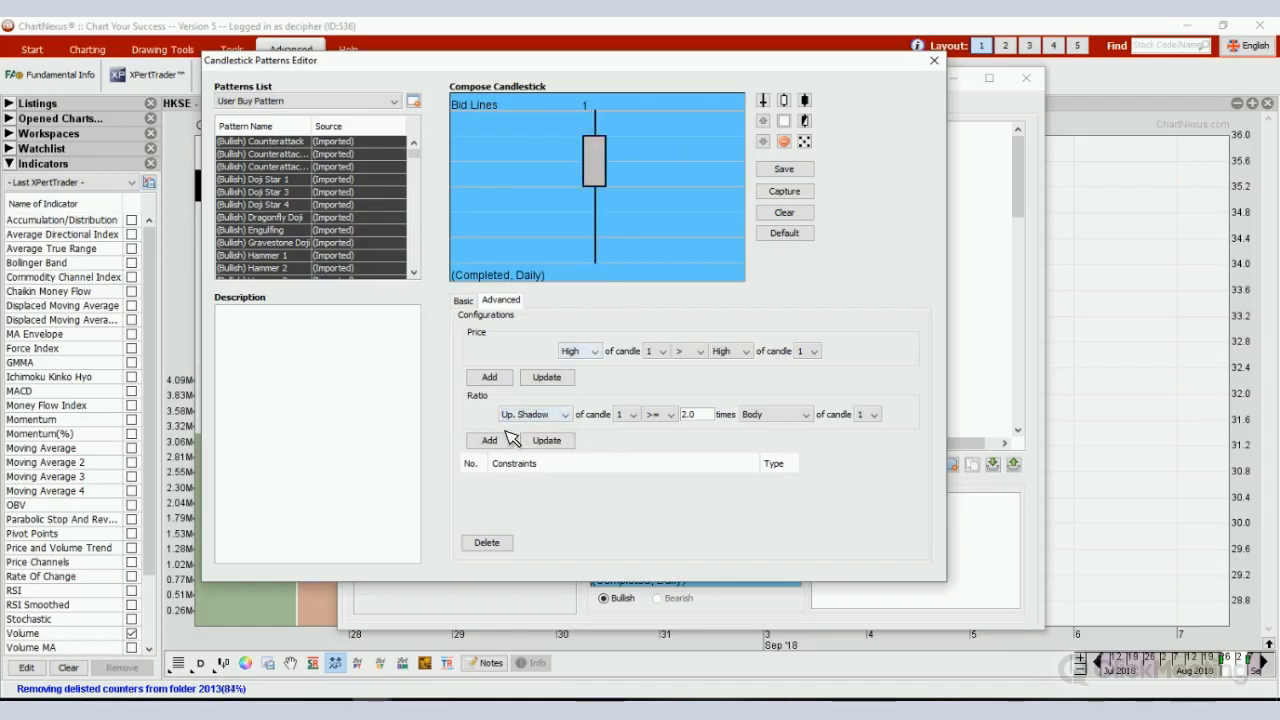
pyautogui.moveTo(680, 427)
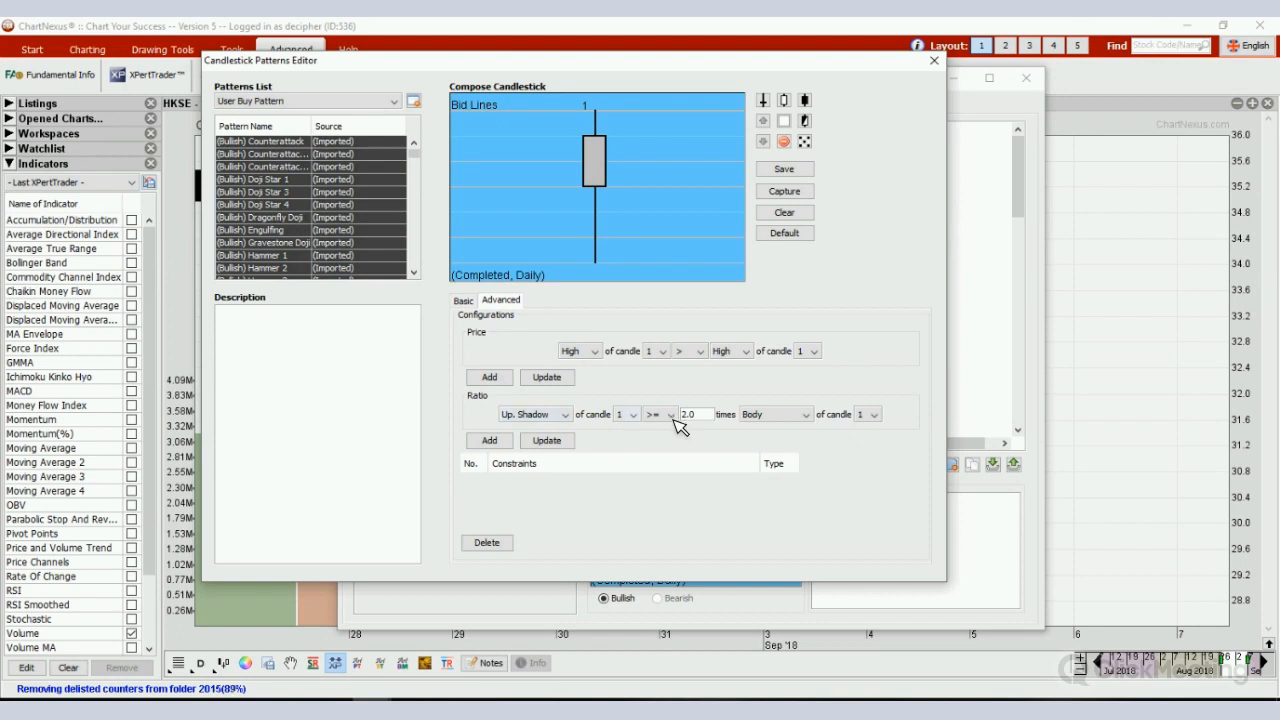
pyautogui.click(658, 414)
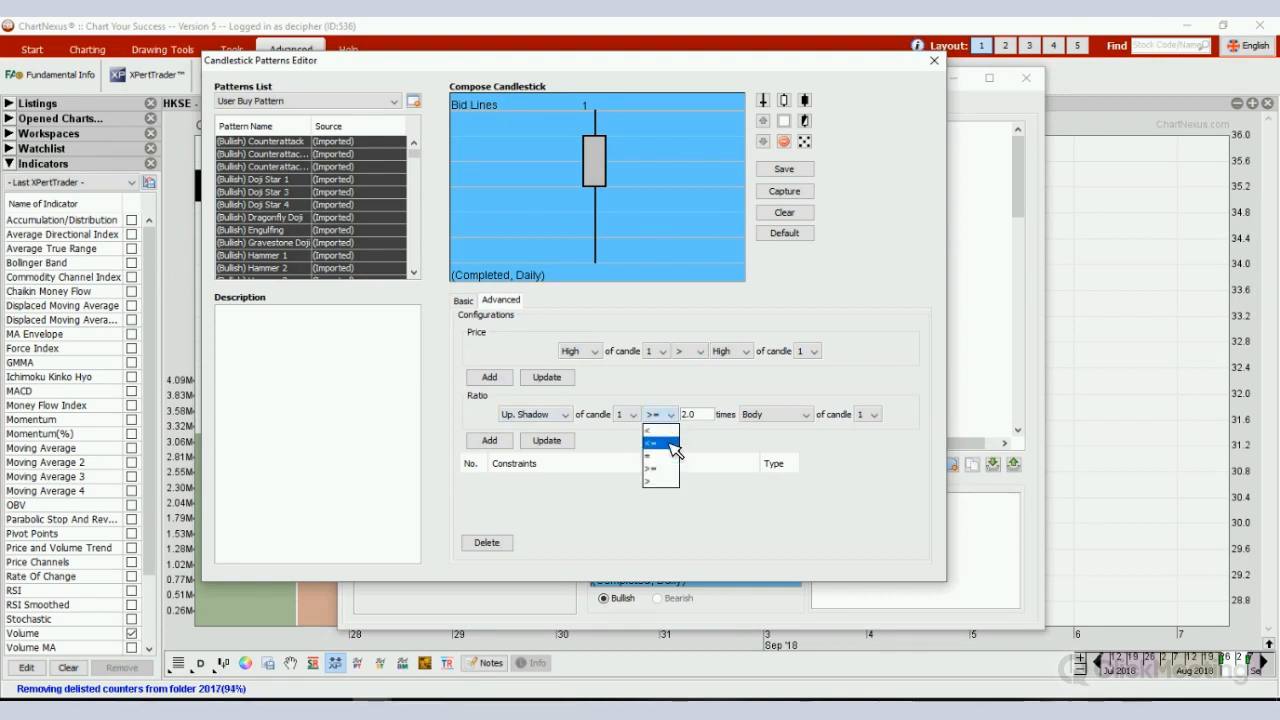
pyautogui.click(655, 442)
pyautogui.write('1')
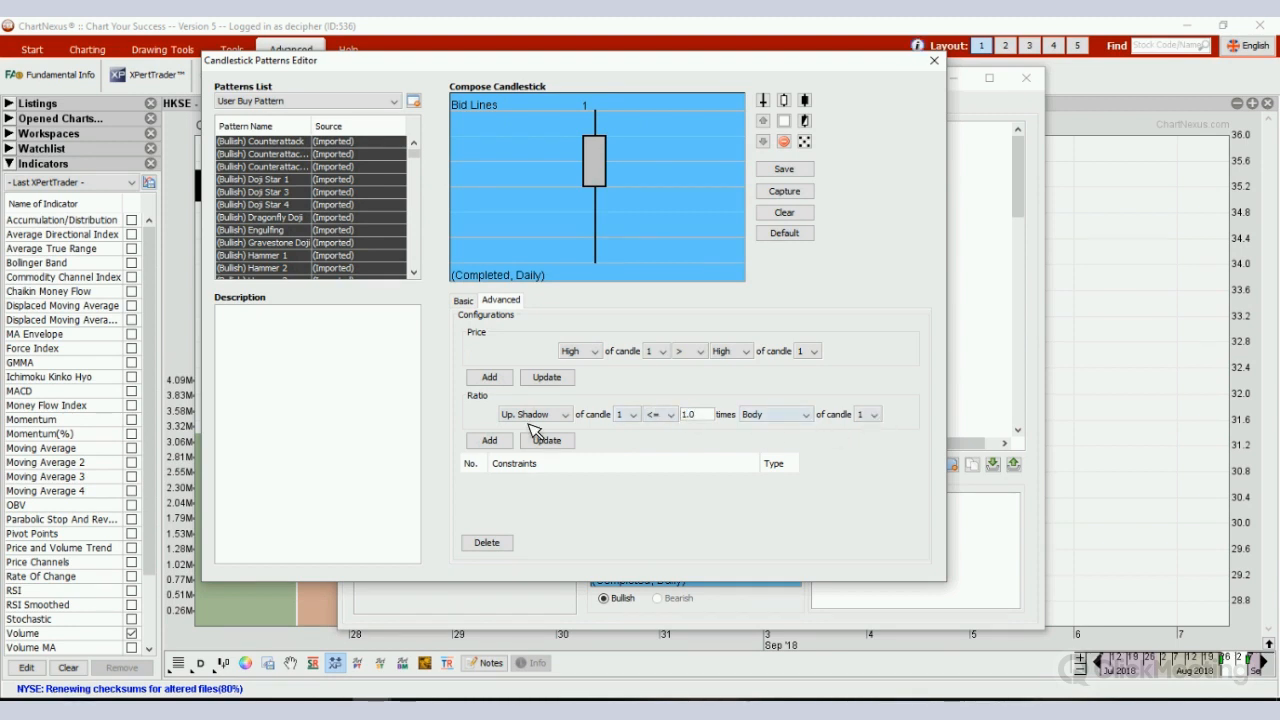
pyautogui.click(488, 440)
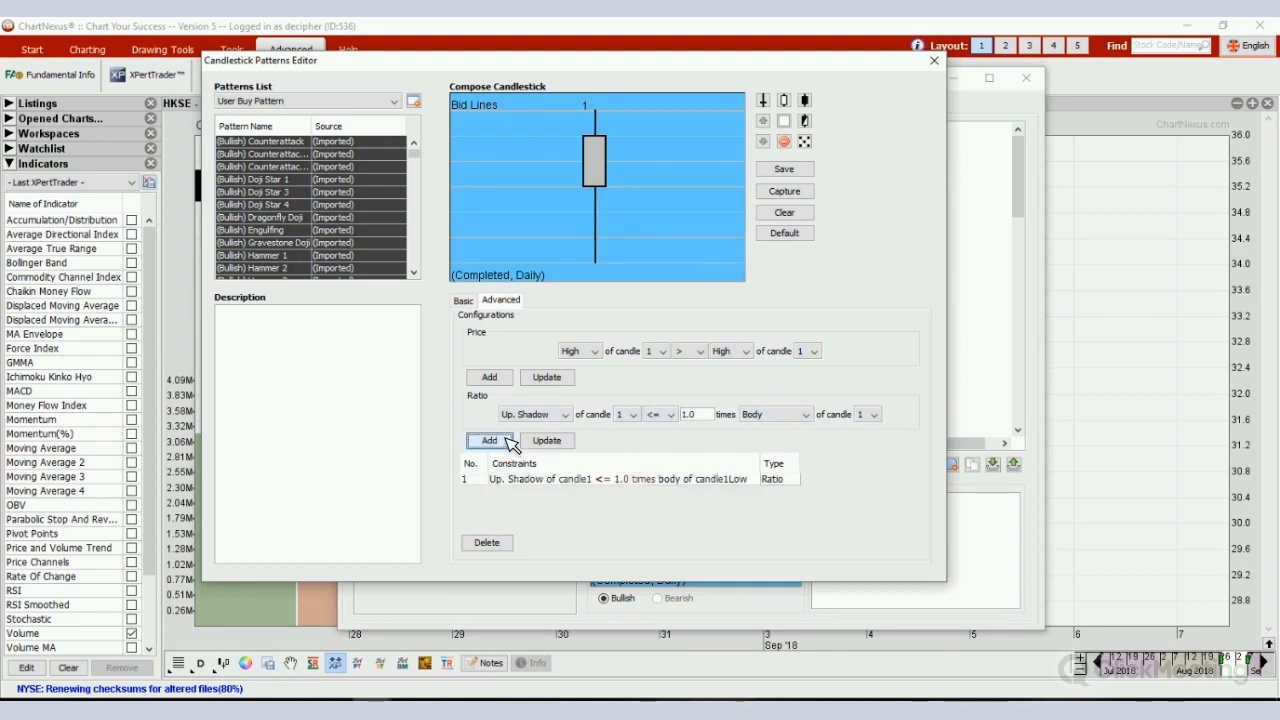
# - Add a second ratio constraint: lower shadow at least 2.0 times the body
pyautogui.click(568, 414)
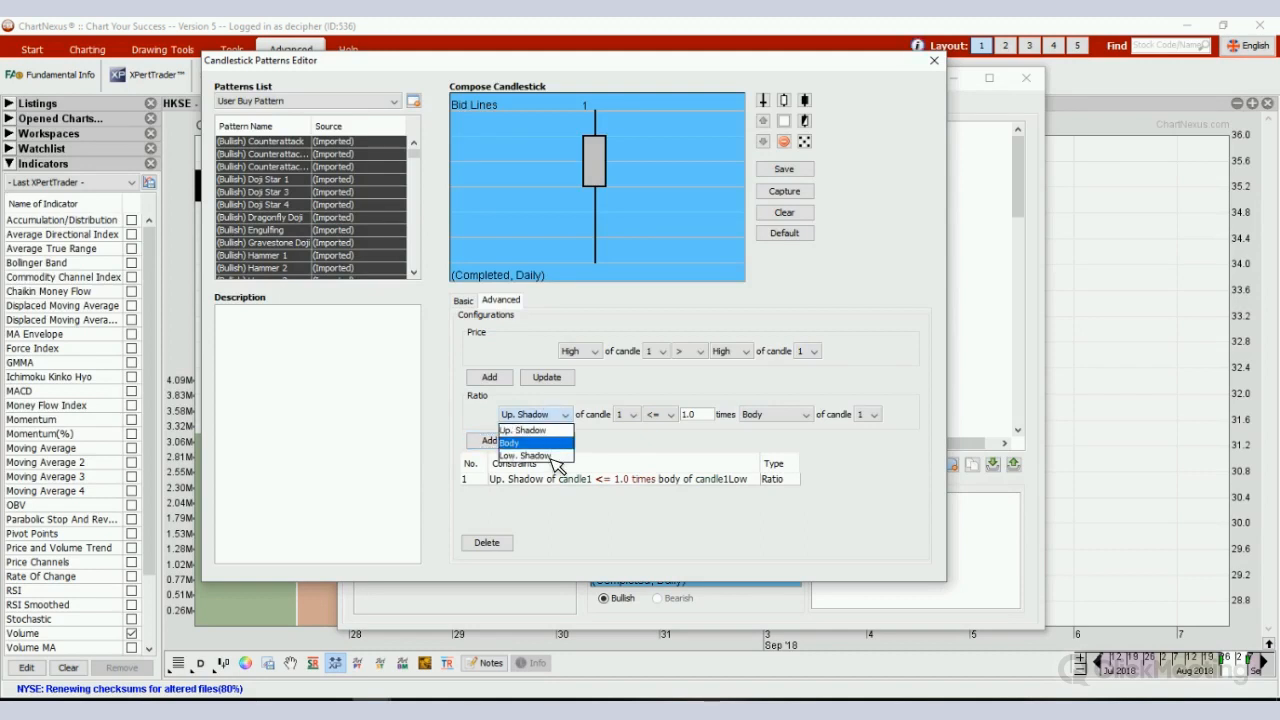
pyautogui.click(525, 456)
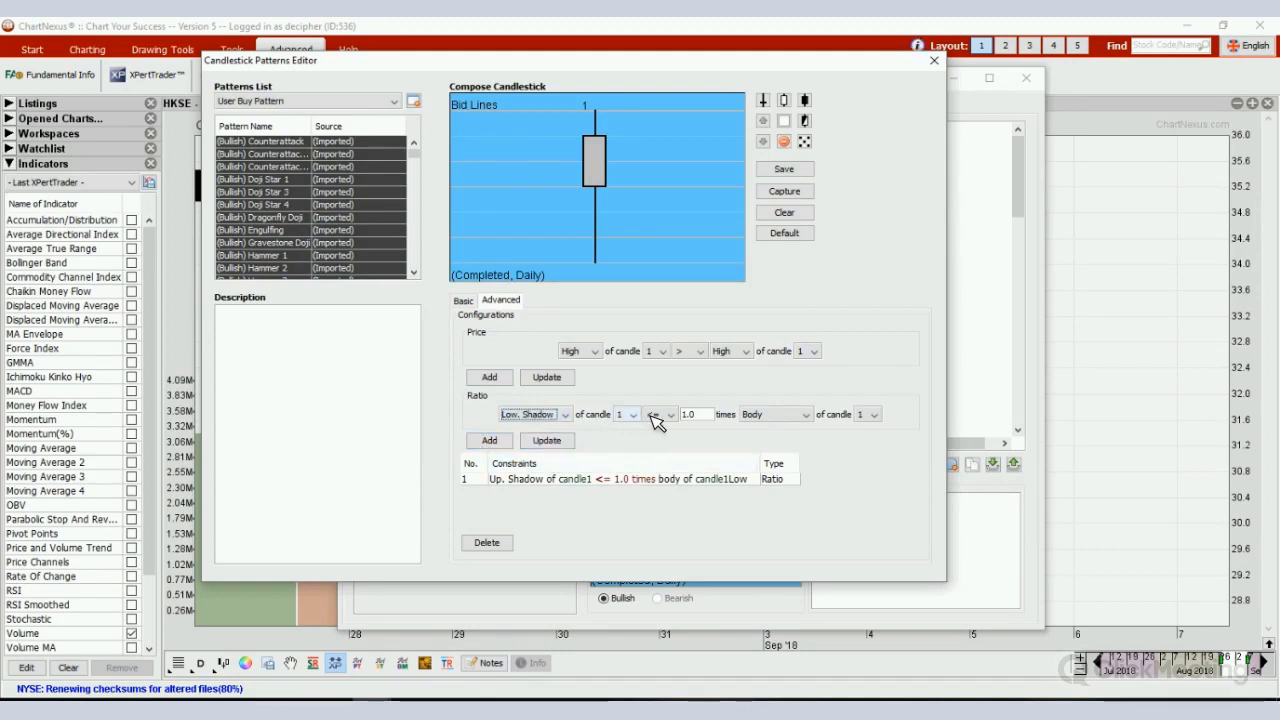
pyautogui.click(660, 414)
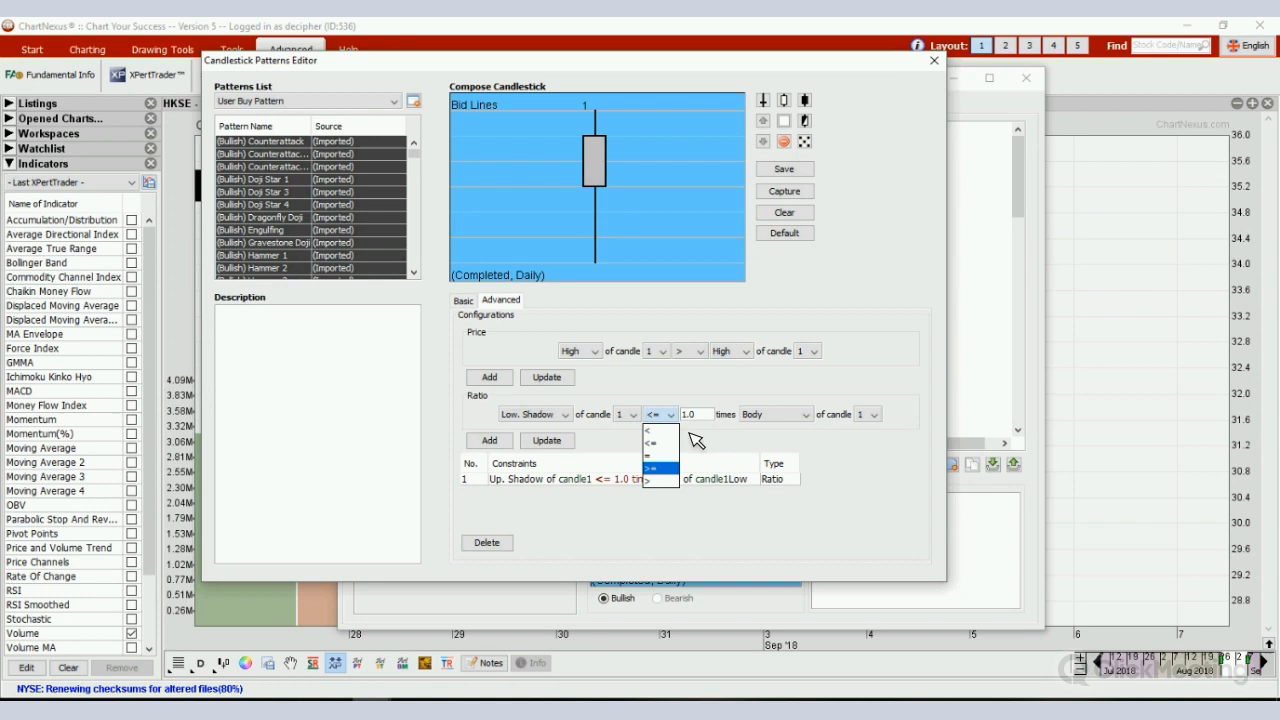
pyautogui.click(651, 456)
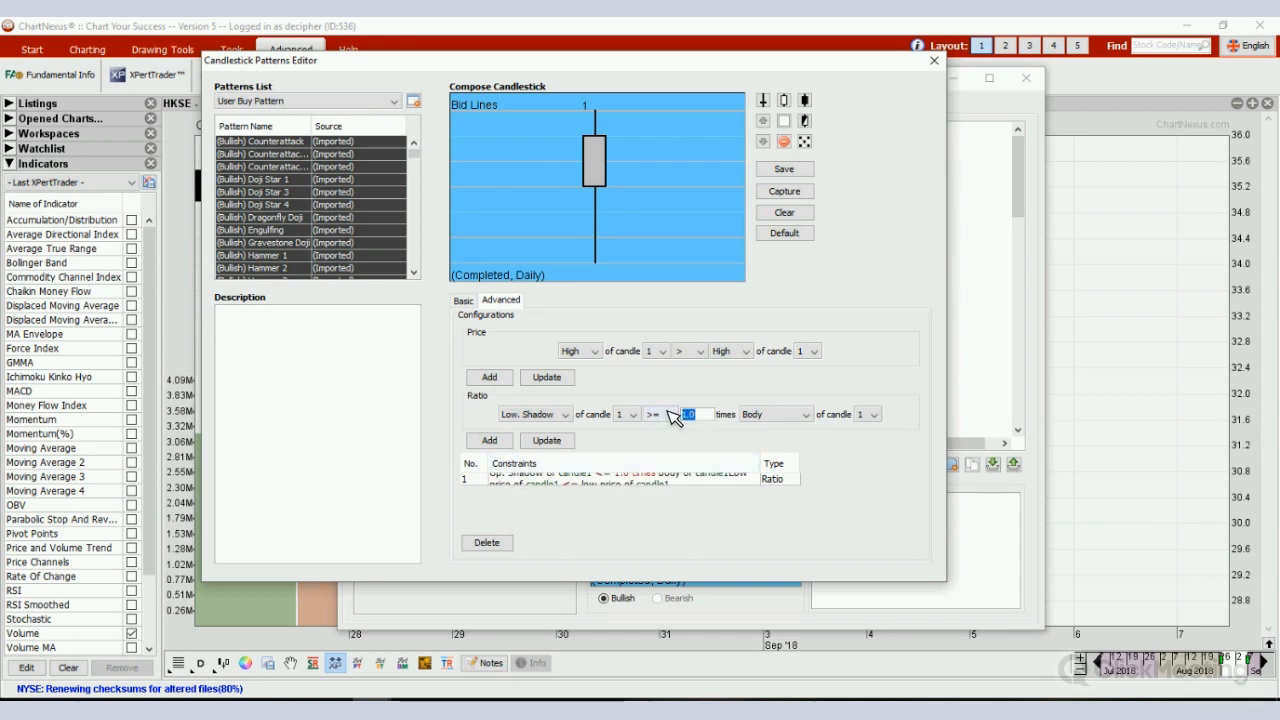
pyautogui.write('2.0')
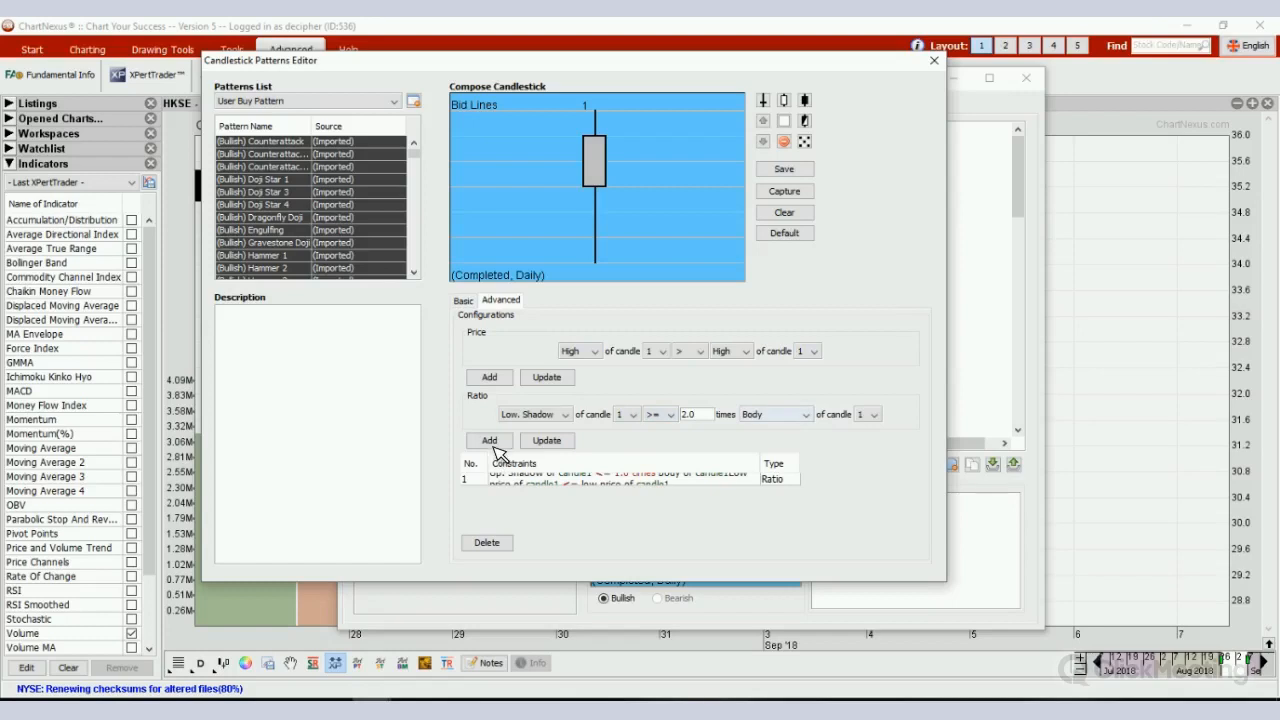
pyautogui.click(489, 440)
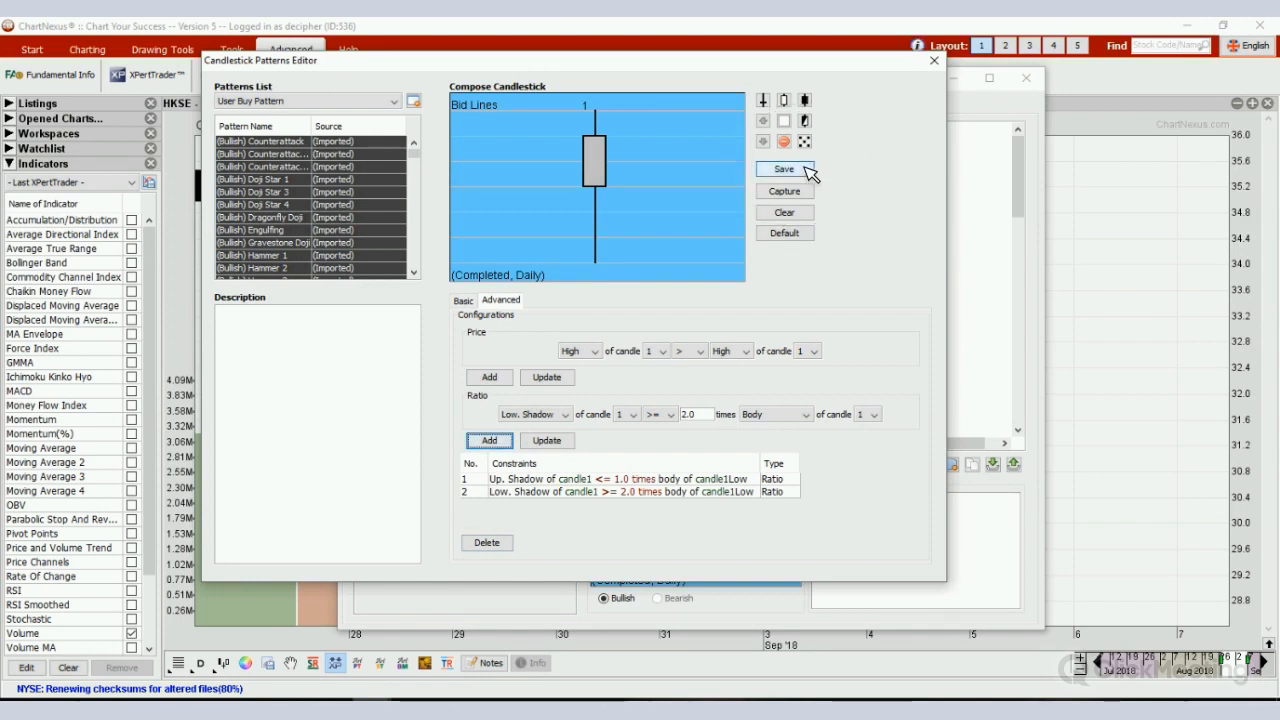
# - Add 'Time' to the pattern name and save it as 1.HammerTime under User Buy Pattern
pyautogui.click(784, 168)
pyautogui.write('1.Hammer')
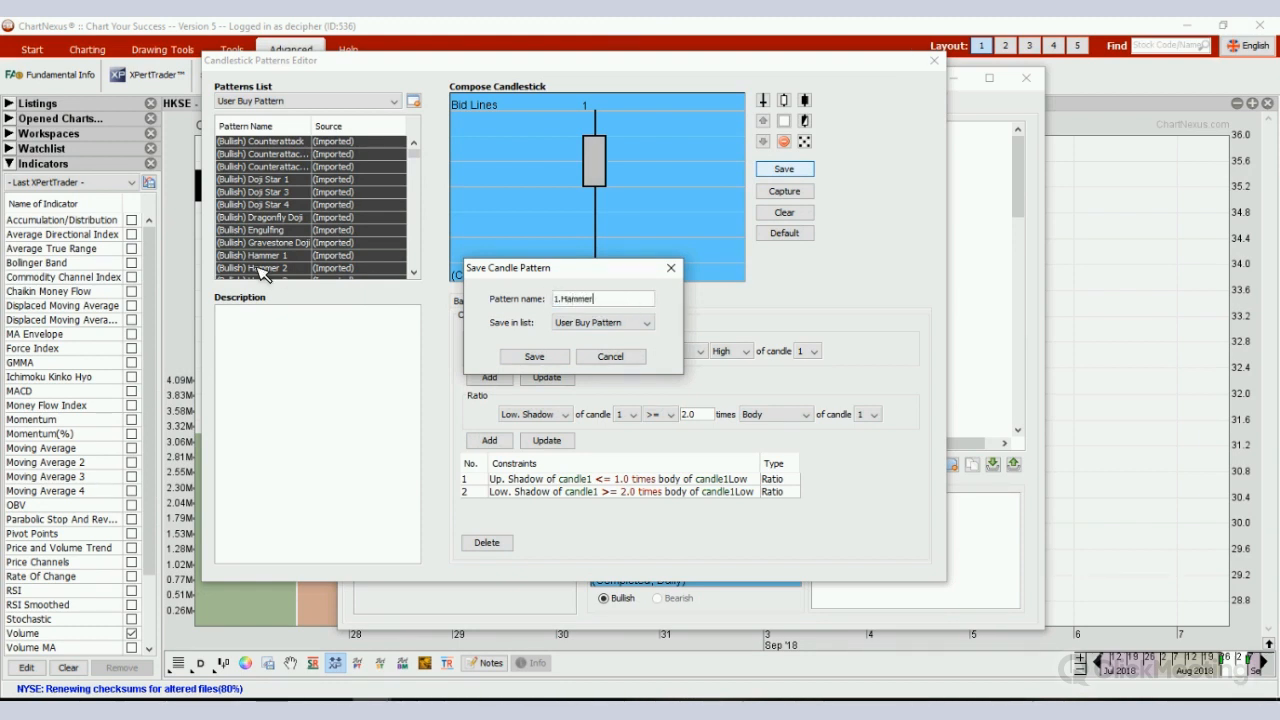
pyautogui.write('Time')
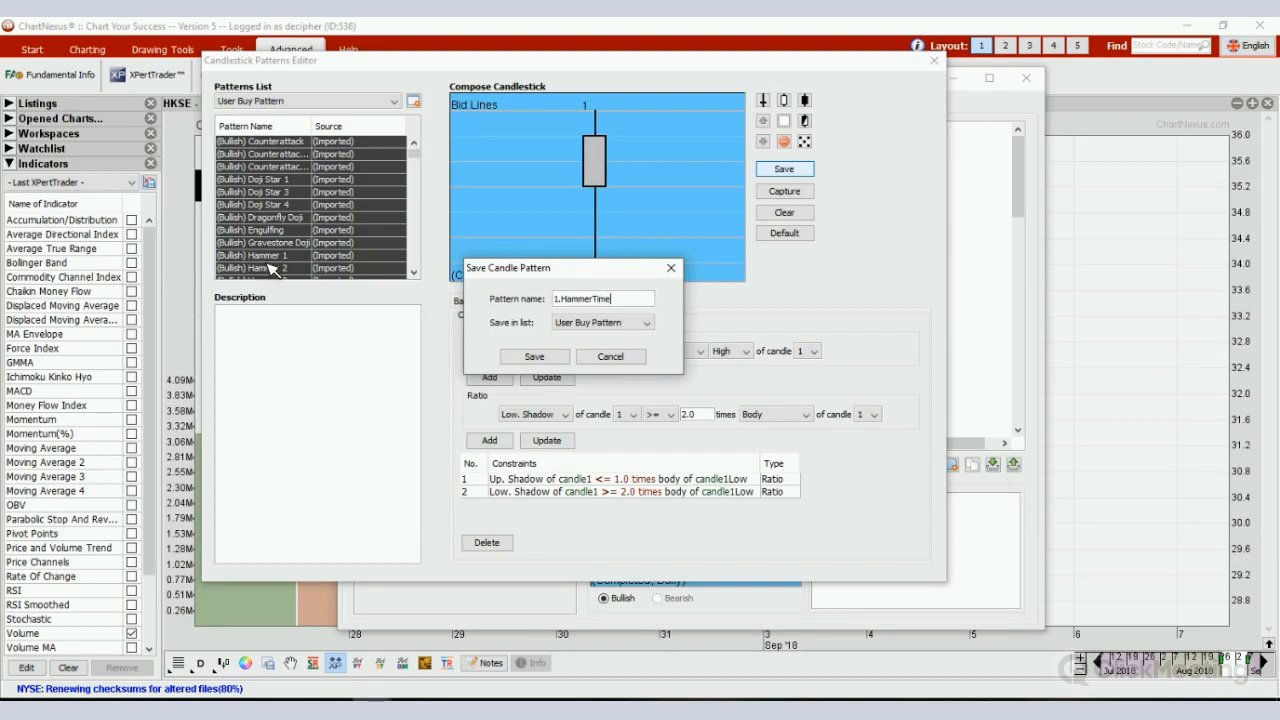
pyautogui.click(650, 322)
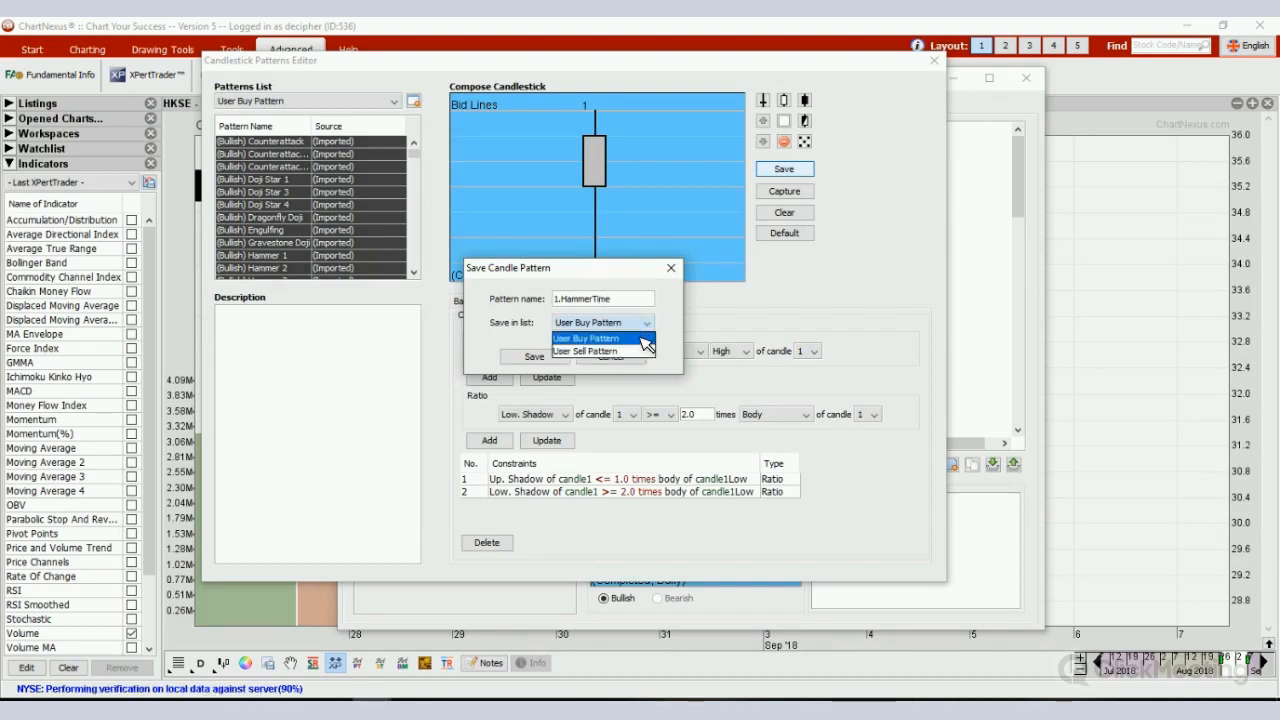
pyautogui.click(591, 338)
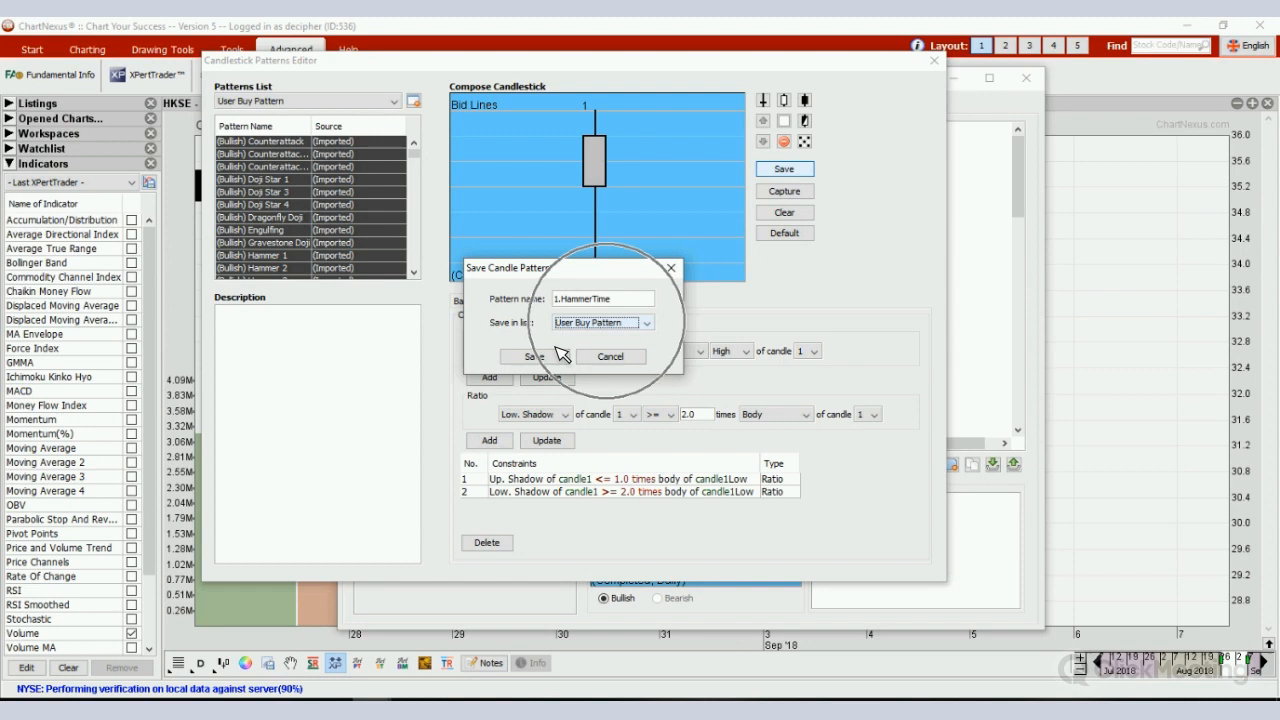
pyautogui.click(535, 356)
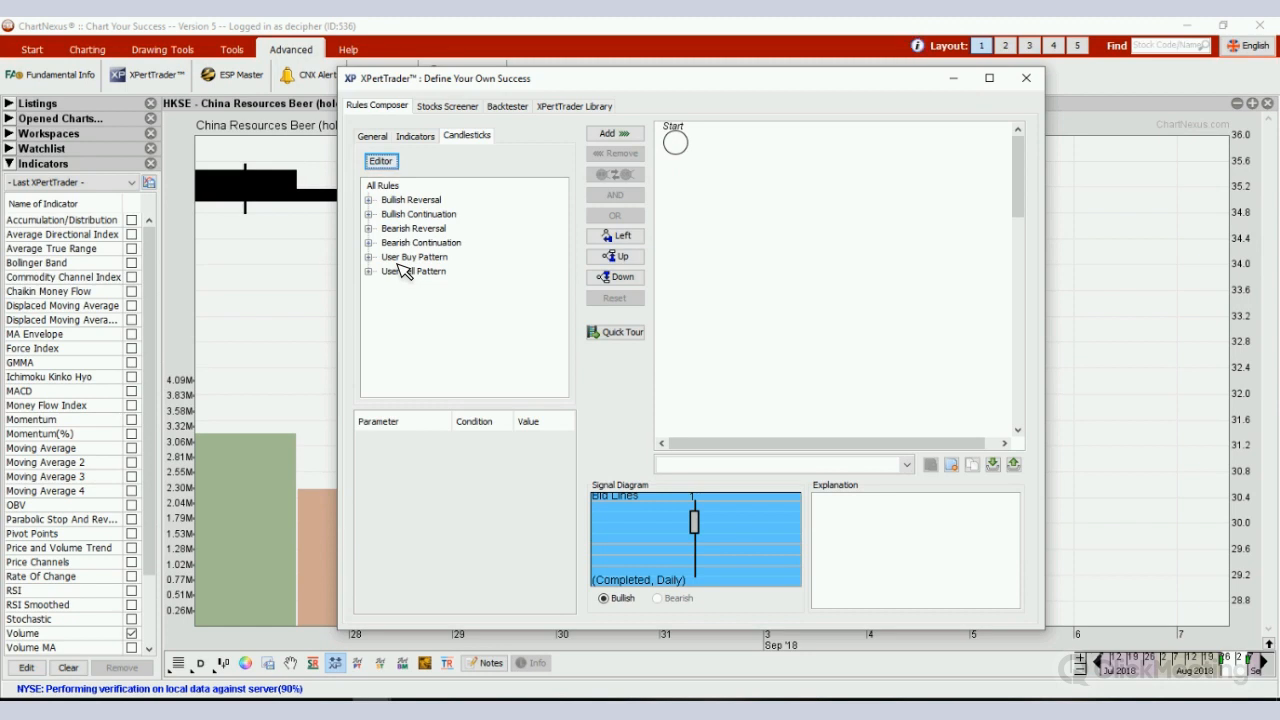
# - Pick 1.HammerTime from the expanded User Buy Pattern group and add it as rule R1
pyautogui.click(369, 257)
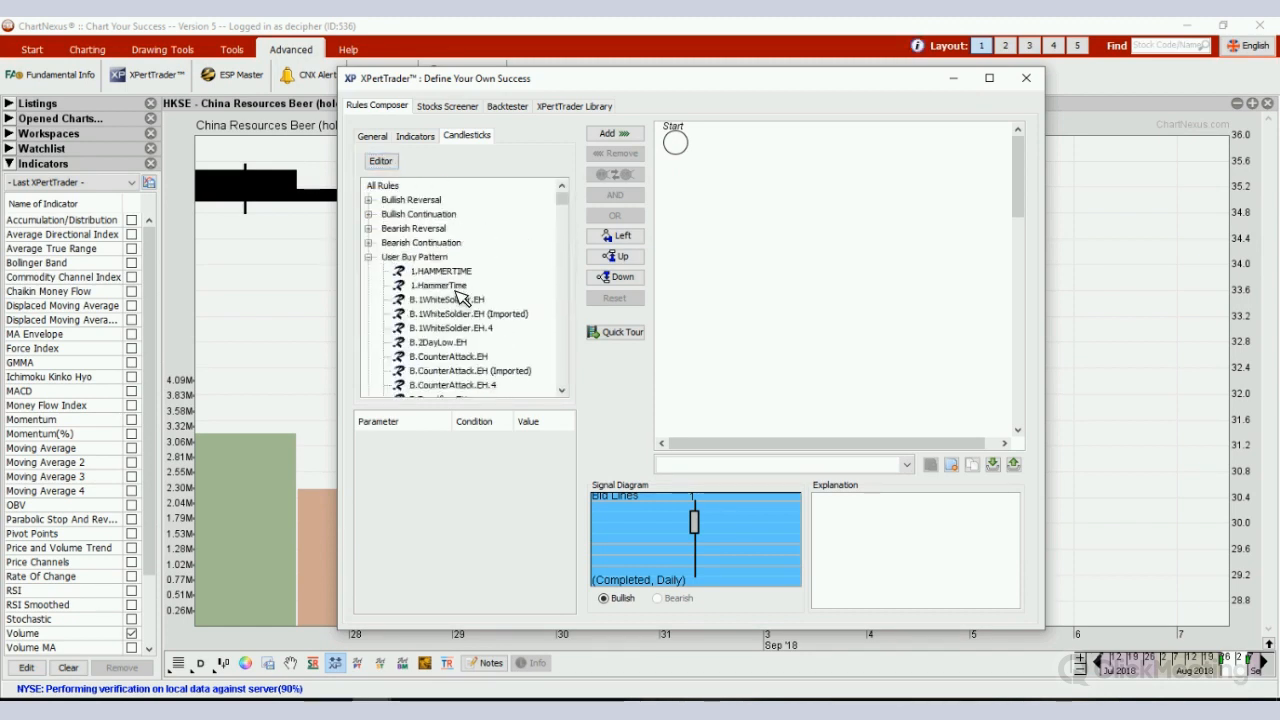
pyautogui.click(437, 285)
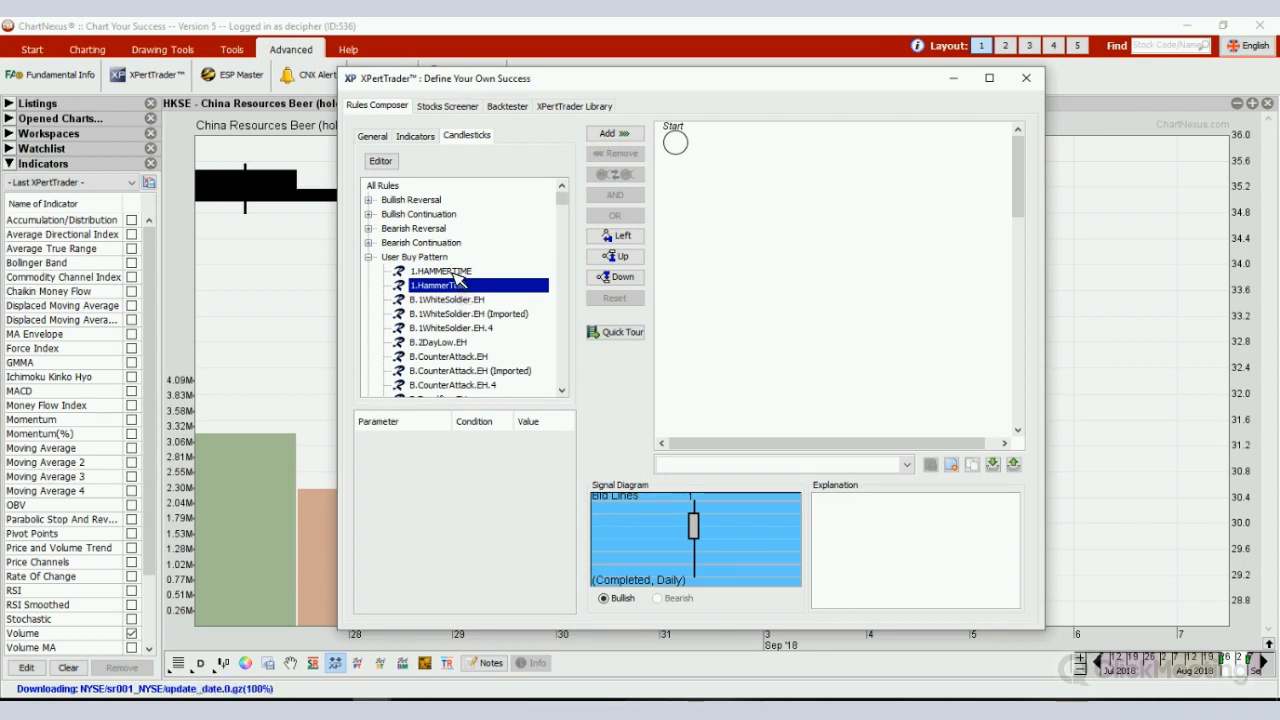
pyautogui.click(440, 271)
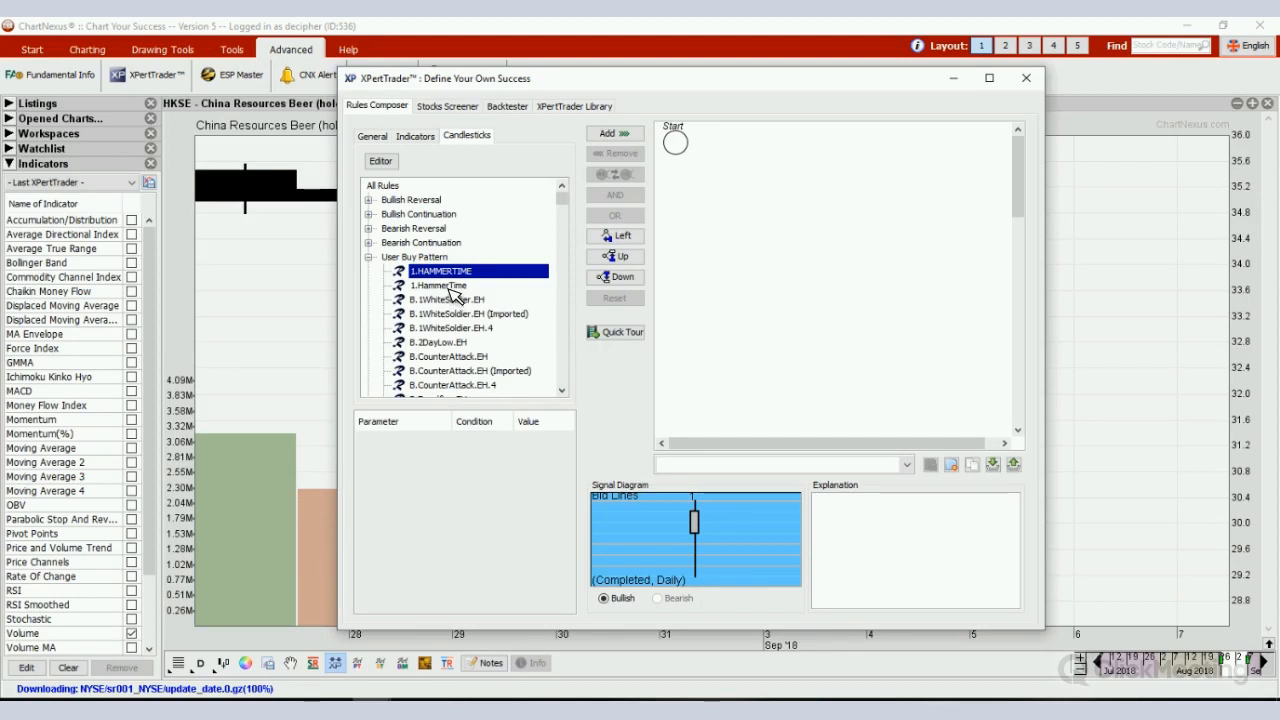
pyautogui.click(438, 285)
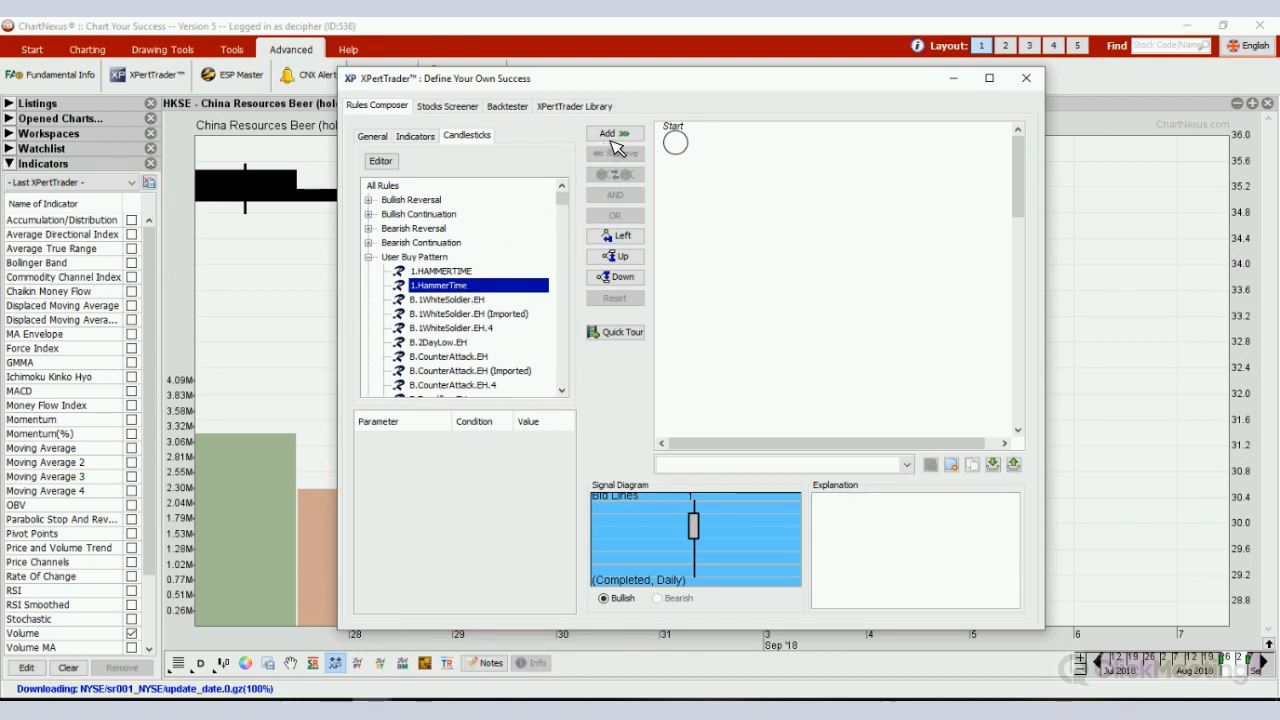
pyautogui.moveTo(615, 134)
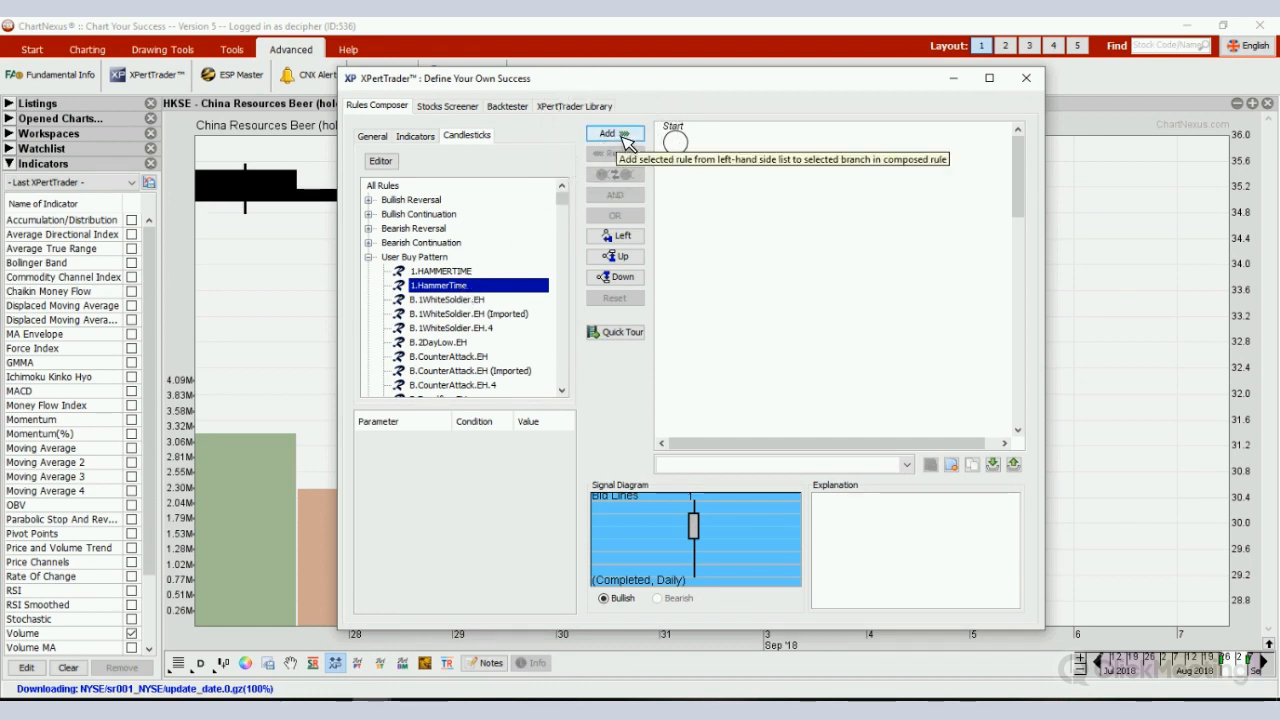
pyautogui.click(611, 133)
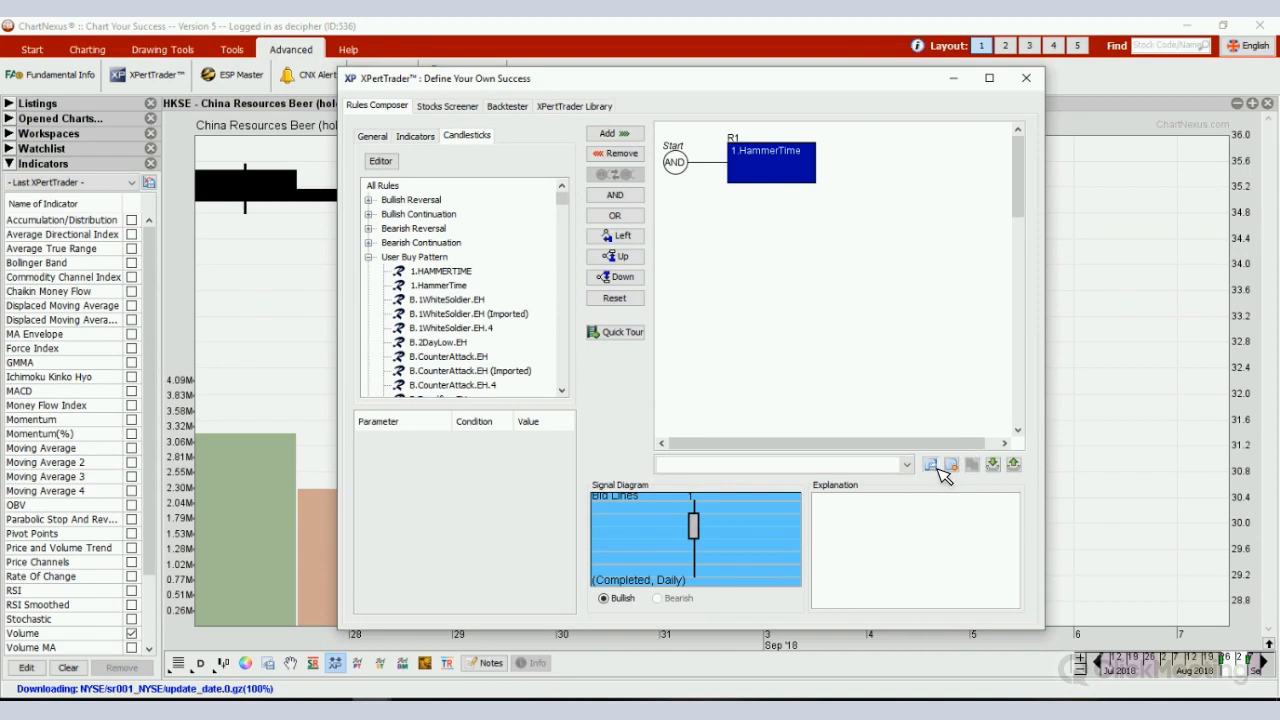
# - Save the composed rule as '1', confirming the overwrite of the existing rule
pyautogui.click(929, 463)
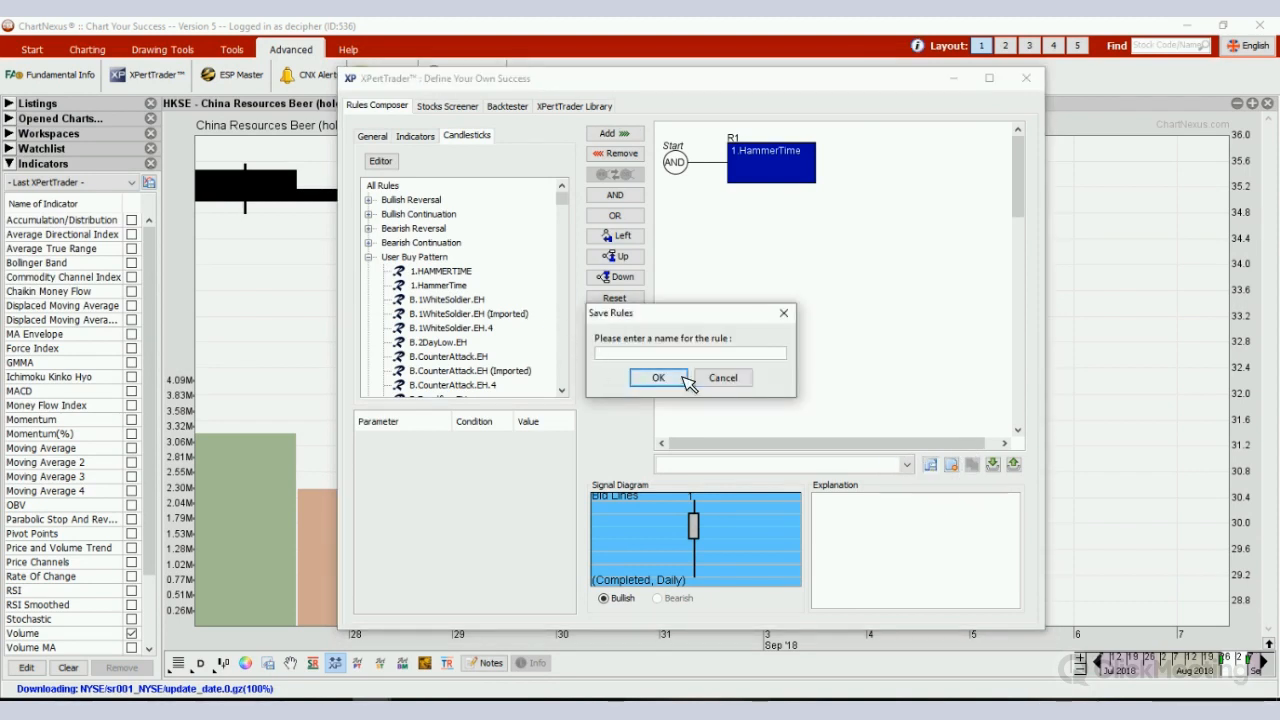
pyautogui.write('1')
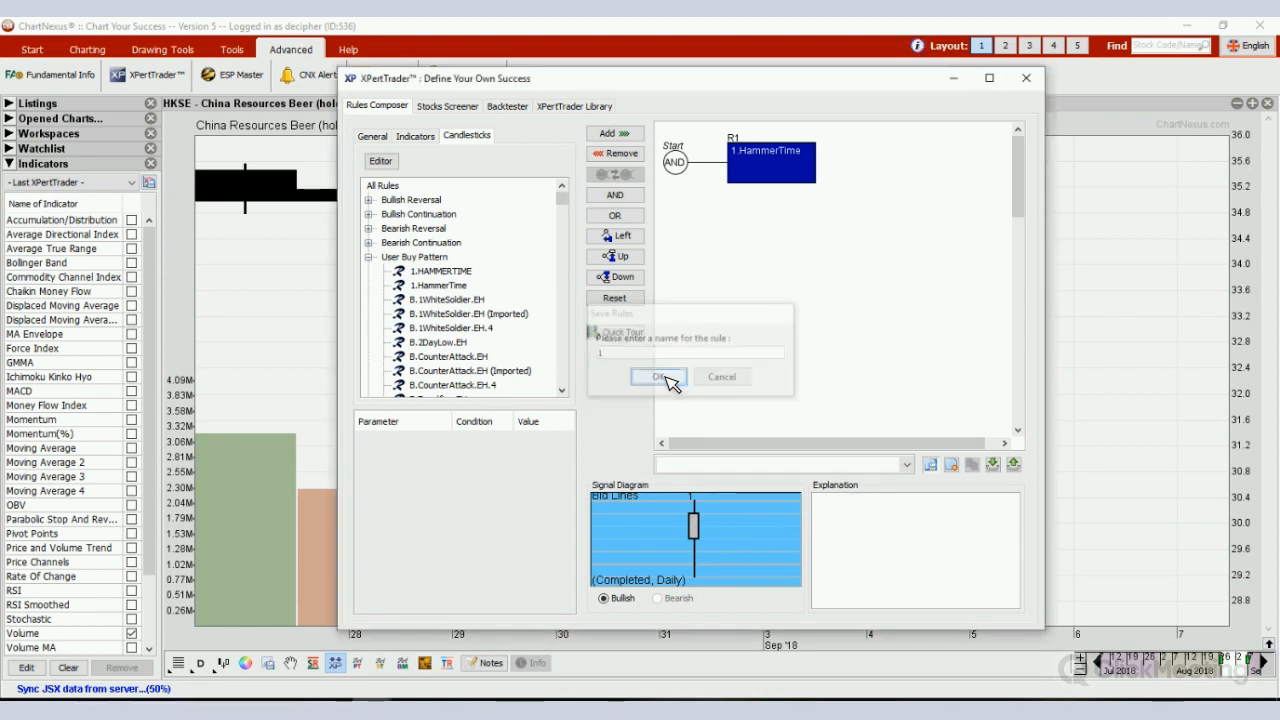
pyautogui.click(658, 377)
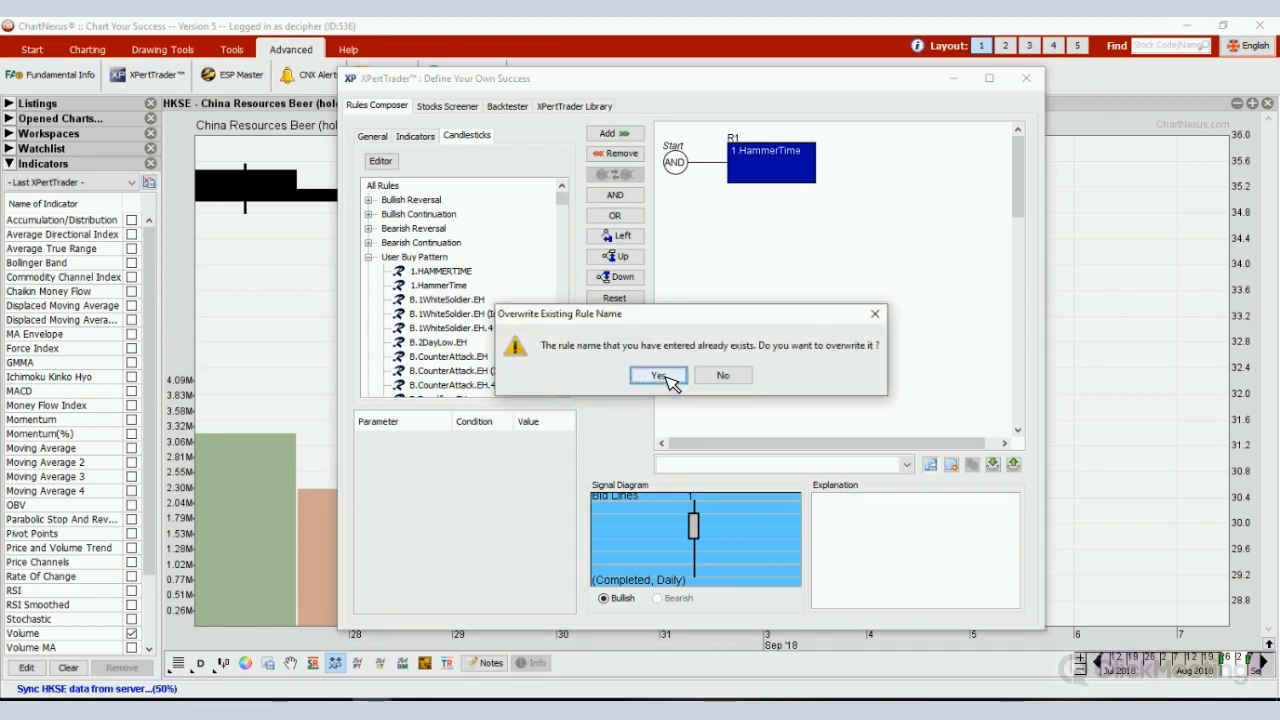
pyautogui.click(657, 375)
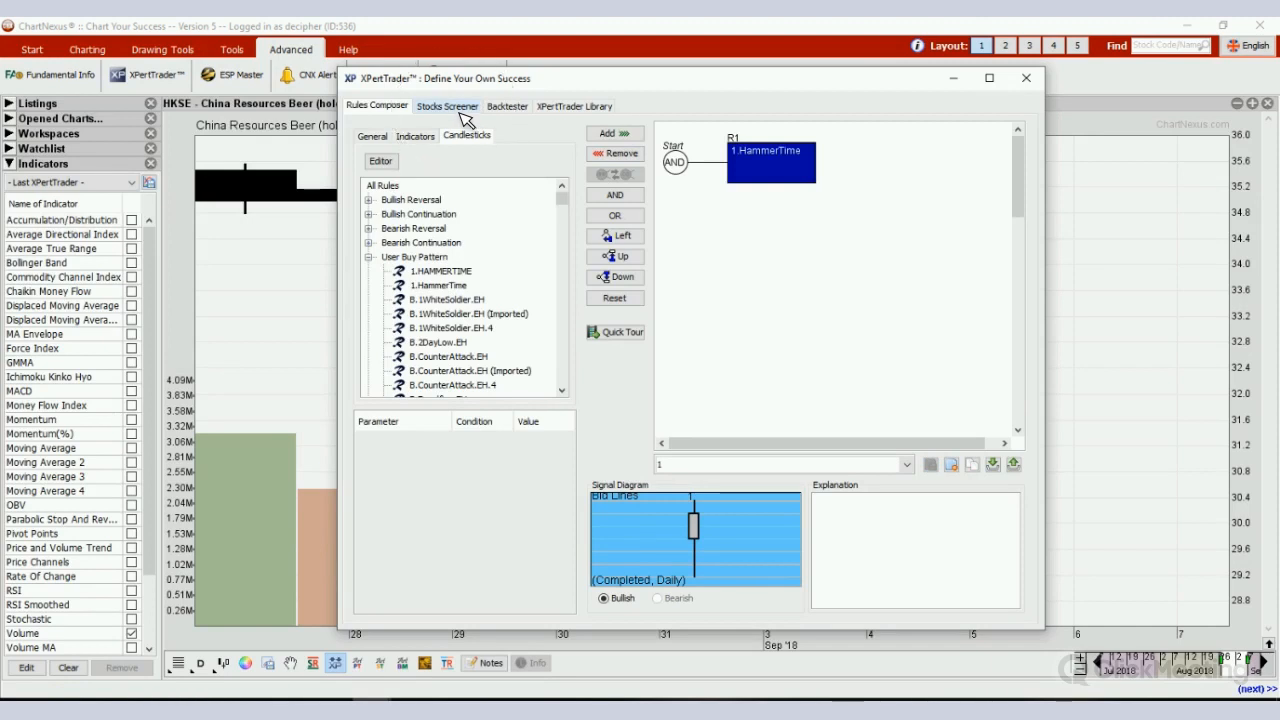
# - Point the hammer screen at SGX stocks with a two-weeks-ago screening period
pyautogui.click(447, 106)
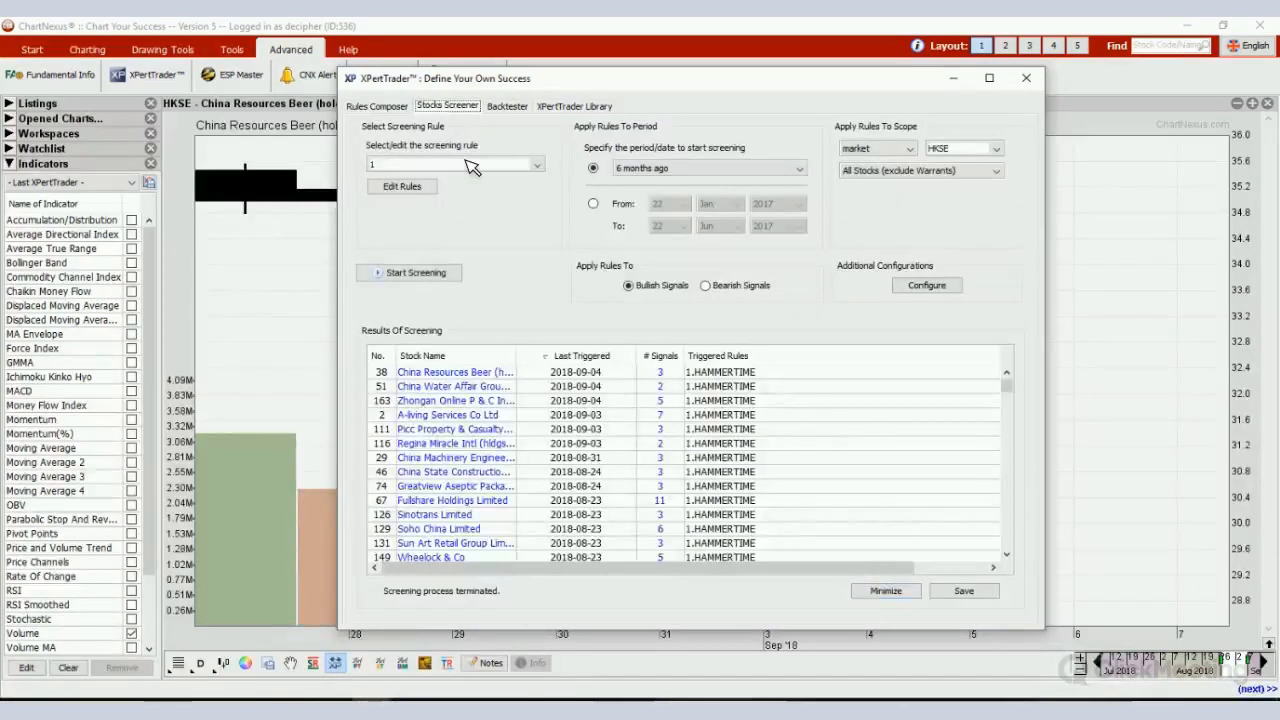
pyautogui.moveTo(450, 167)
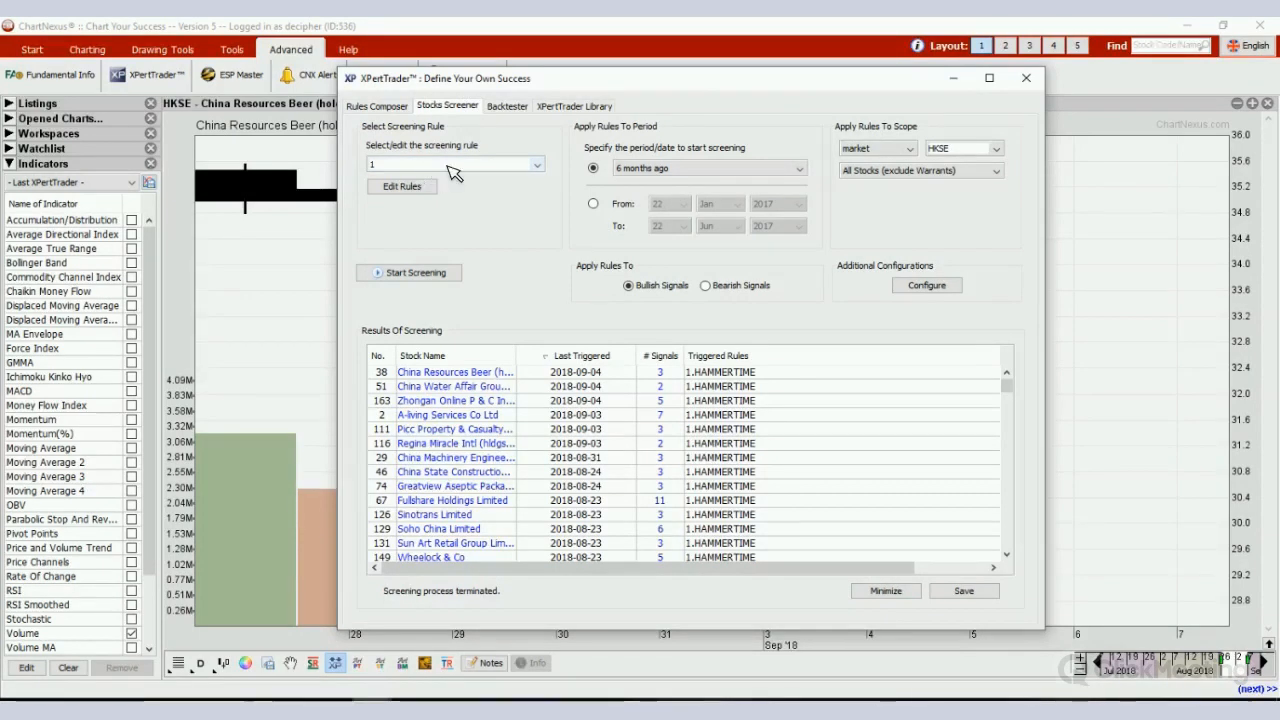
pyautogui.moveTo(490, 230)
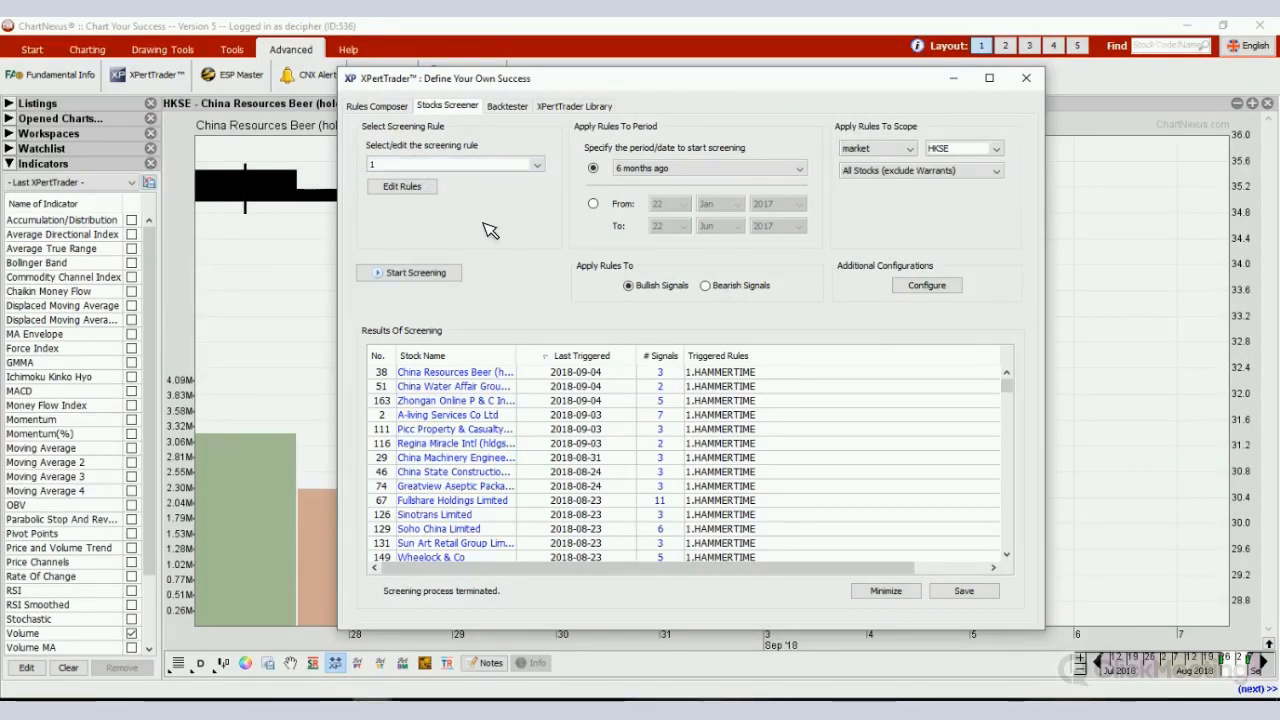
pyautogui.moveTo(508, 221)
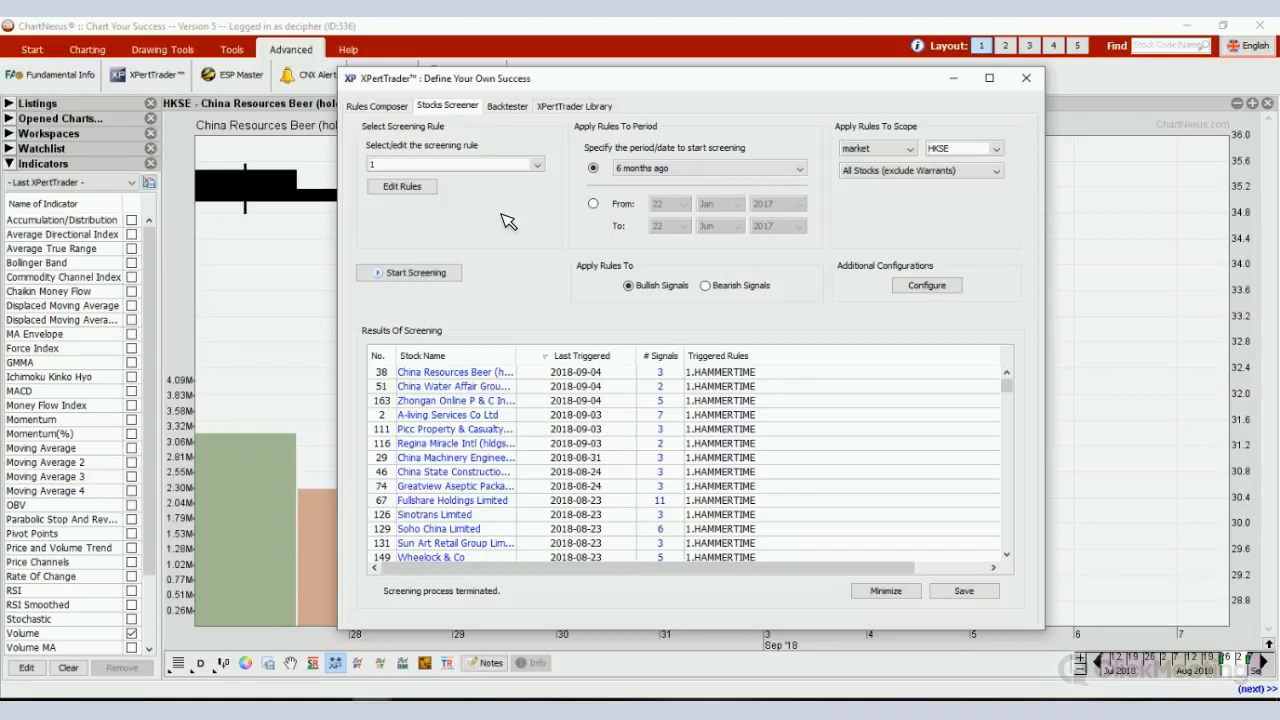
pyautogui.click(995, 148)
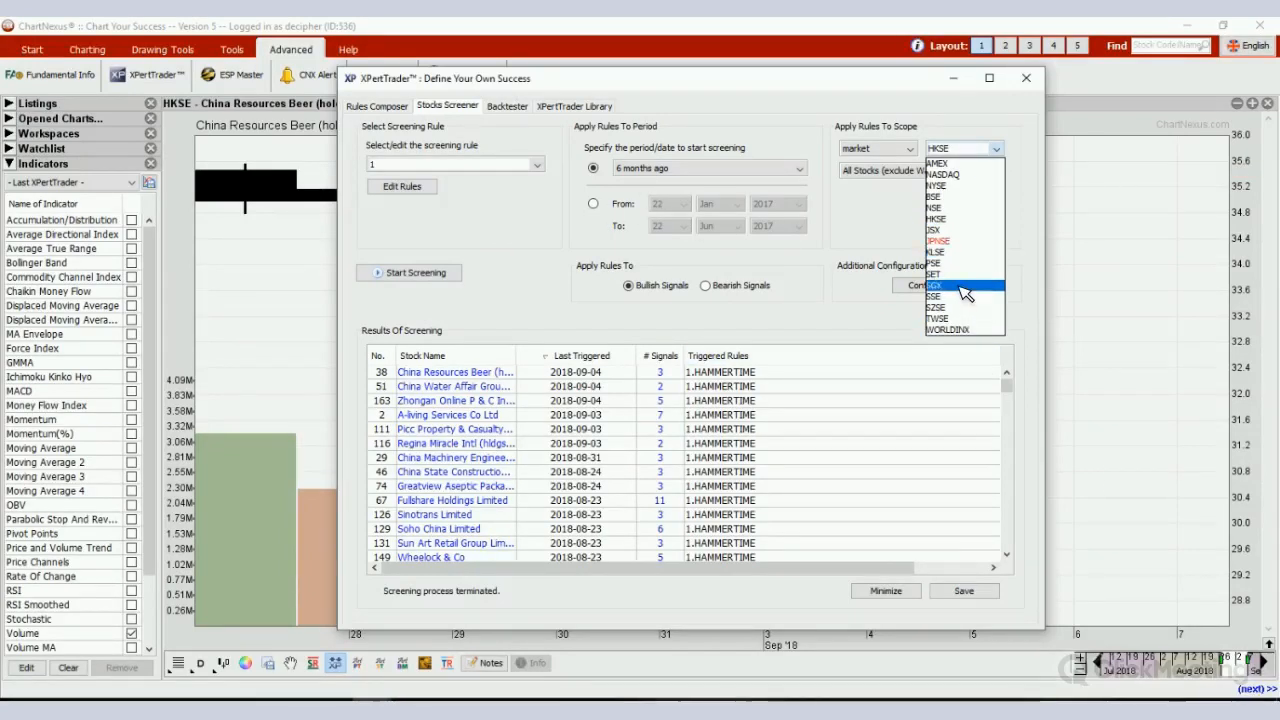
pyautogui.click(960, 284)
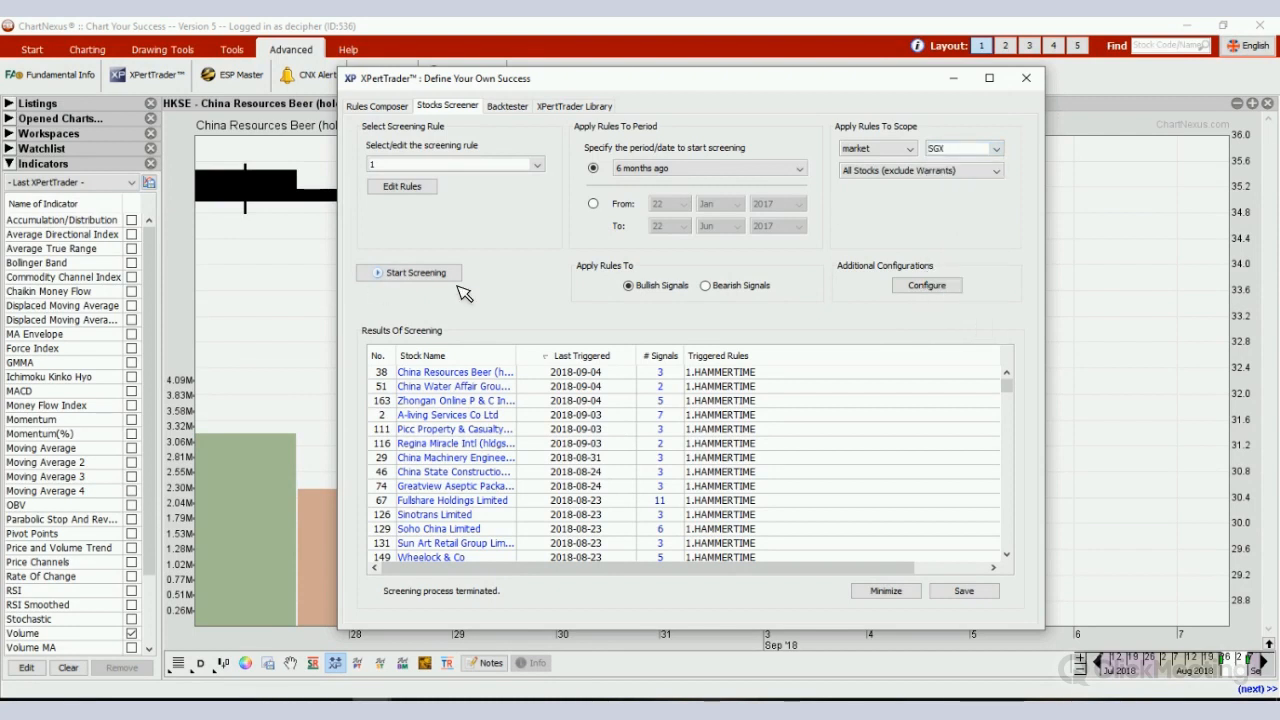
pyautogui.moveTo(710, 187)
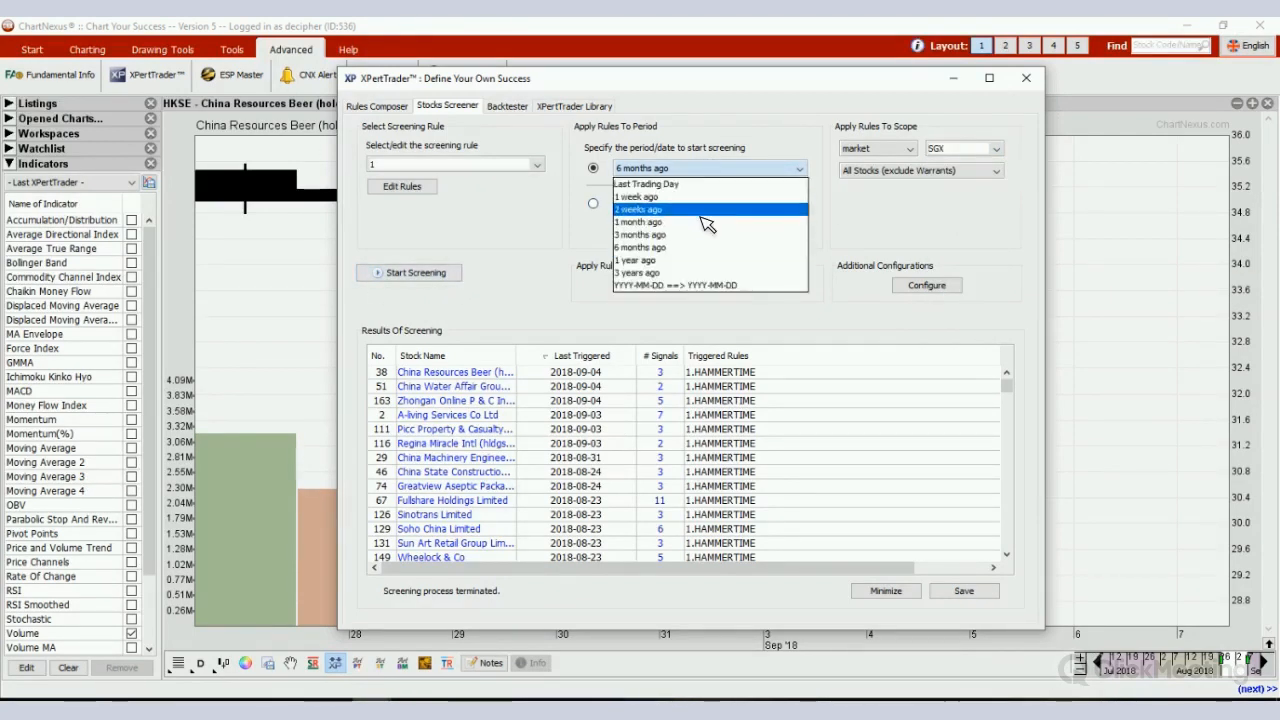
pyautogui.click(638, 209)
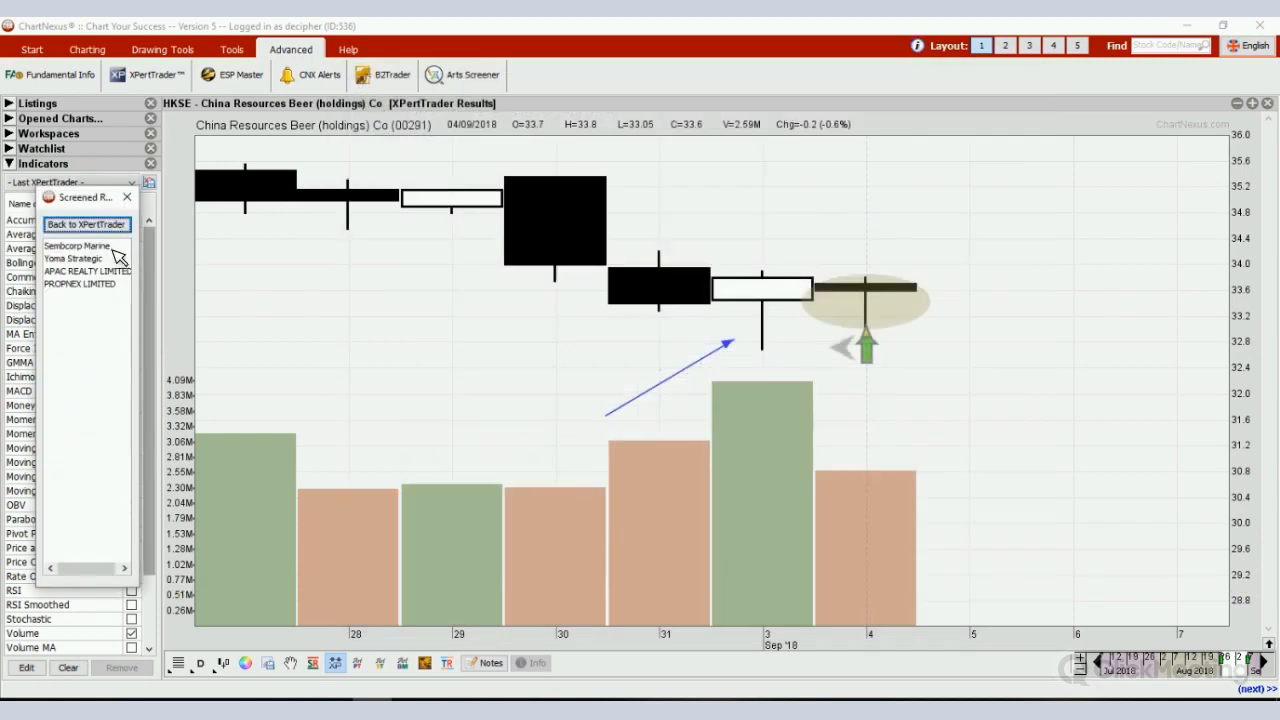
# - View Sembcorp Marine's chart with its 1.HammerTime marker, then return to XPertTrader
pyautogui.click(77, 245)
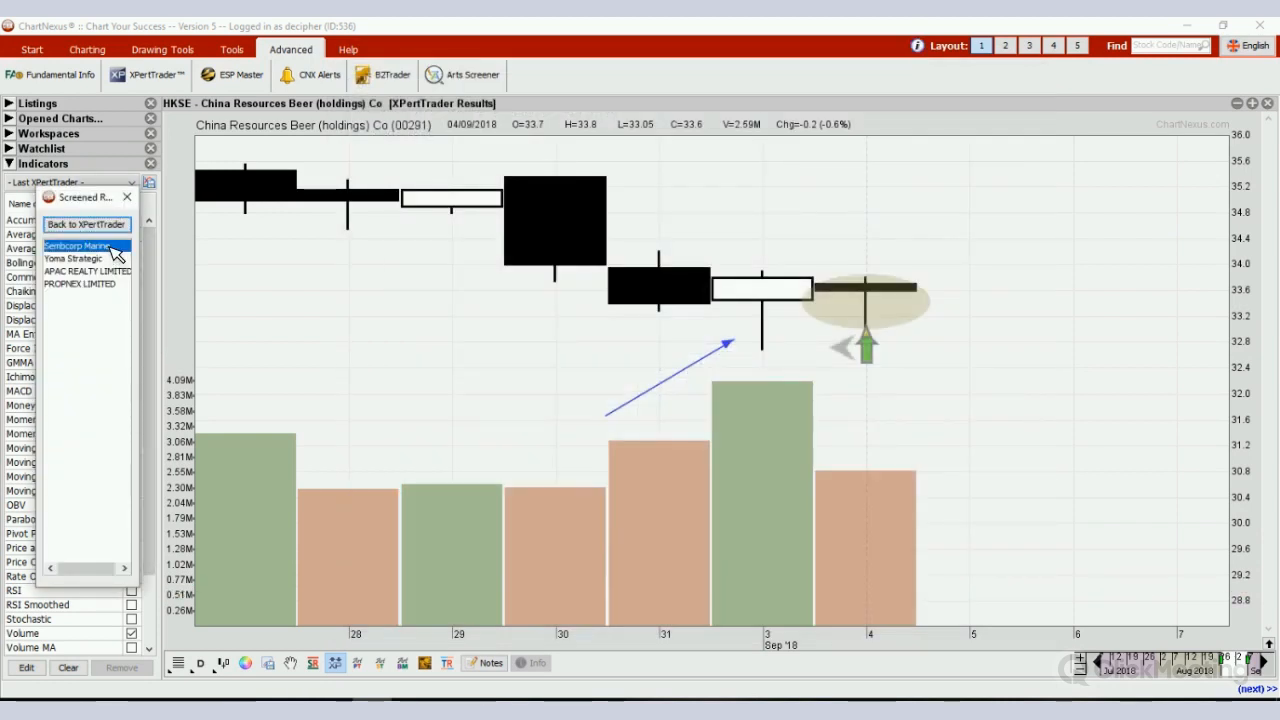
pyautogui.click(76, 245)
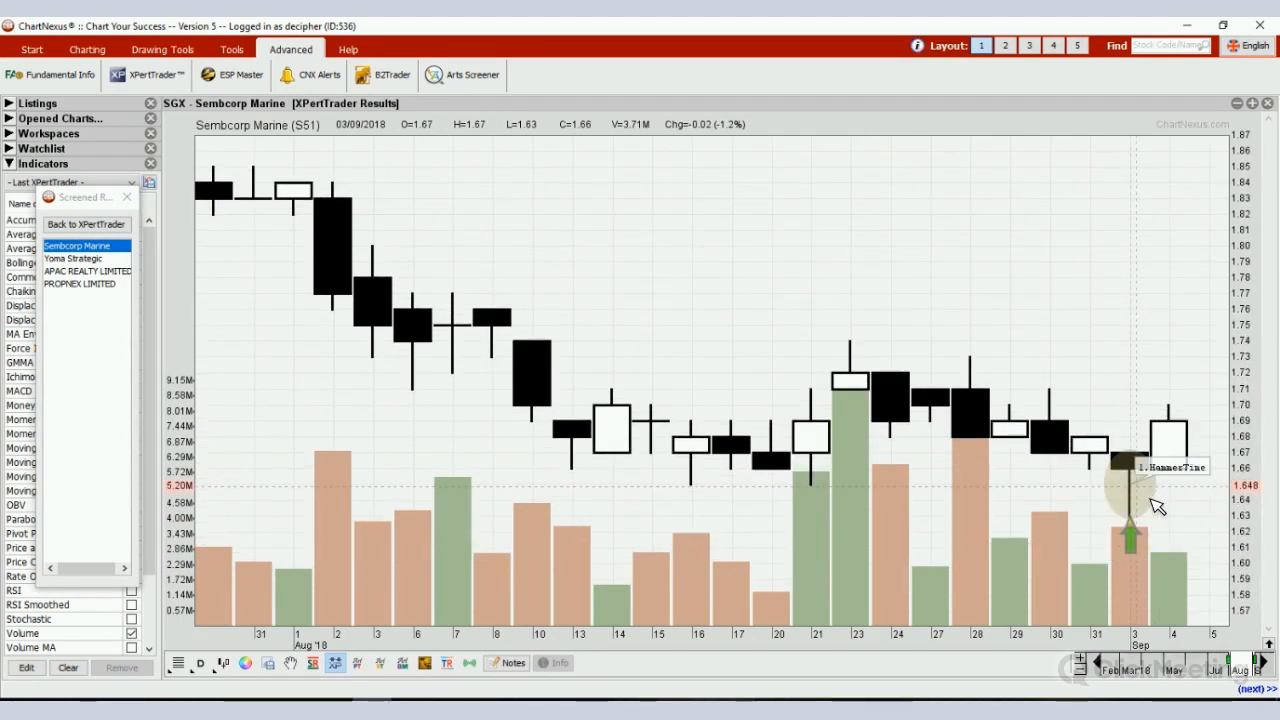
pyautogui.moveTo(1147, 513)
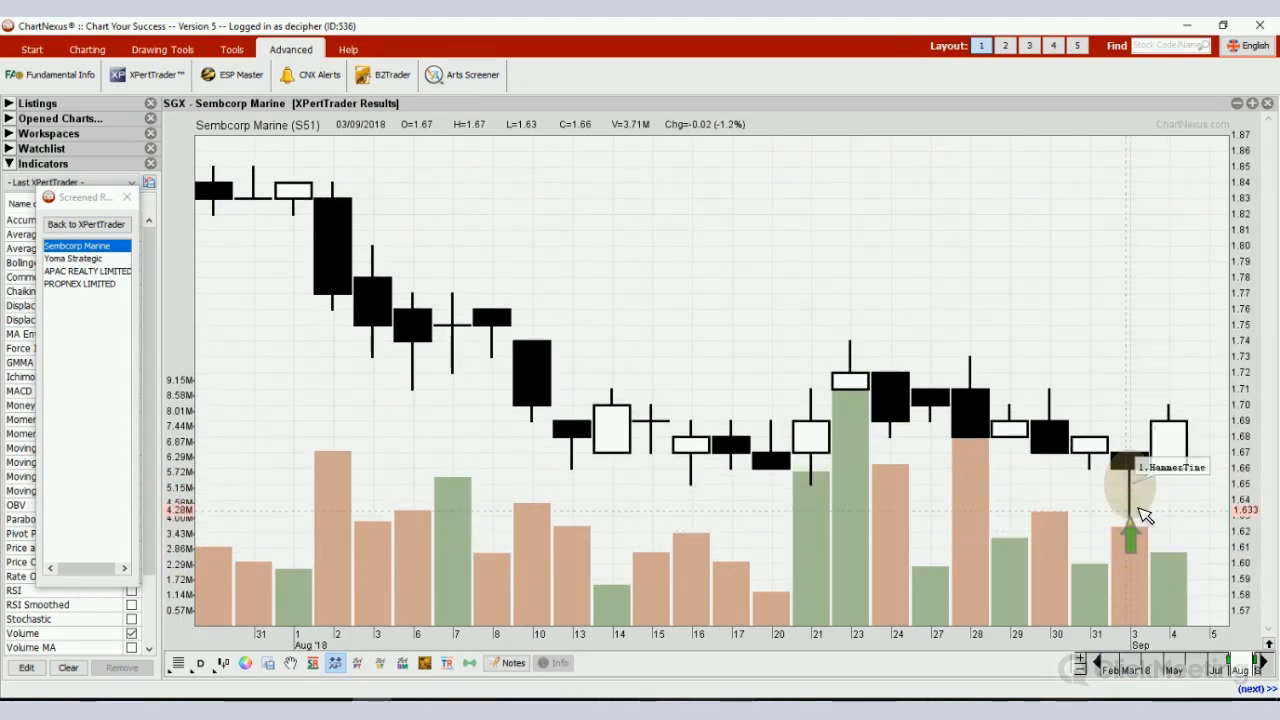
pyautogui.moveTo(1160, 530)
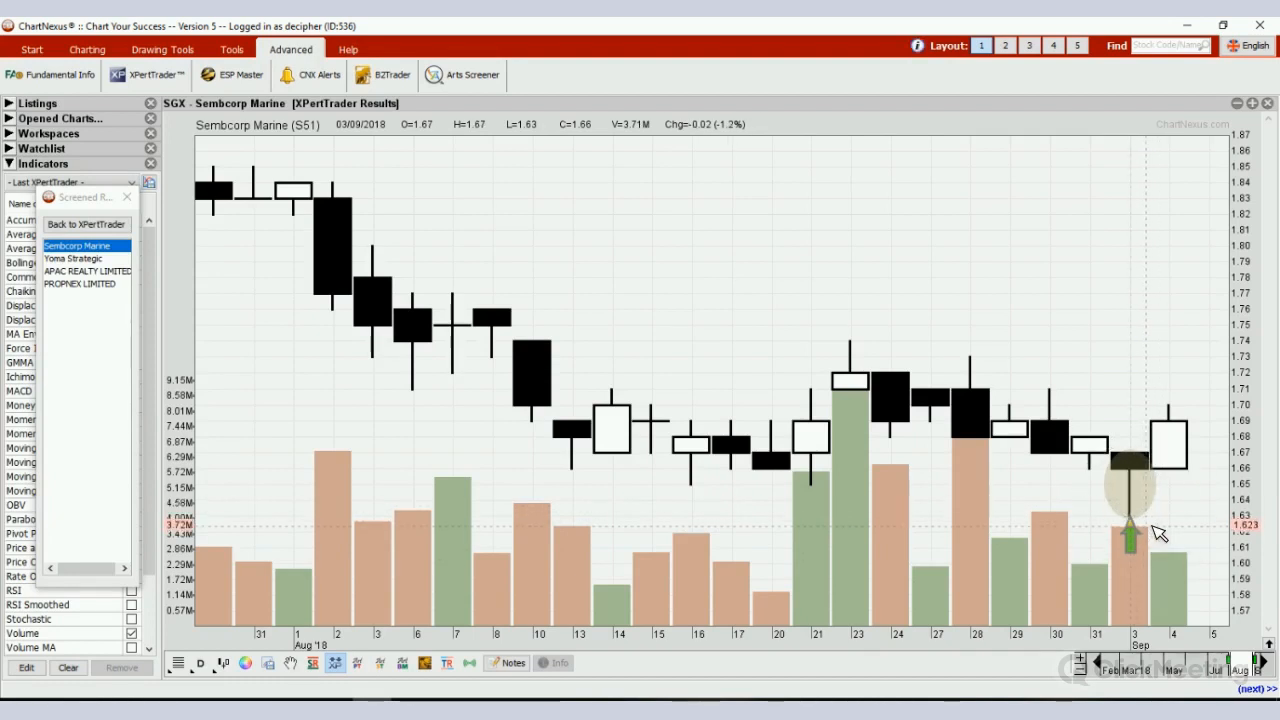
pyautogui.click(86, 224)
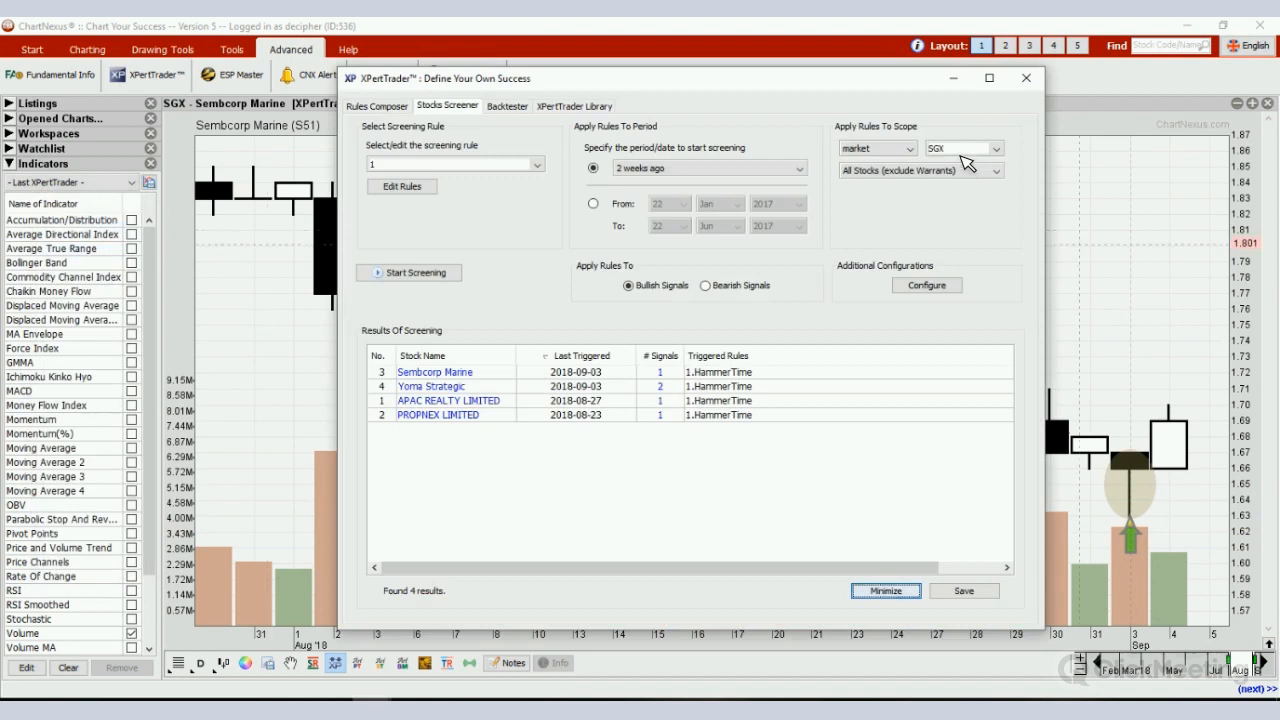
# - Switch the exchange to KLSE and screen for hammers, returning 27 matches
pyautogui.click(997, 148)
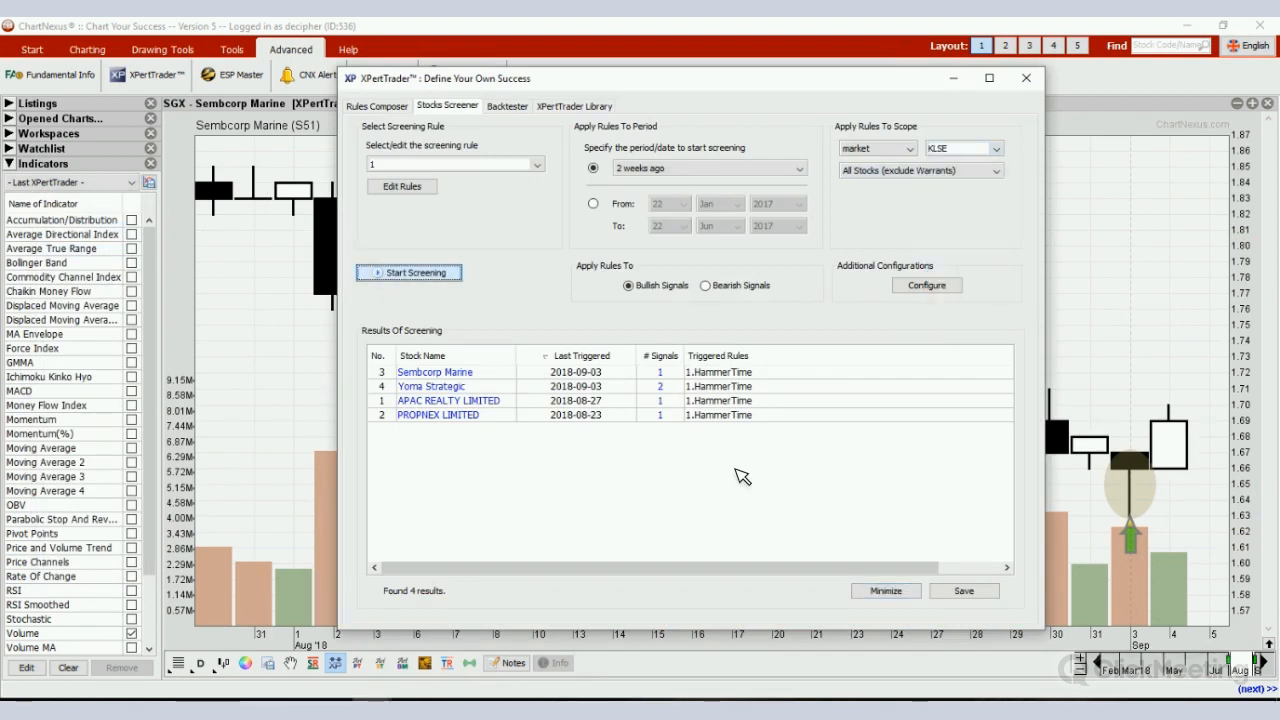
pyautogui.click(408, 272)
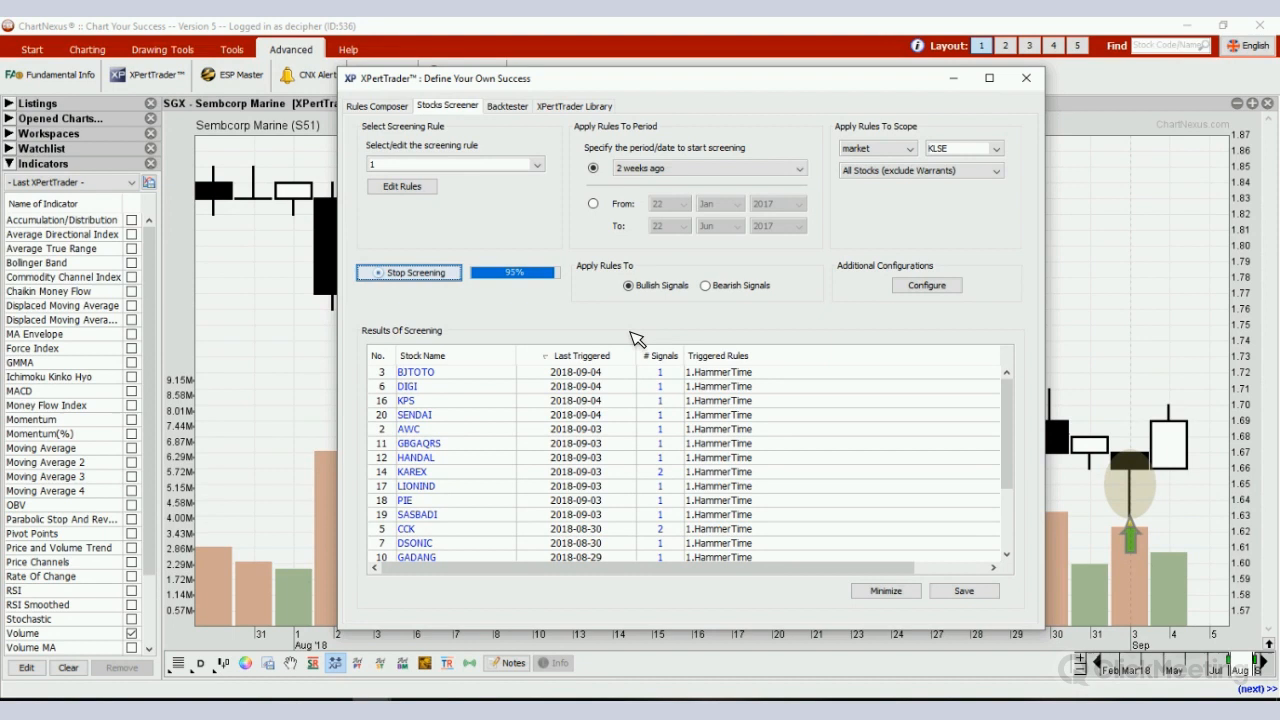
pyautogui.click(408, 272)
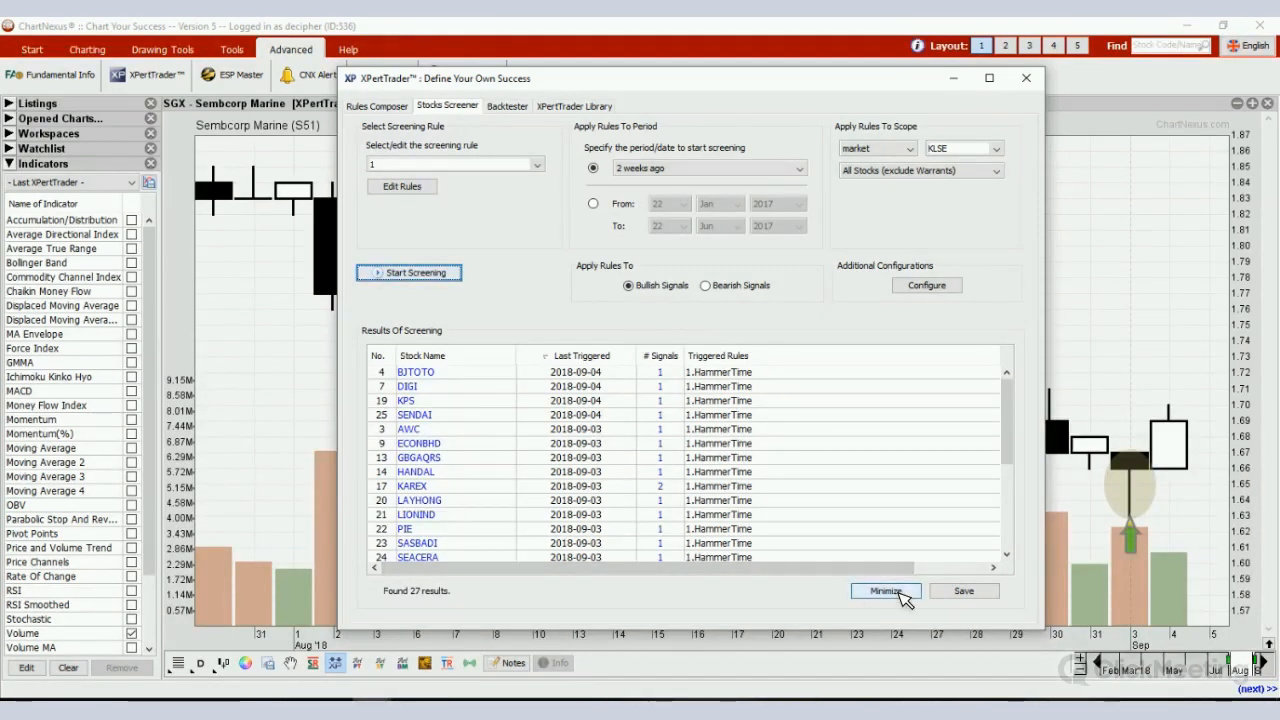
pyautogui.click(884, 590)
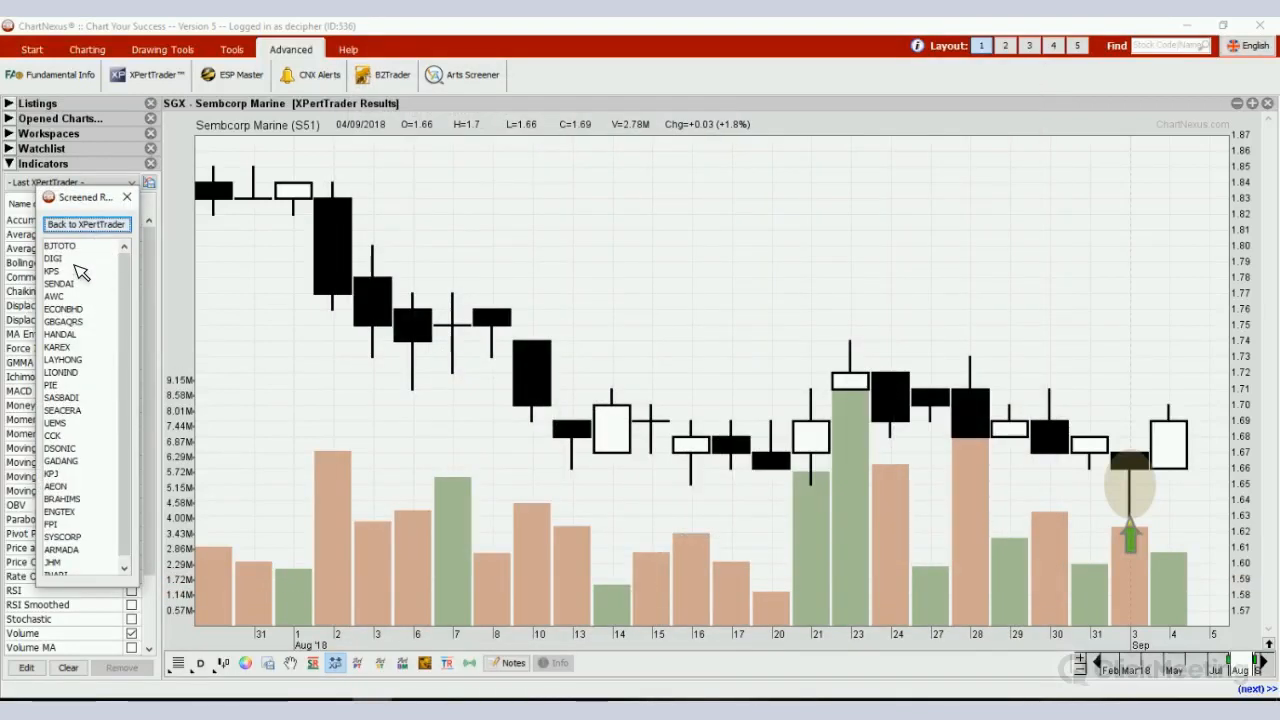
pyautogui.moveTo(82, 256)
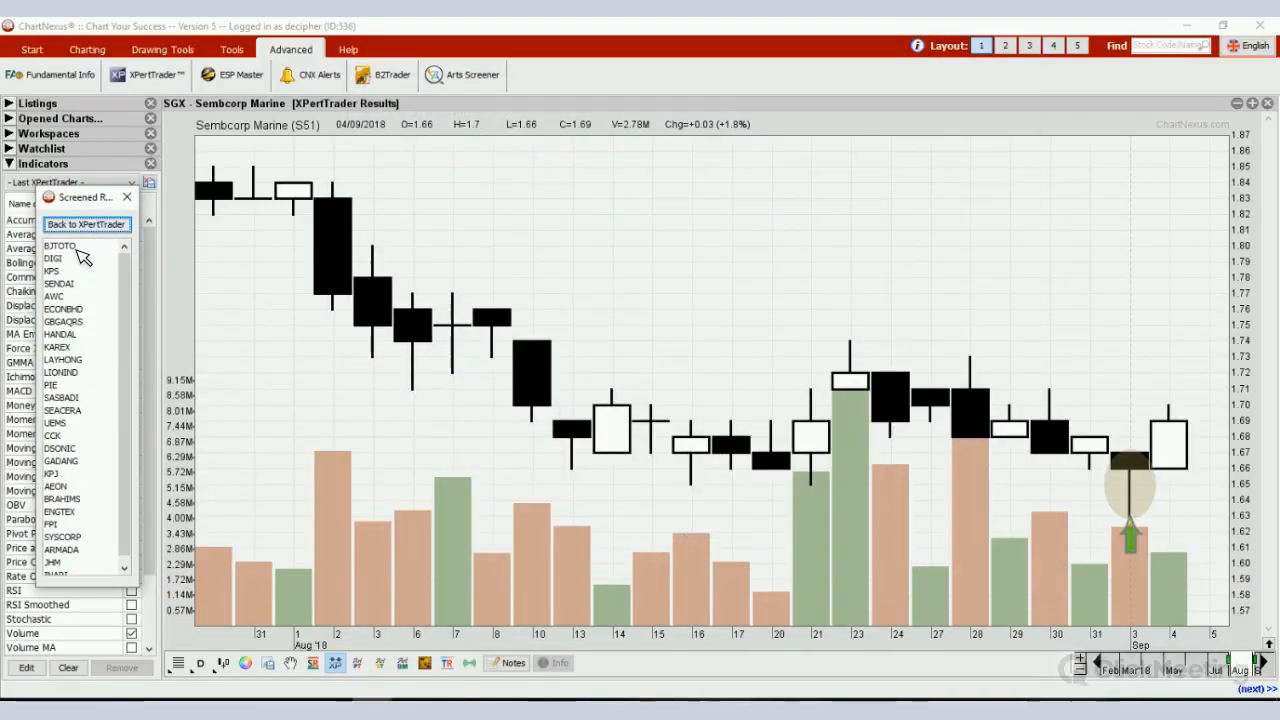
# - Show result charts for BJTOTO, KPS, SENDAI, AWC, ECONBHD, GBGAQRS and HANDAL
pyautogui.click(60, 246)
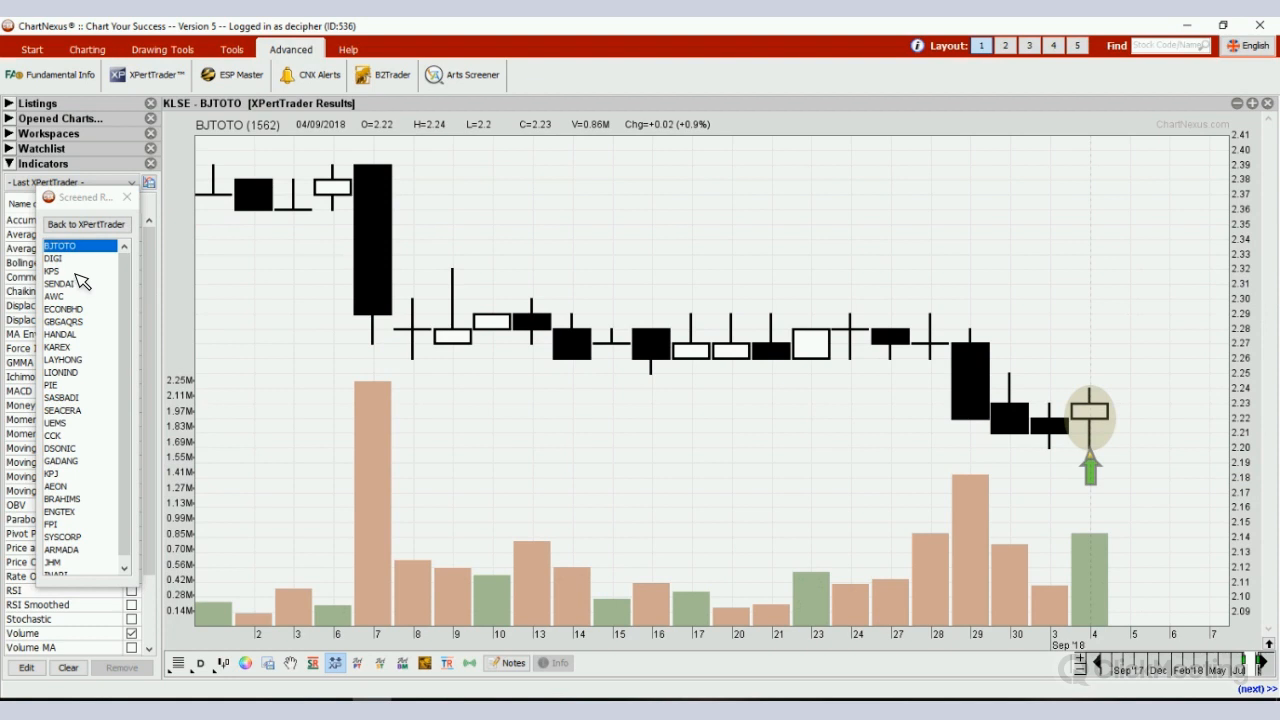
pyautogui.click(52, 271)
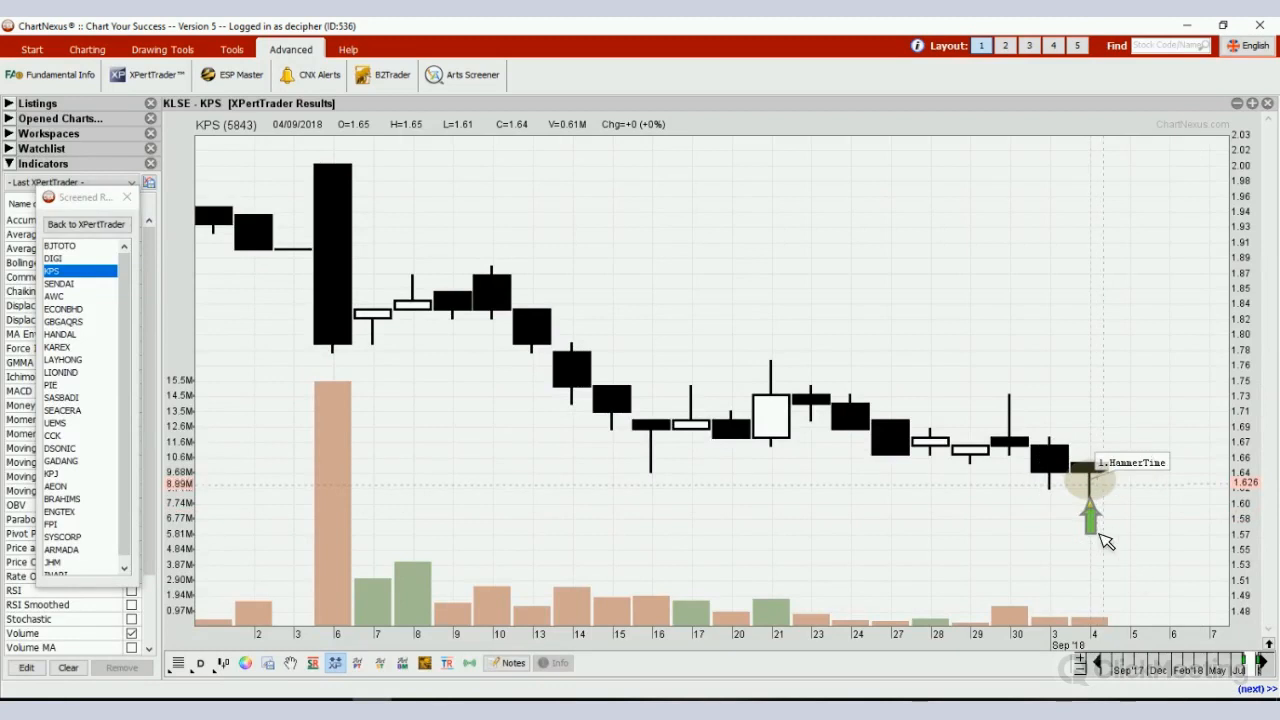
pyautogui.moveTo(415, 453)
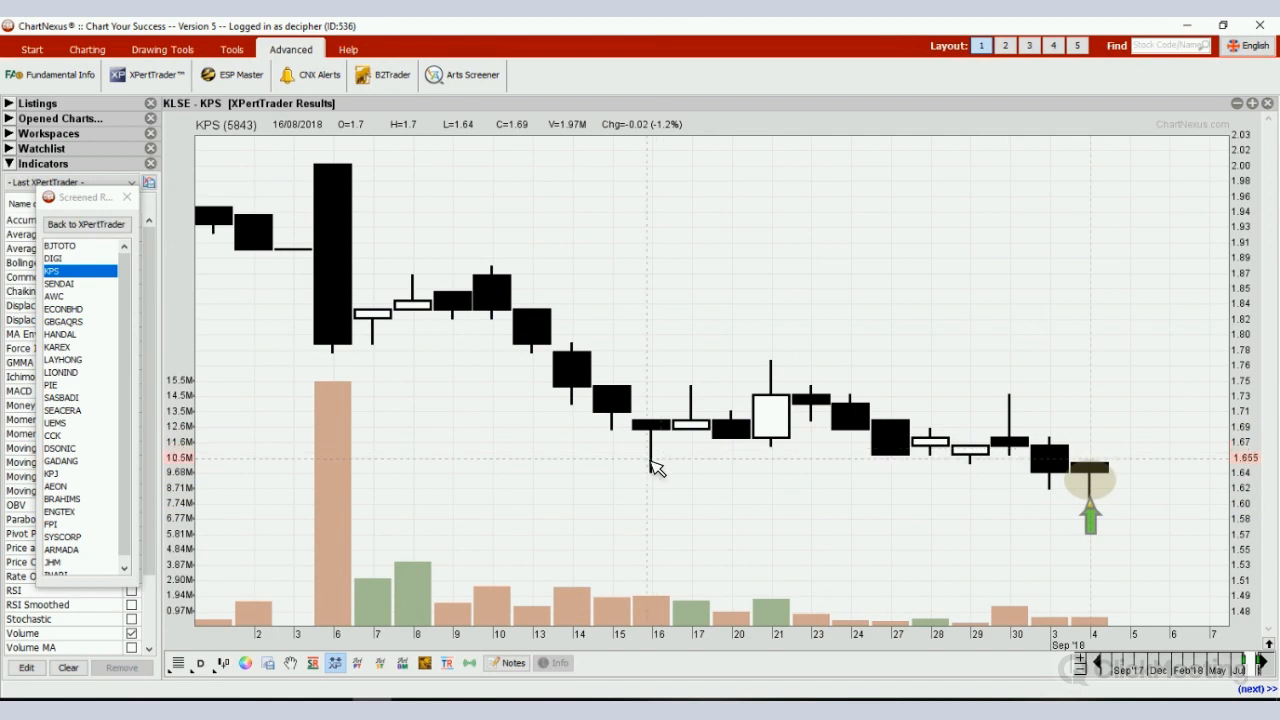
pyautogui.moveTo(658, 475)
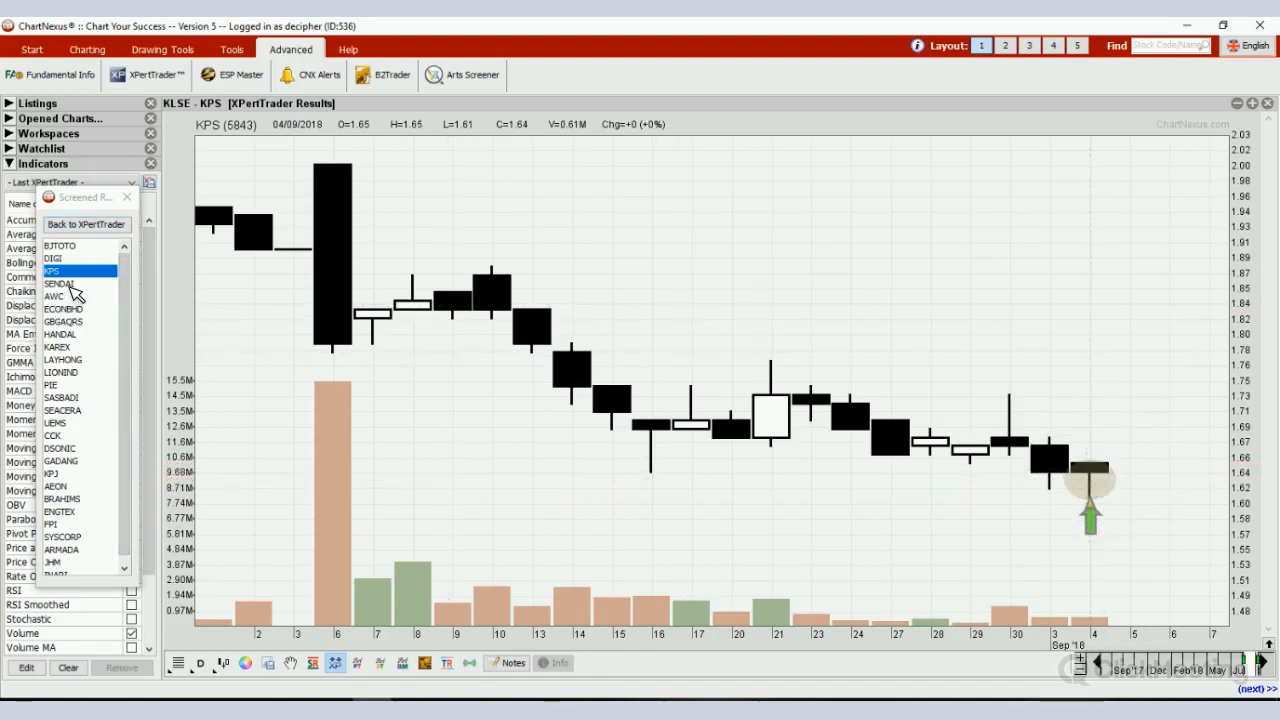
pyautogui.click(58, 283)
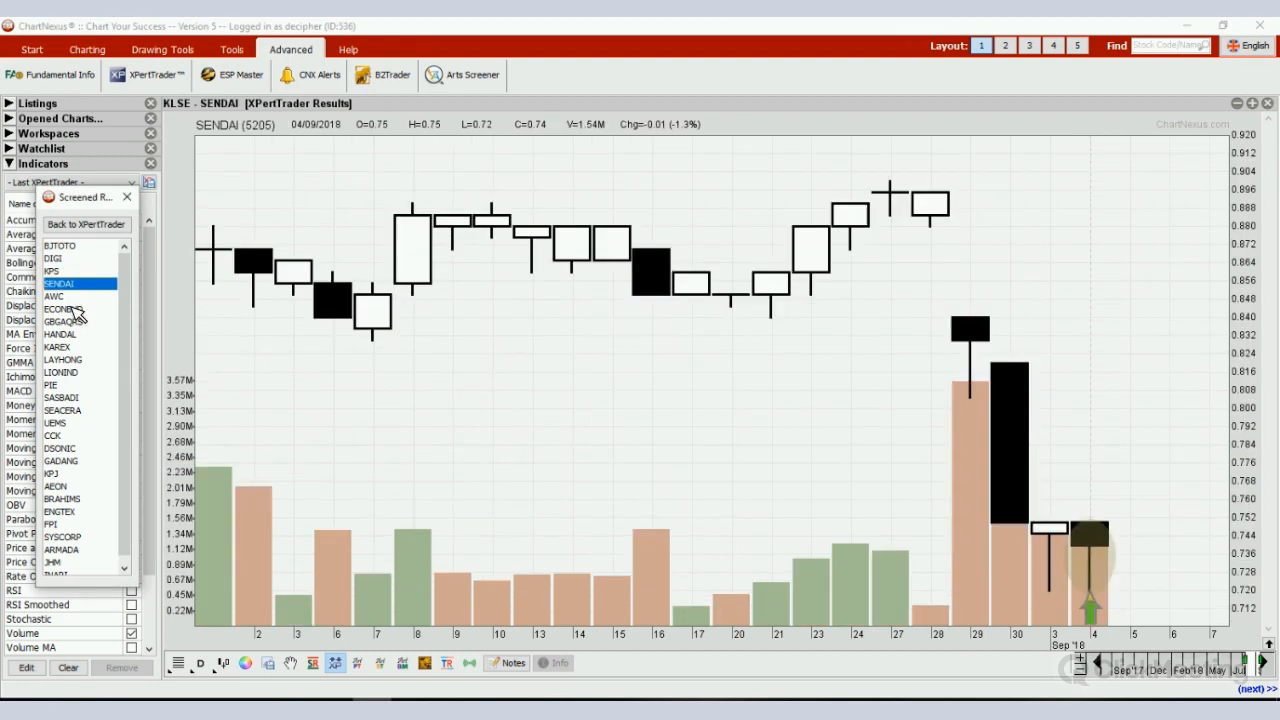
pyautogui.click(56, 296)
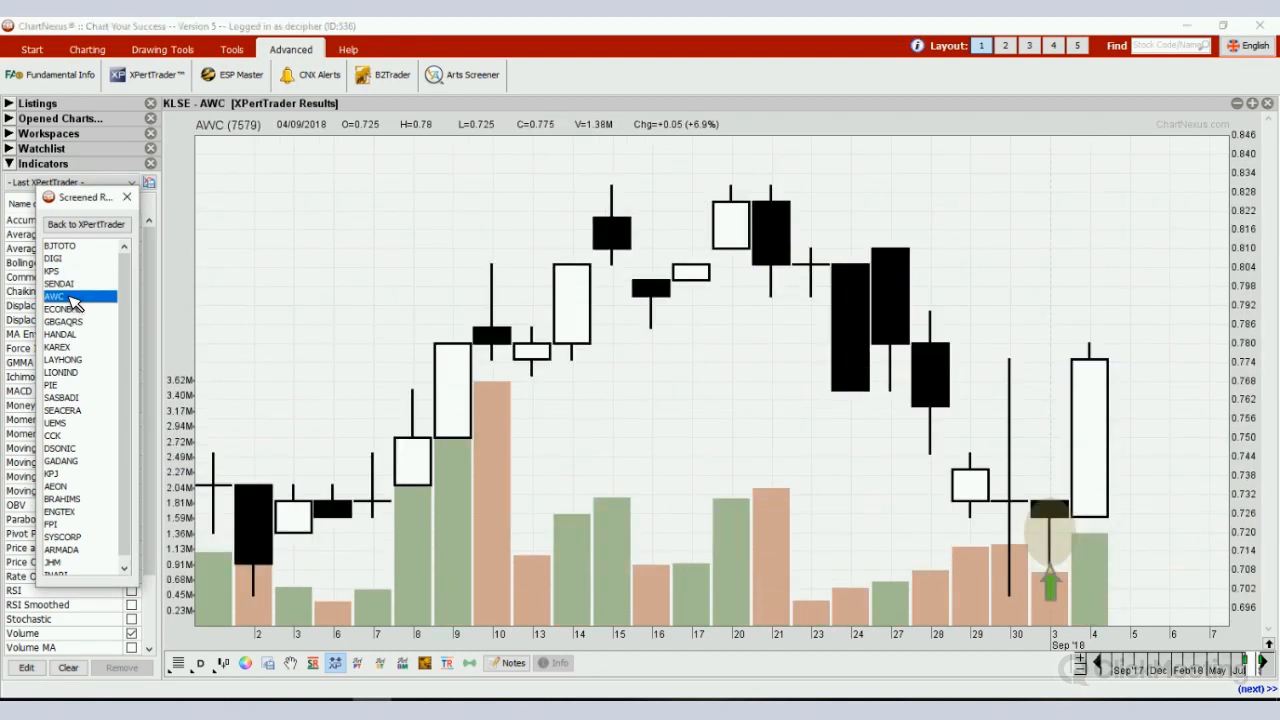
pyautogui.click(65, 308)
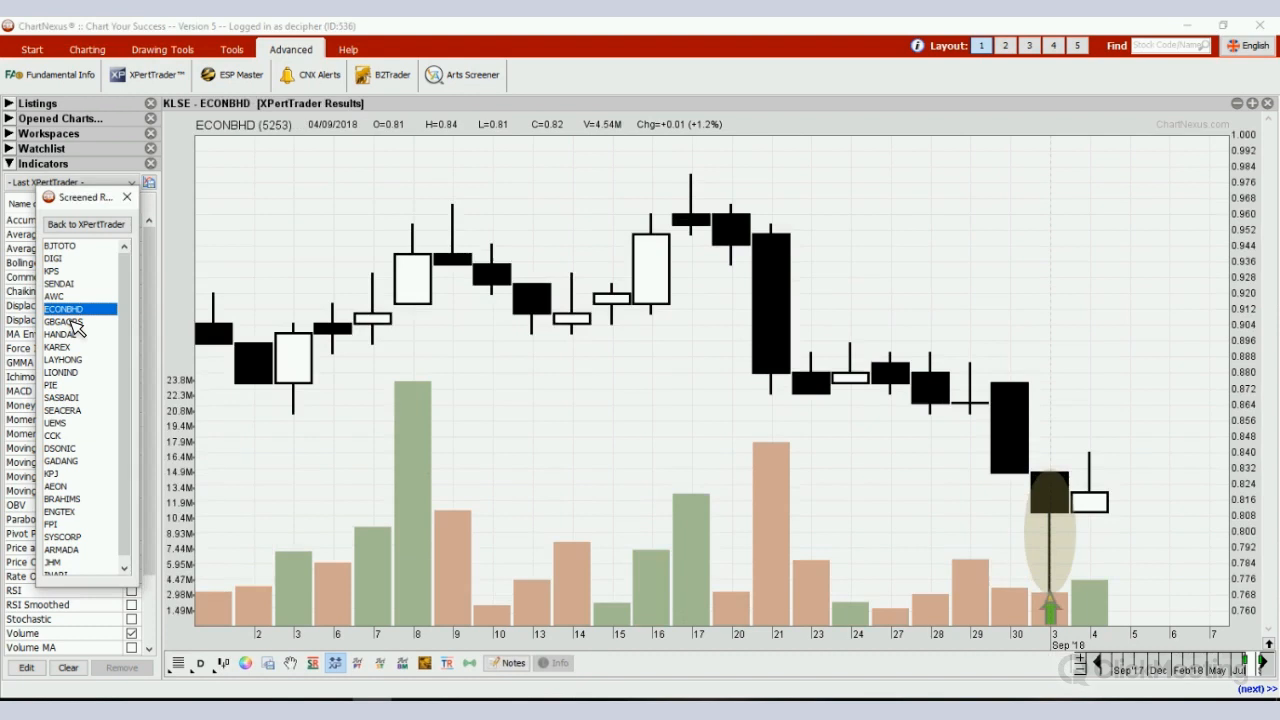
pyautogui.click(64, 321)
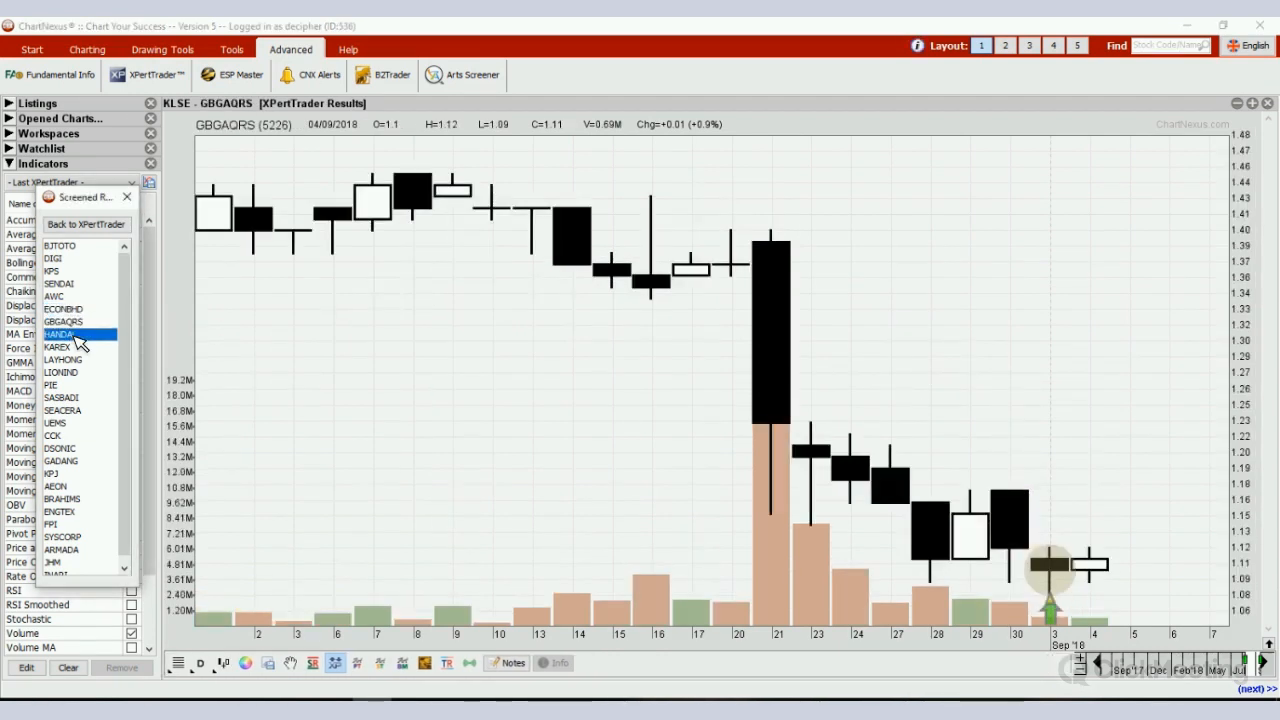
pyautogui.click(61, 334)
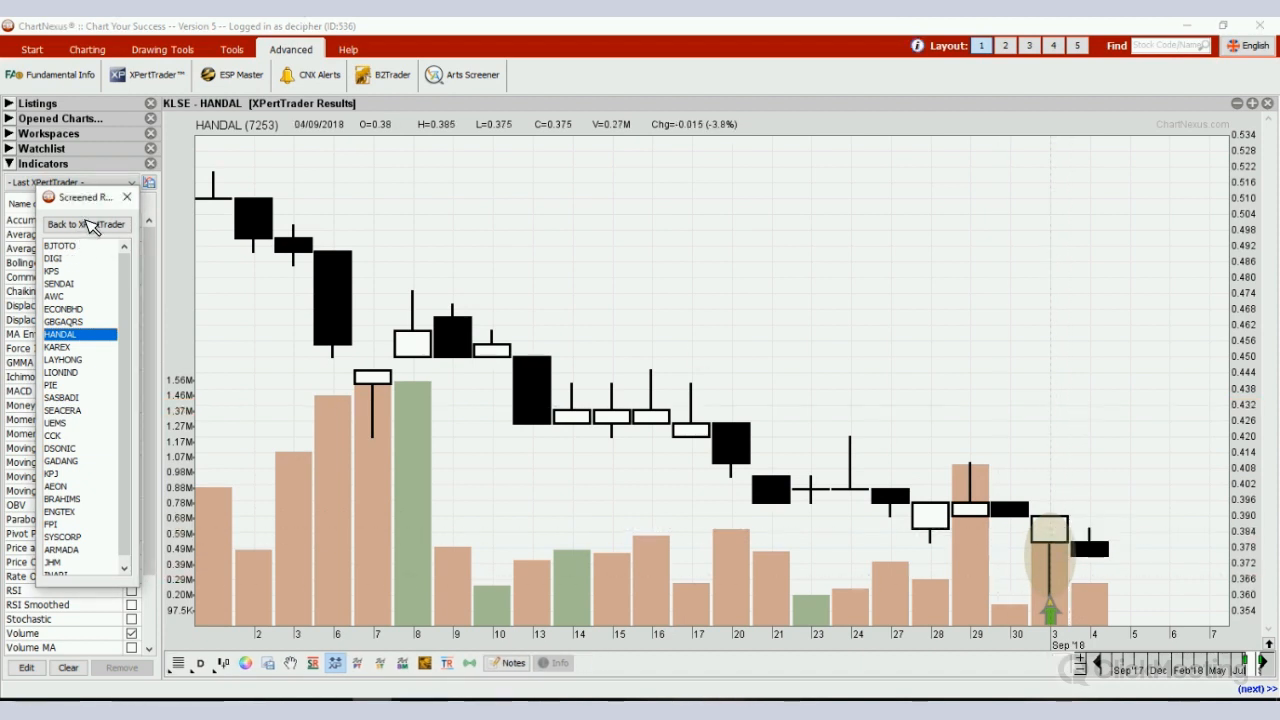
# - Return to the screener, switch the market to HKSE and start the hammer screen
pyautogui.click(85, 224)
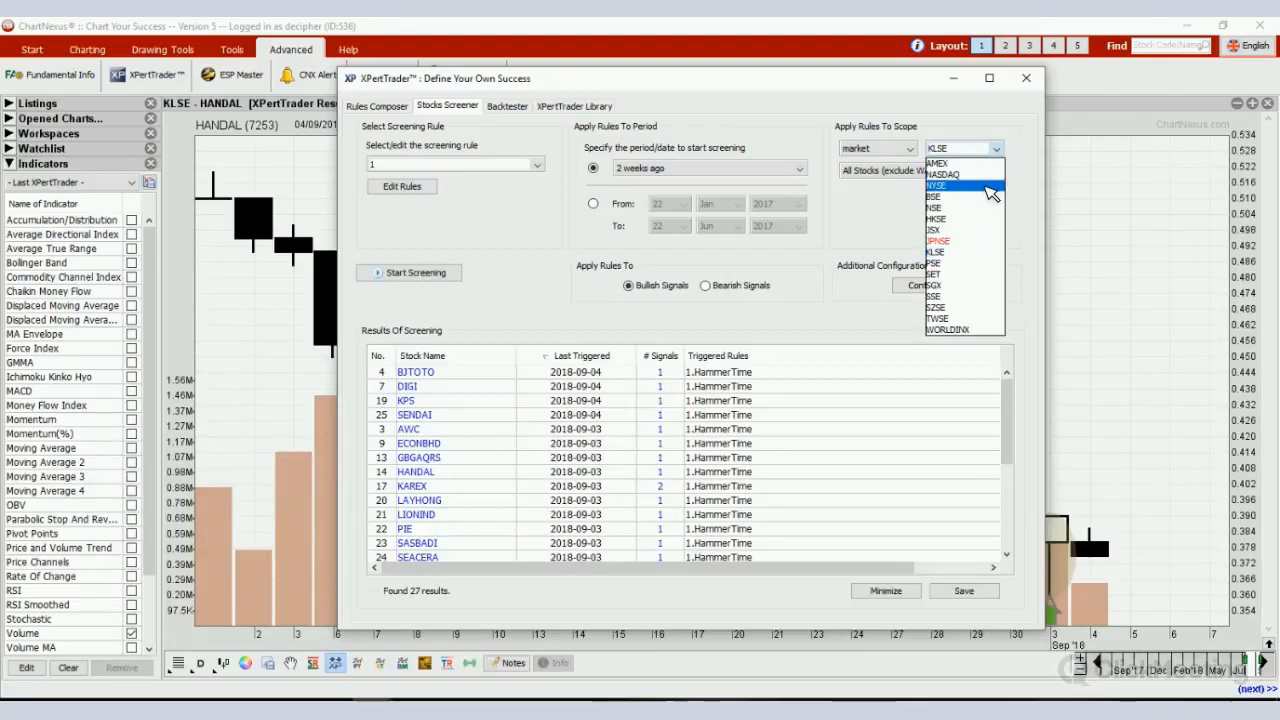
pyautogui.moveTo(990, 197)
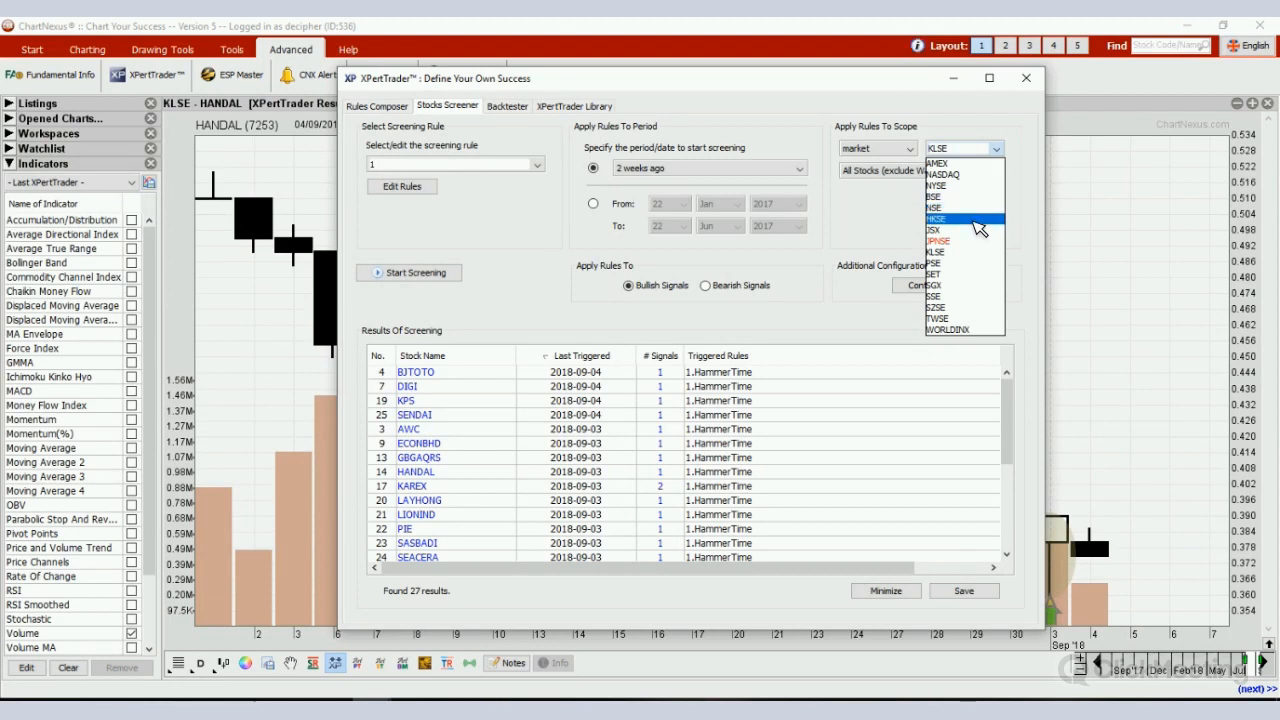
pyautogui.moveTo(985, 223)
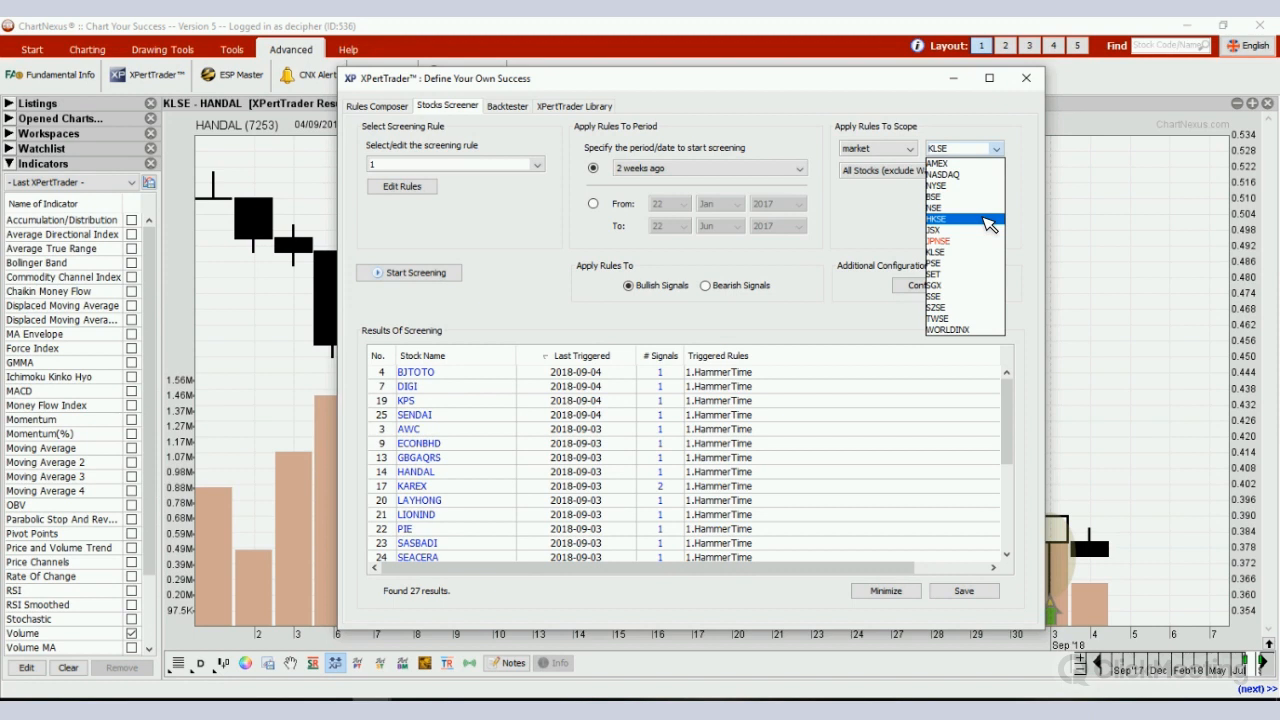
pyautogui.click(962, 219)
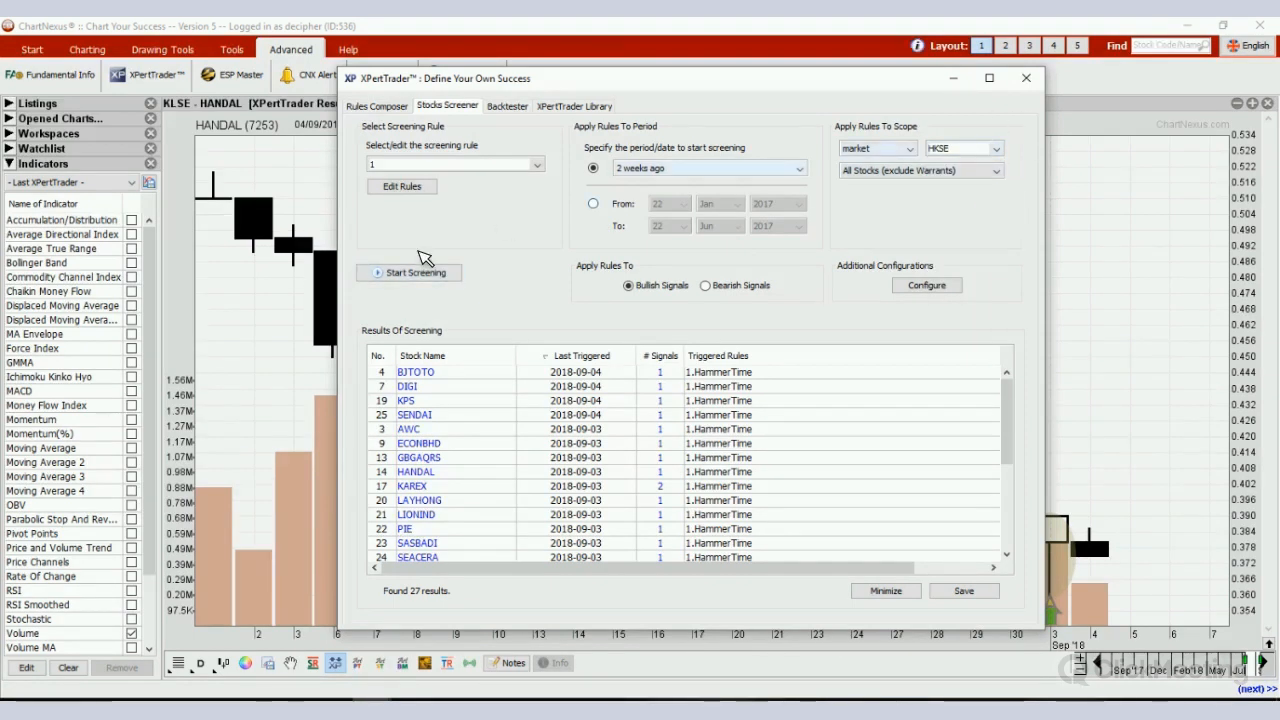
pyautogui.click(408, 272)
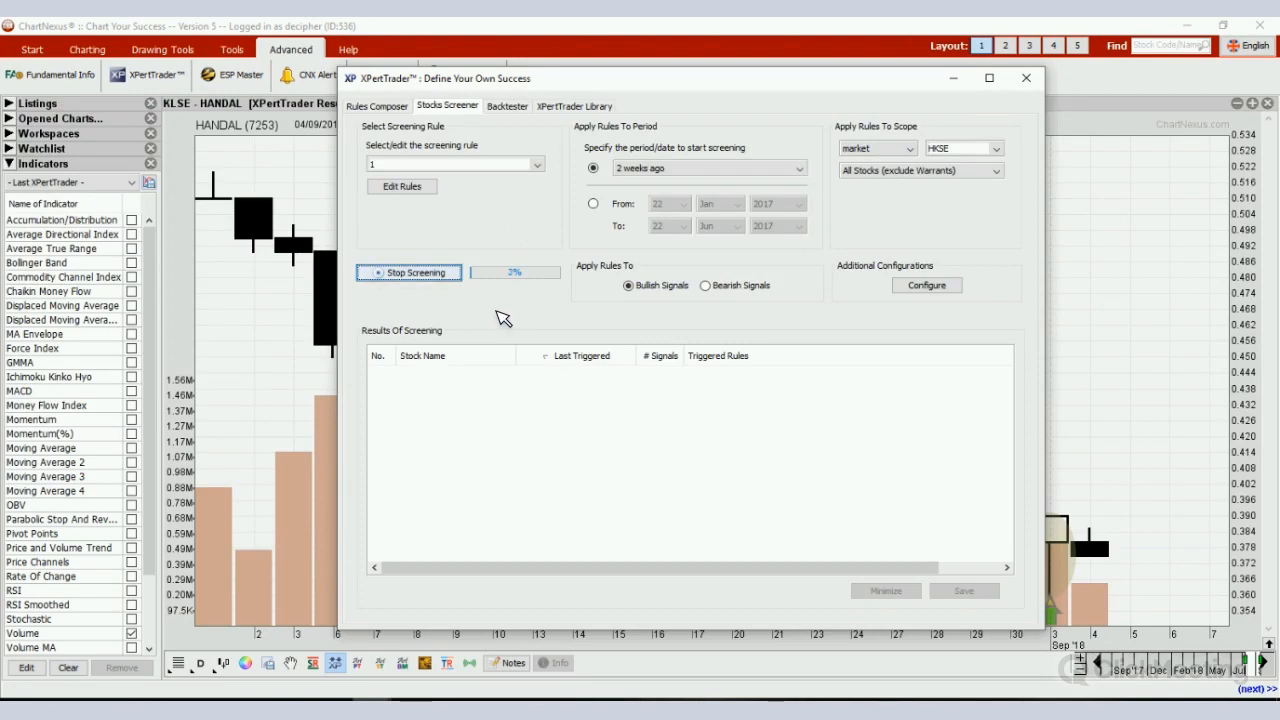
pyautogui.moveTo(528, 287)
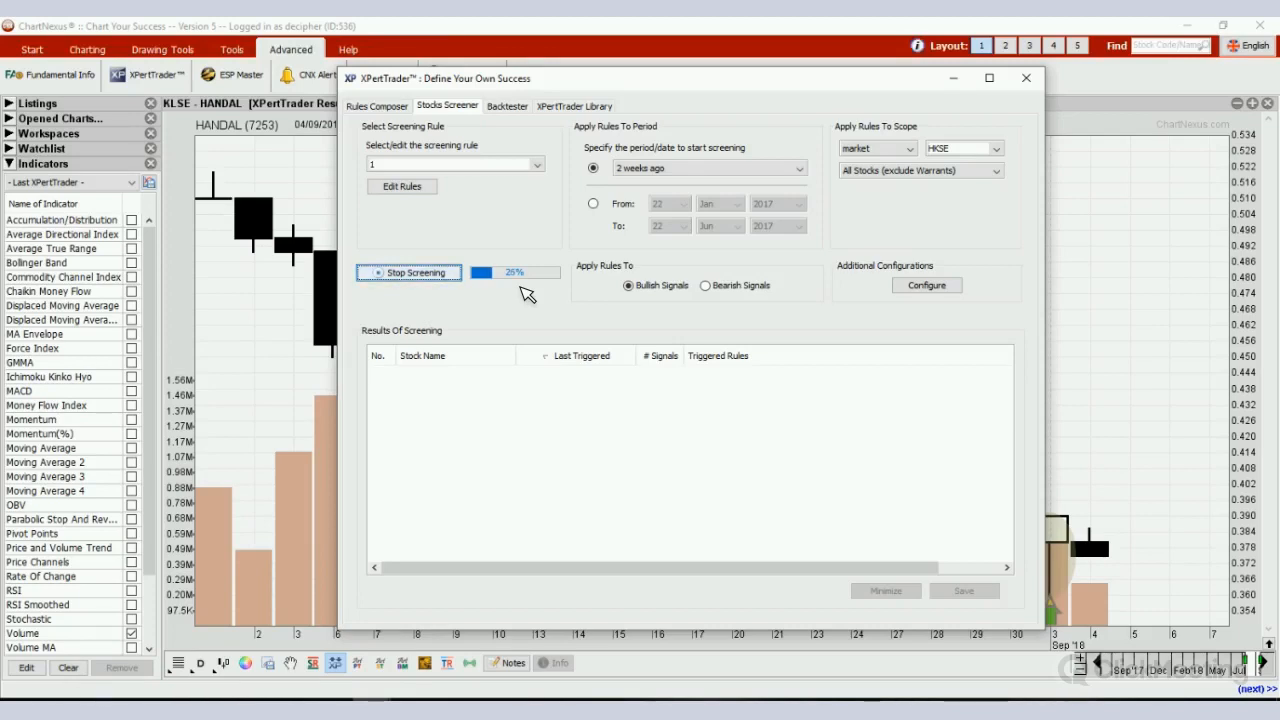
pyautogui.moveTo(573, 310)
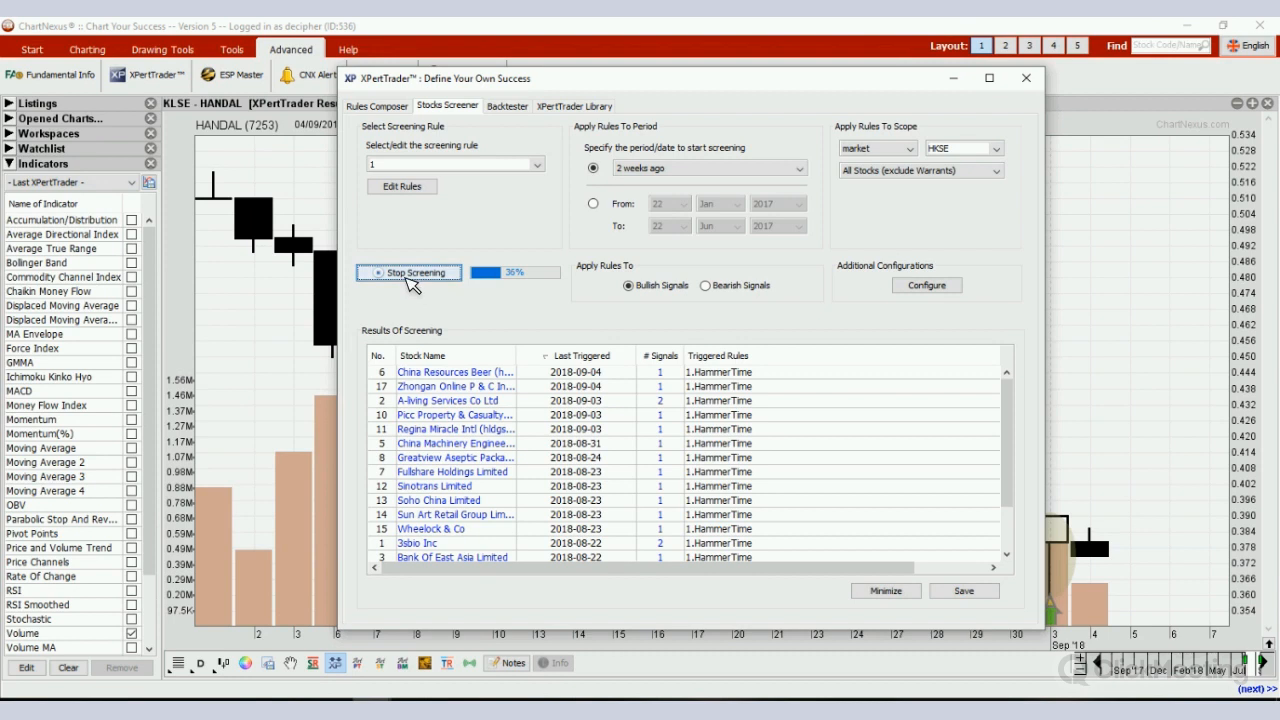
# - Stop the HKSE run and view the Picc Property & Casualty Co and Wheelock & Co charts
pyautogui.click(408, 272)
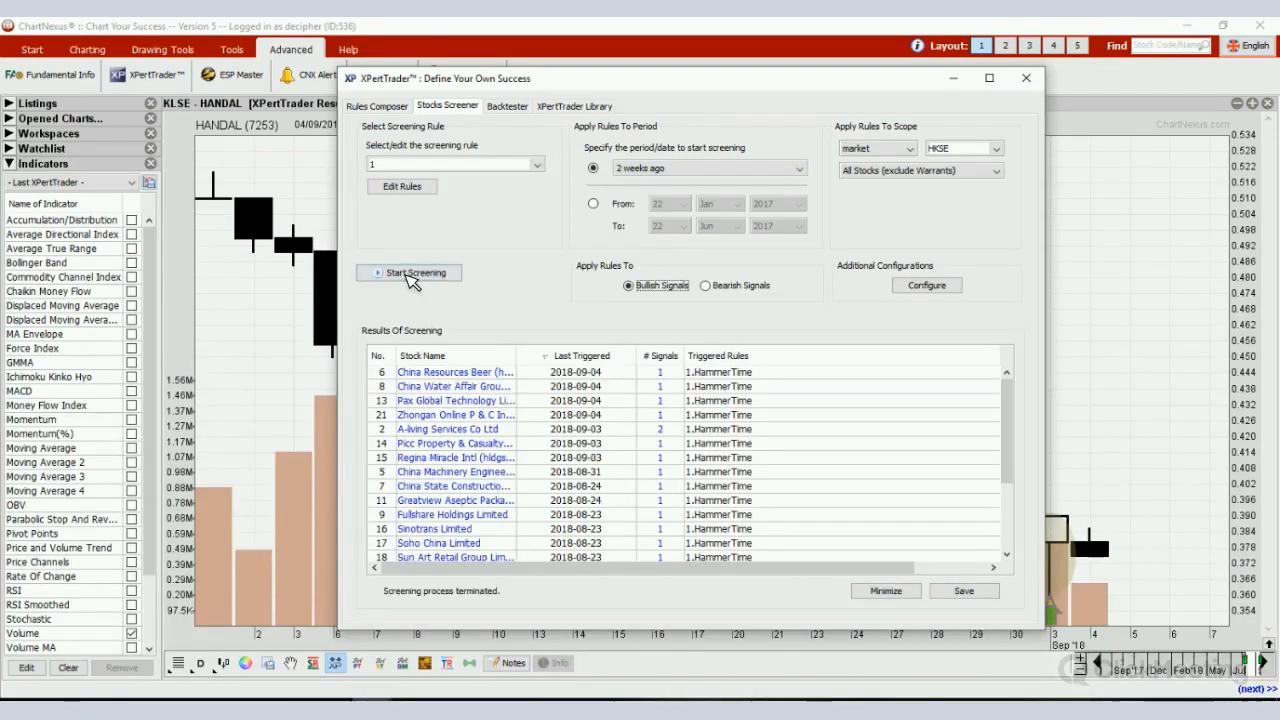
pyautogui.moveTo(155, 150)
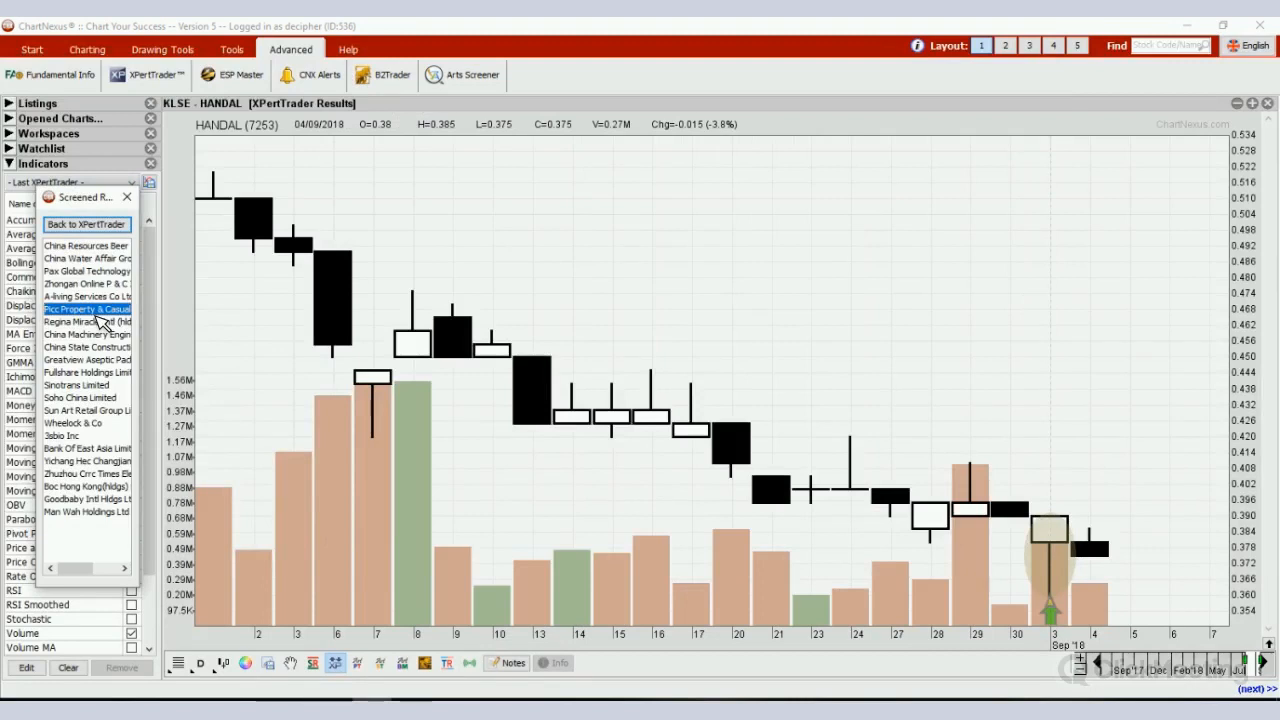
pyautogui.click(85, 308)
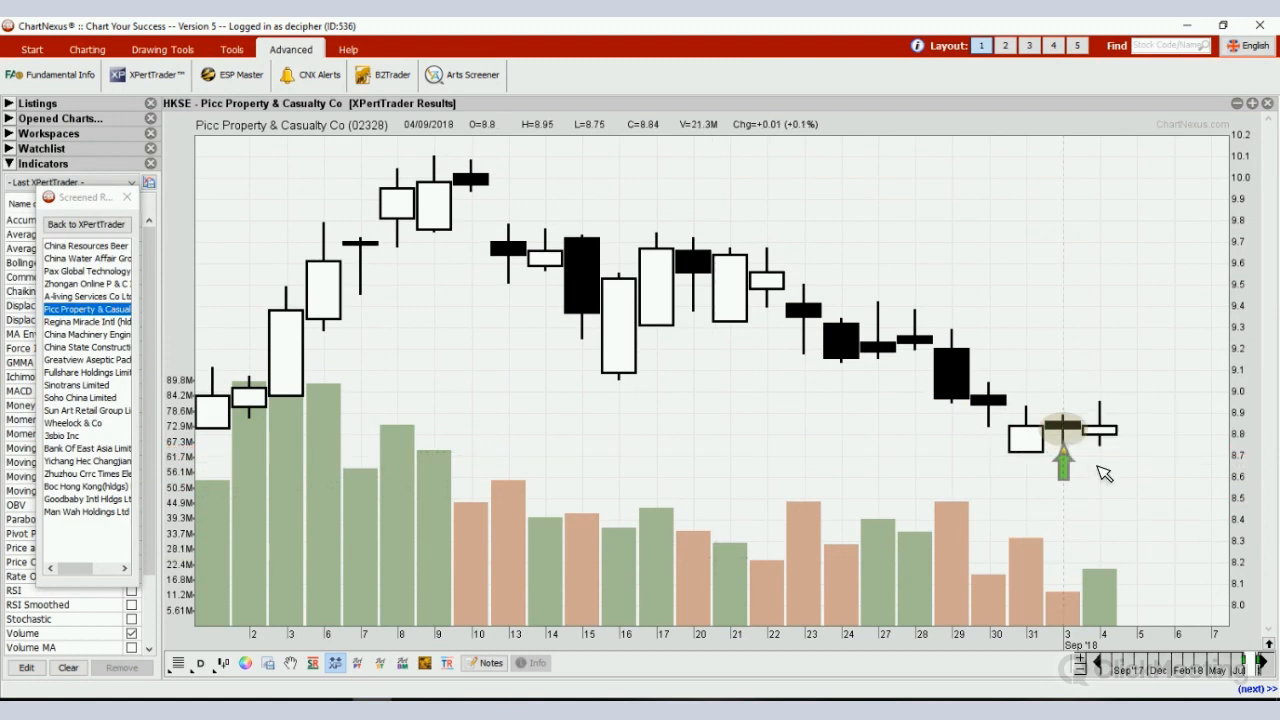
pyautogui.moveTo(1155, 33)
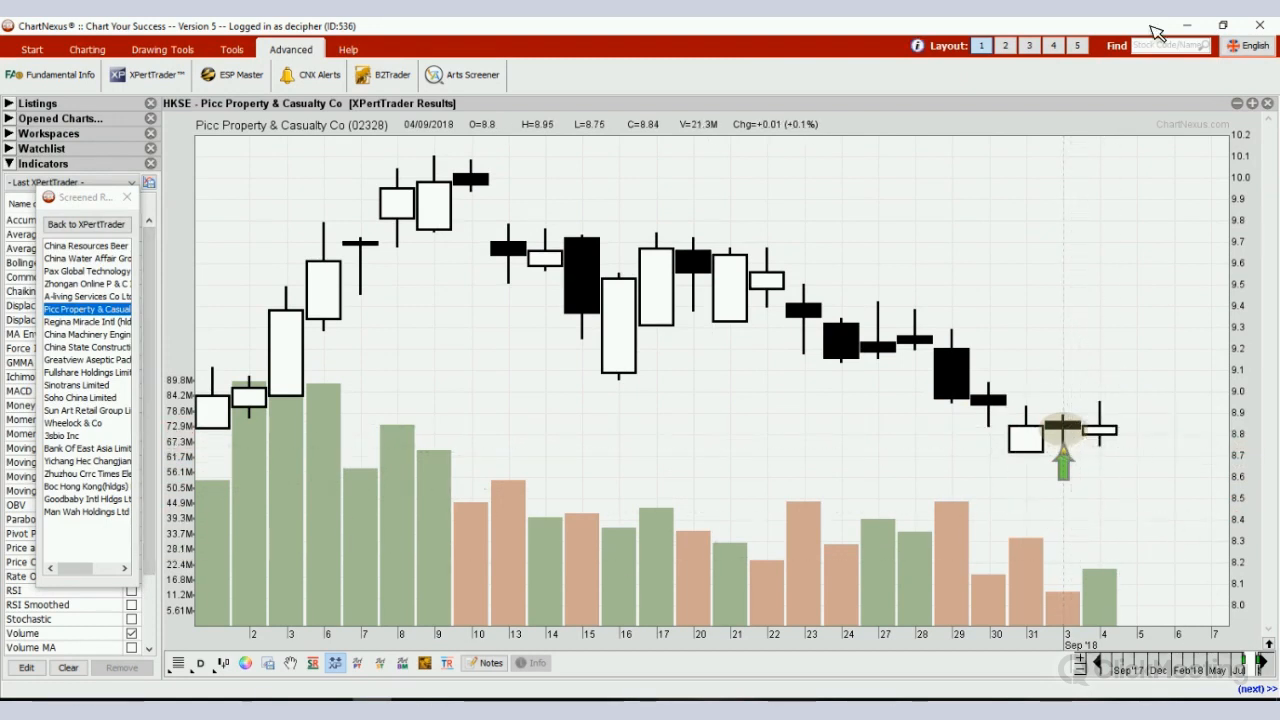
pyautogui.moveTo(130, 463)
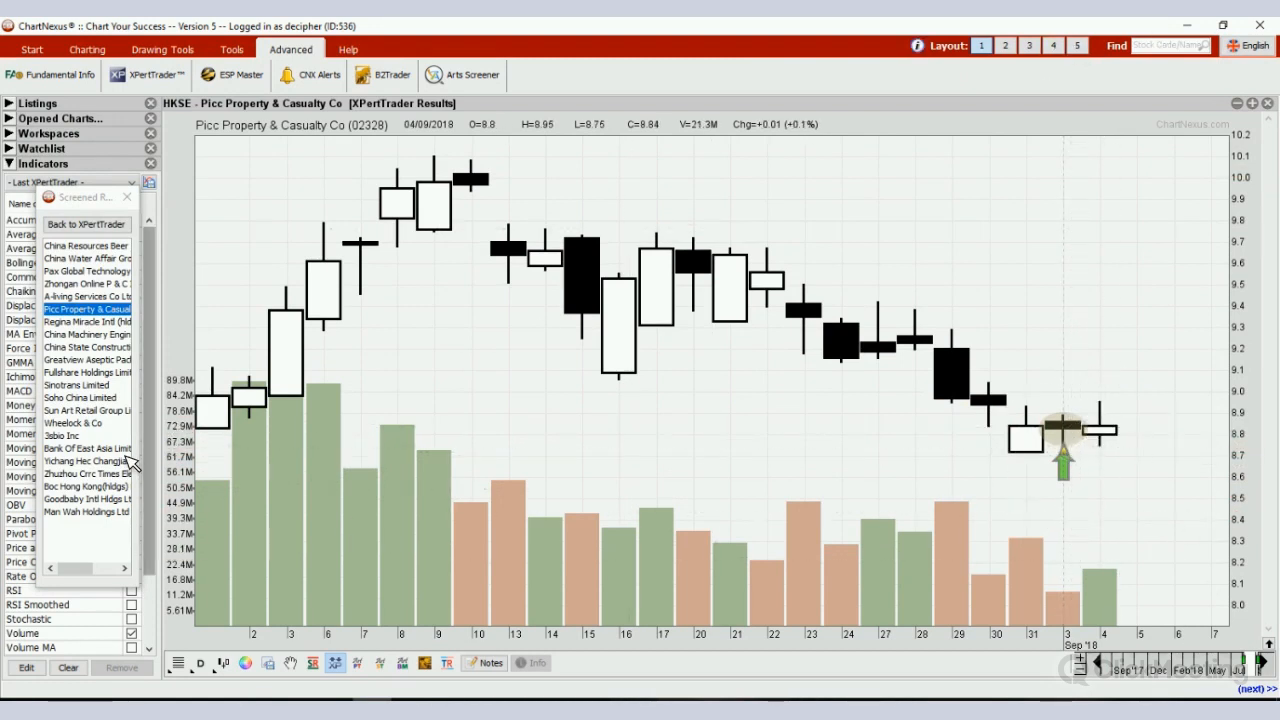
pyautogui.click(85, 423)
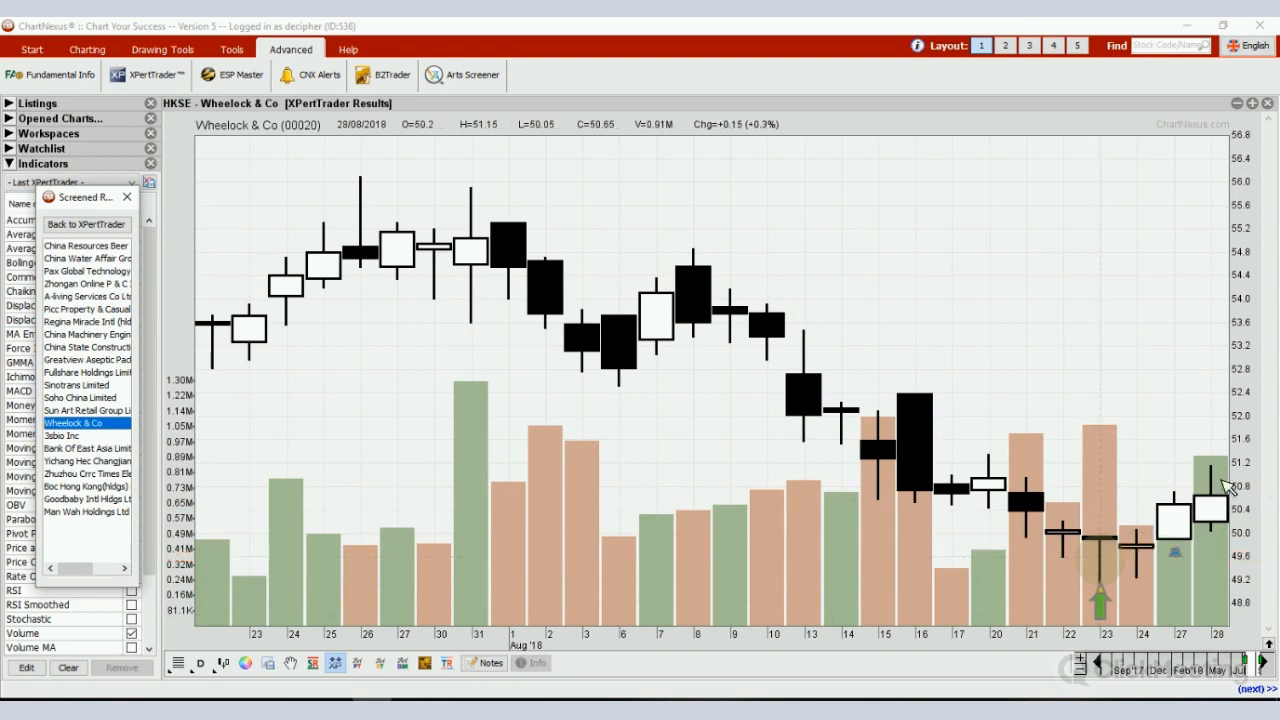
pyautogui.moveTo(695, 250)
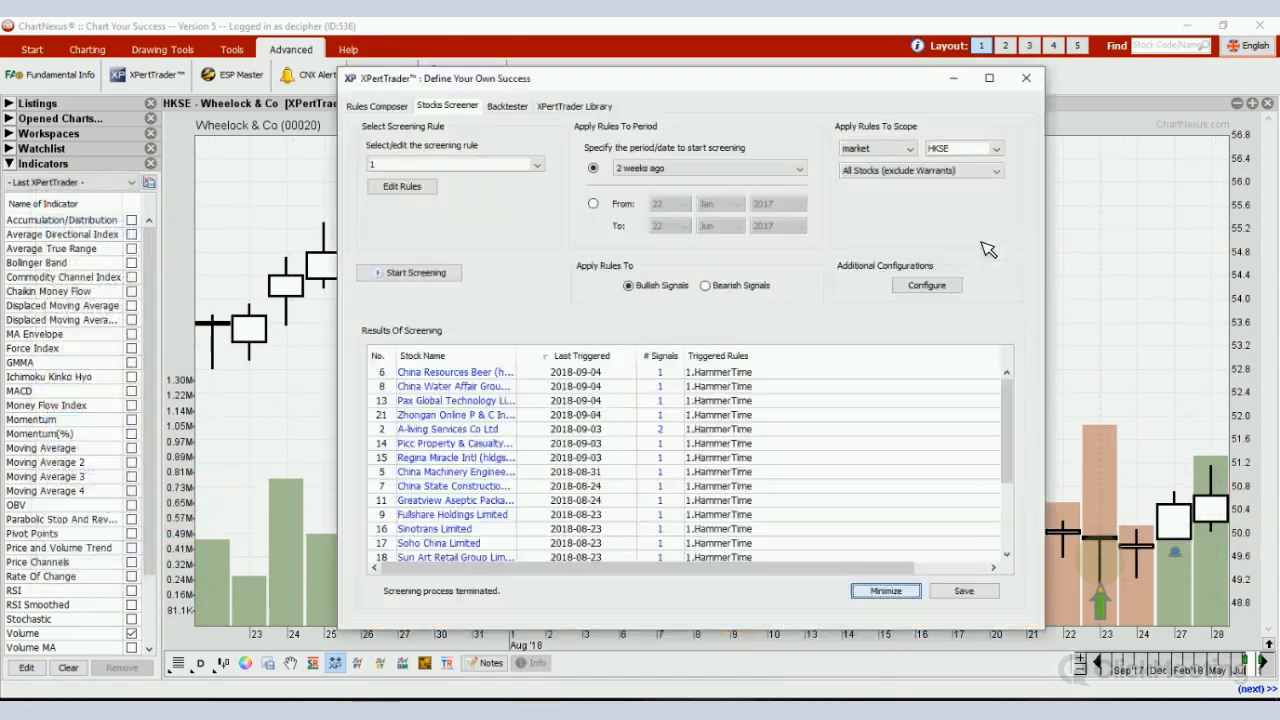
pyautogui.moveTo(960, 255)
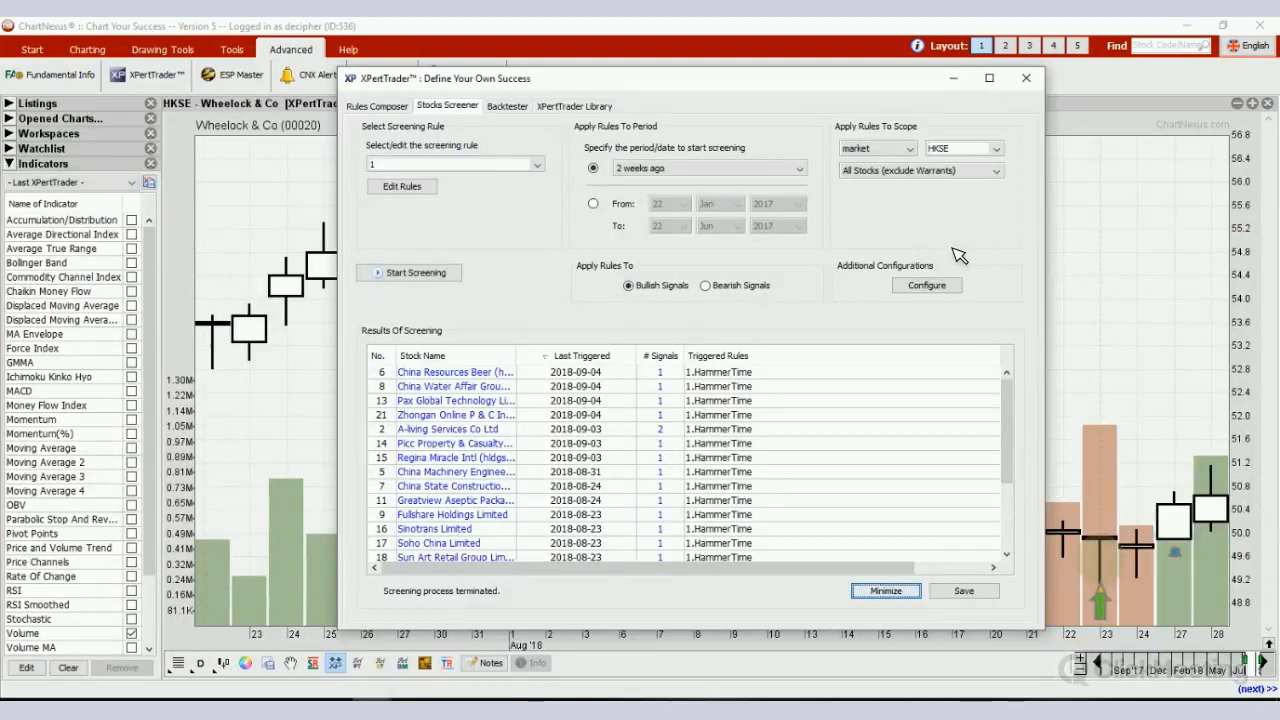
# - Cancel the accidental run, then screen NASDAQ stocks for hammers, finding 12 matches
pyautogui.click(994, 148)
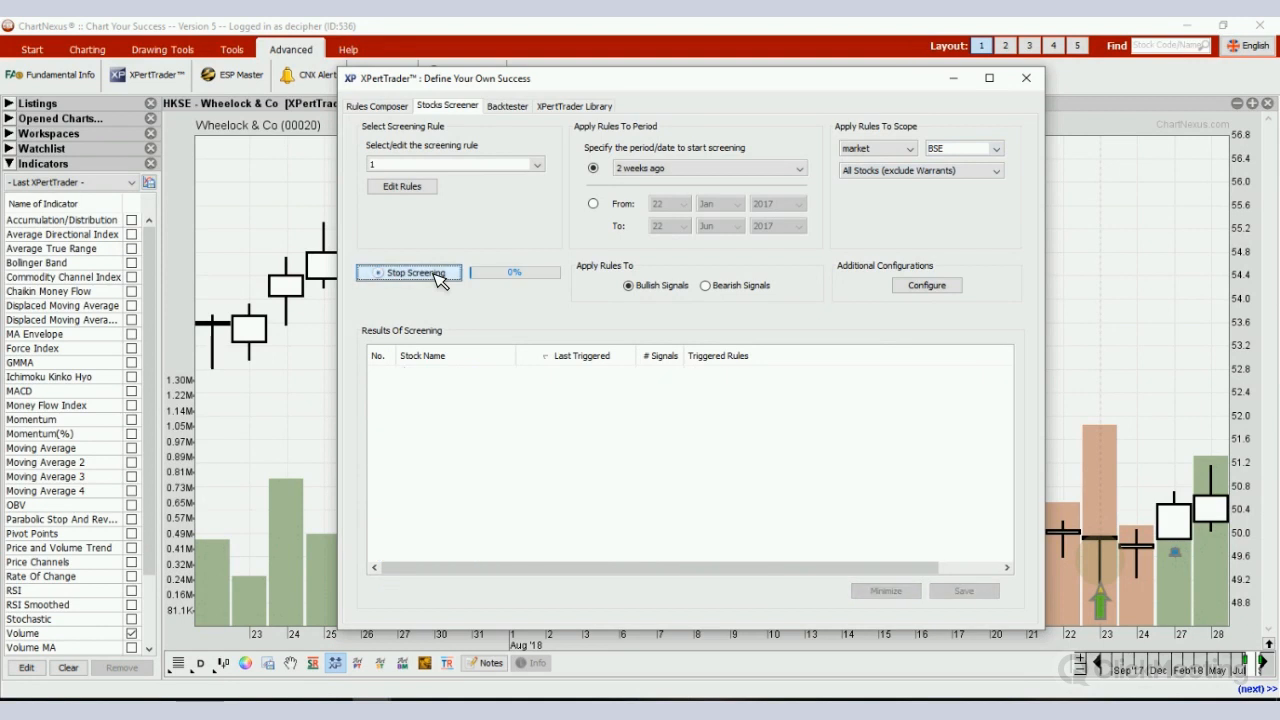
pyautogui.click(408, 272)
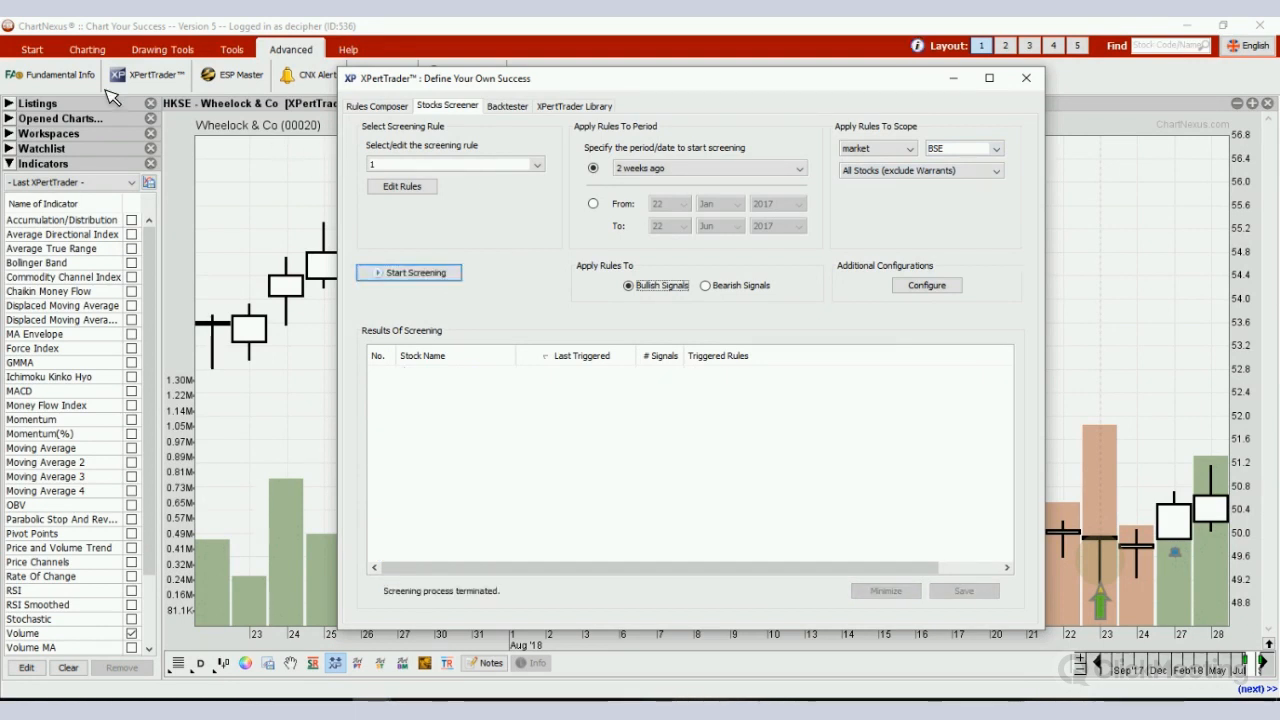
pyautogui.click(994, 148)
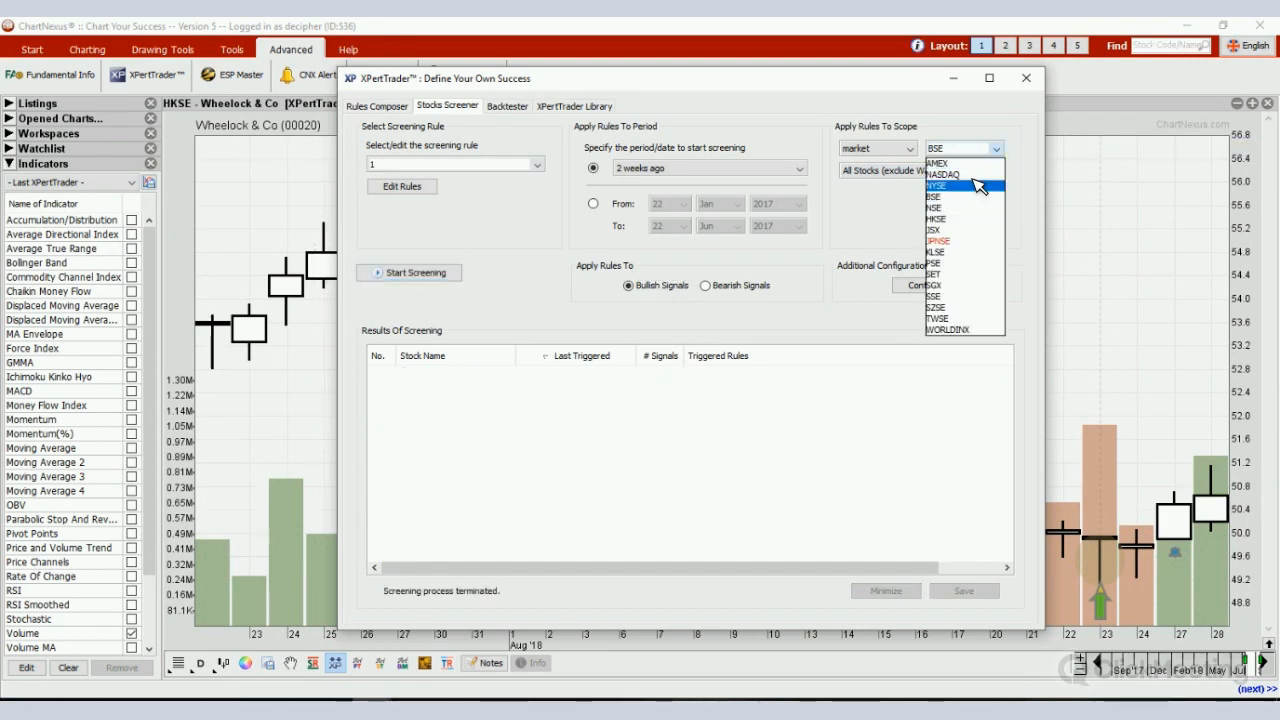
pyautogui.click(943, 174)
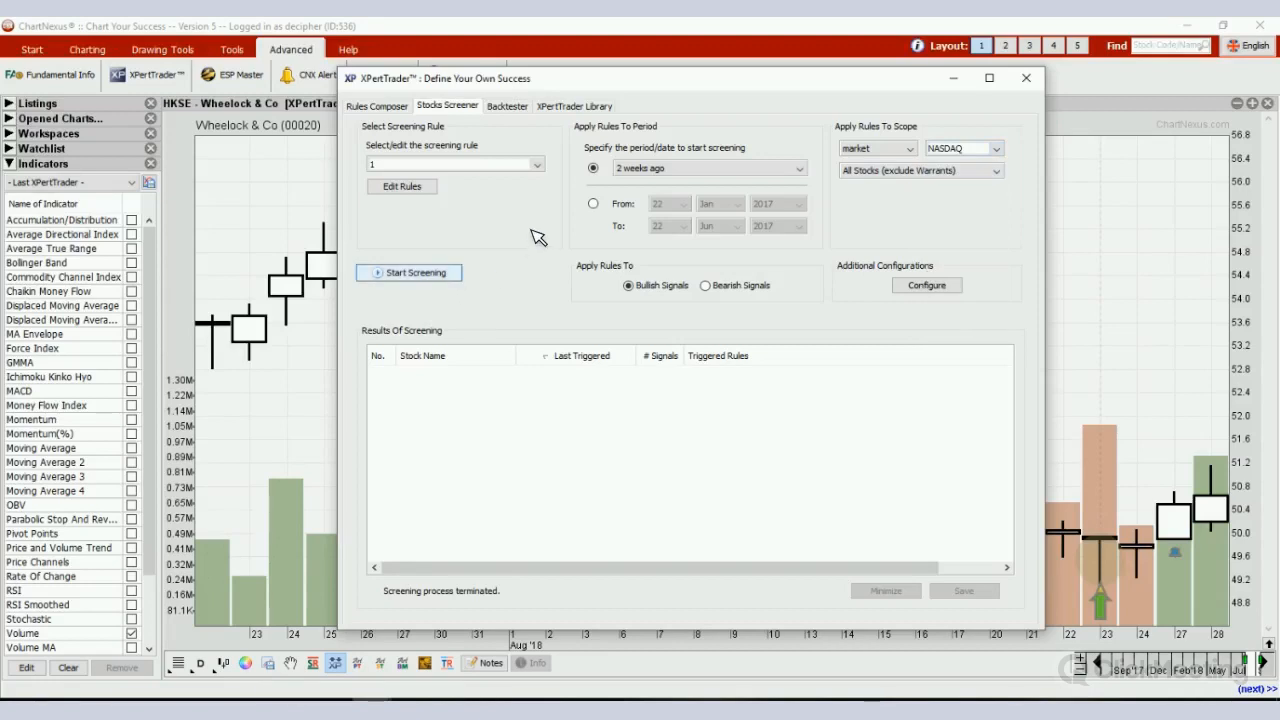
pyautogui.click(409, 272)
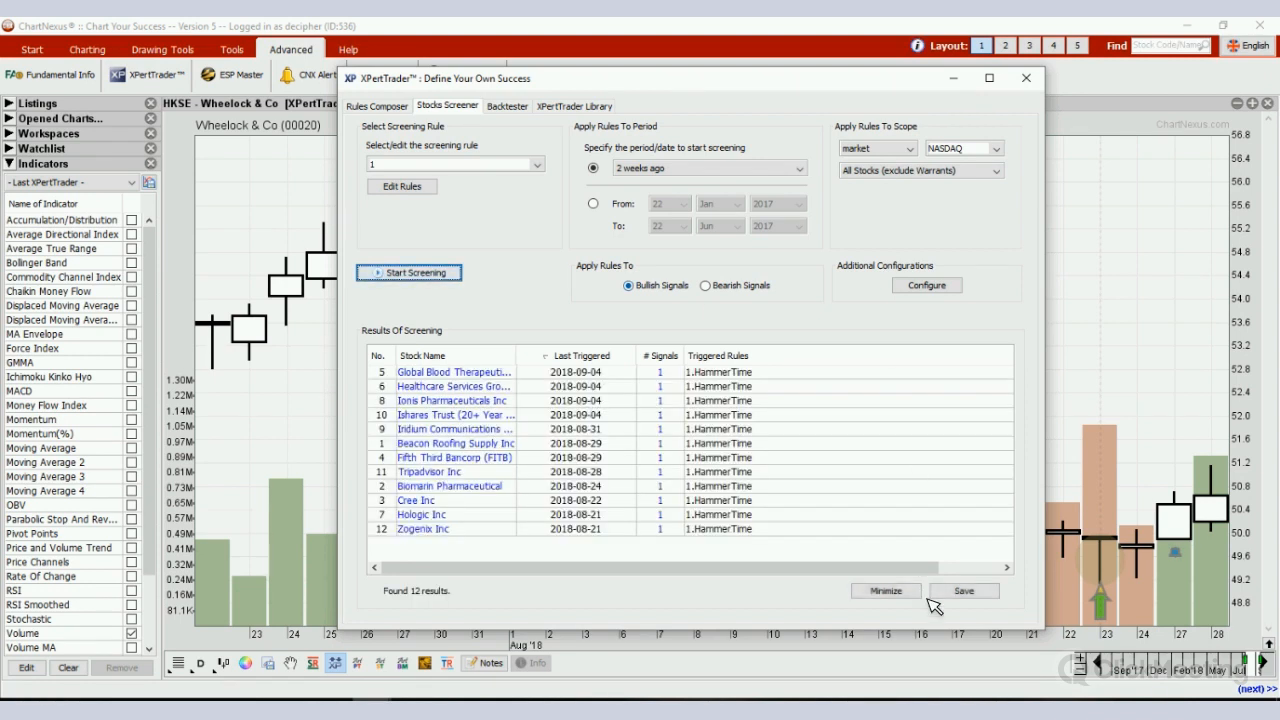
pyautogui.click(884, 590)
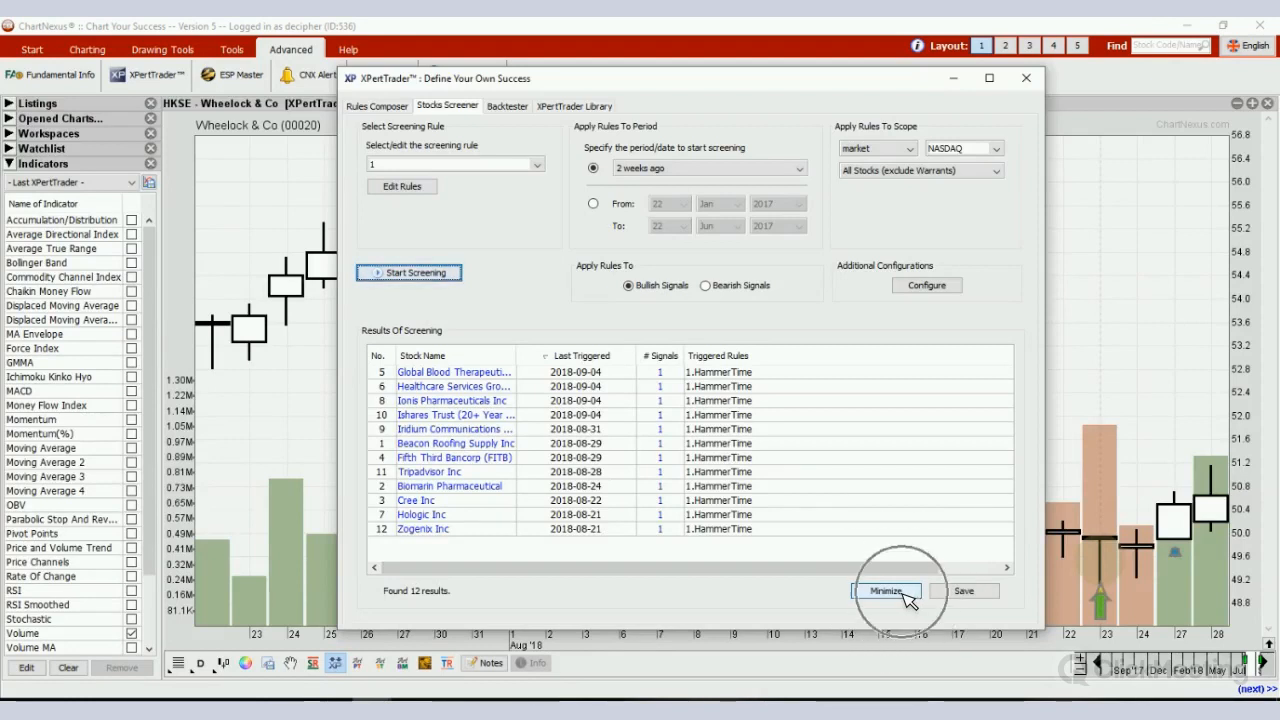
# - Minimize the screener and display the Ionis Pharmaceuticals Inc result chart
pyautogui.click(884, 590)
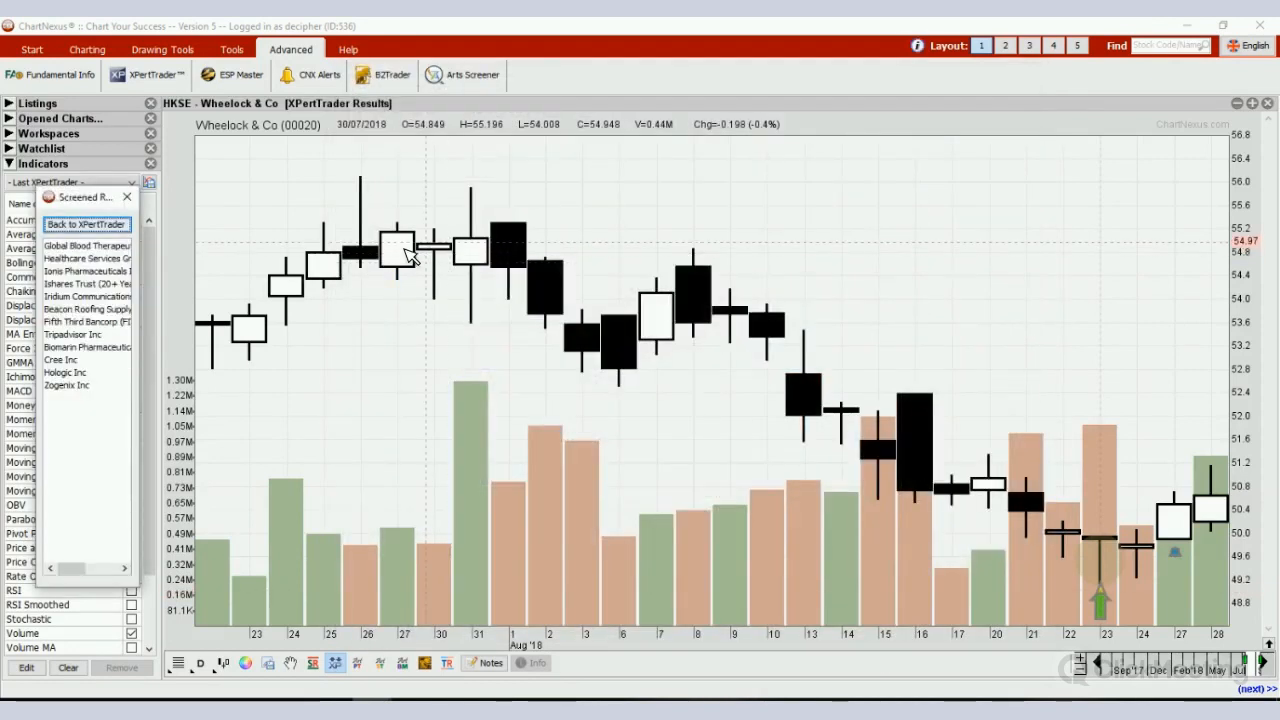
pyautogui.click(87, 271)
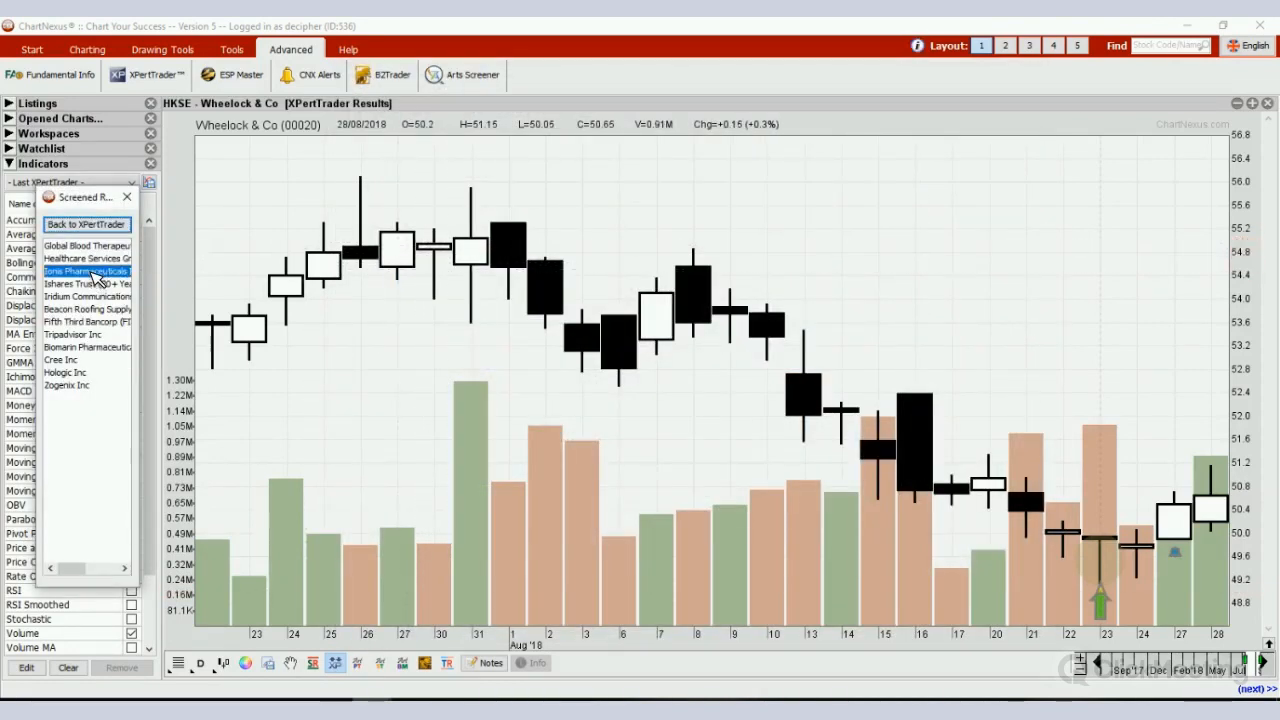
pyautogui.click(88, 271)
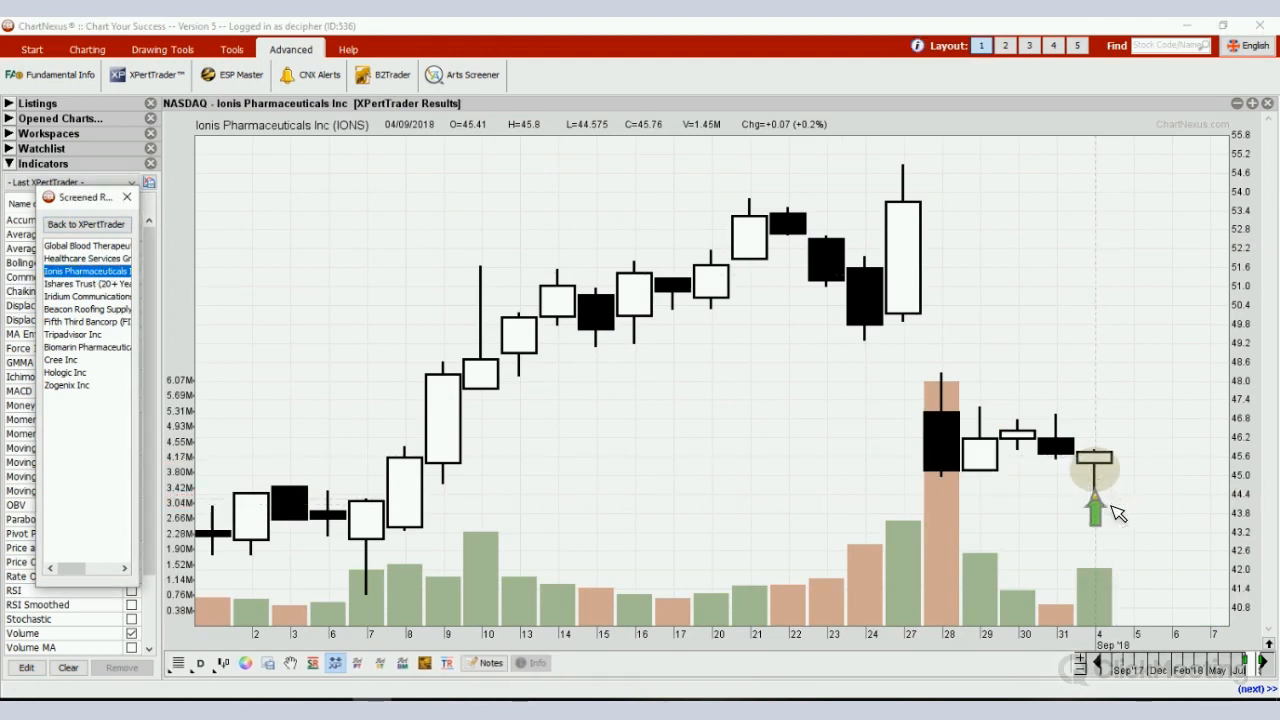
pyautogui.moveTo(1105, 460)
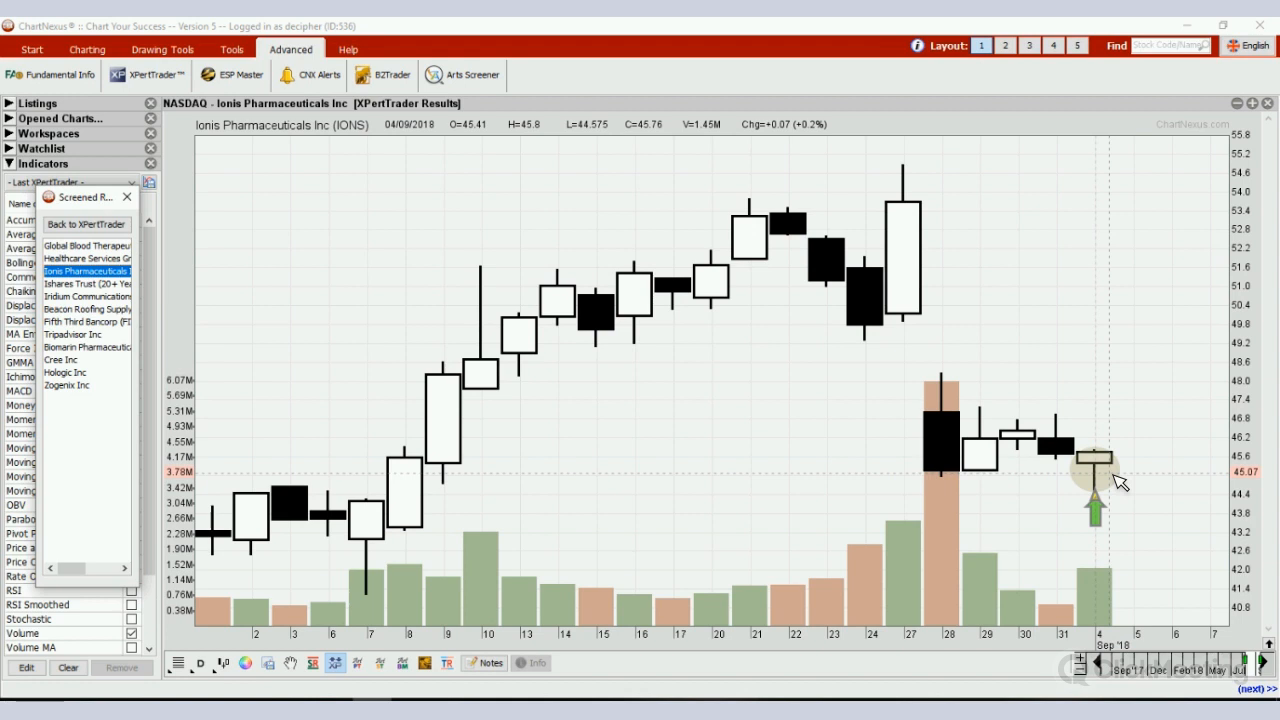
pyautogui.moveTo(905, 50)
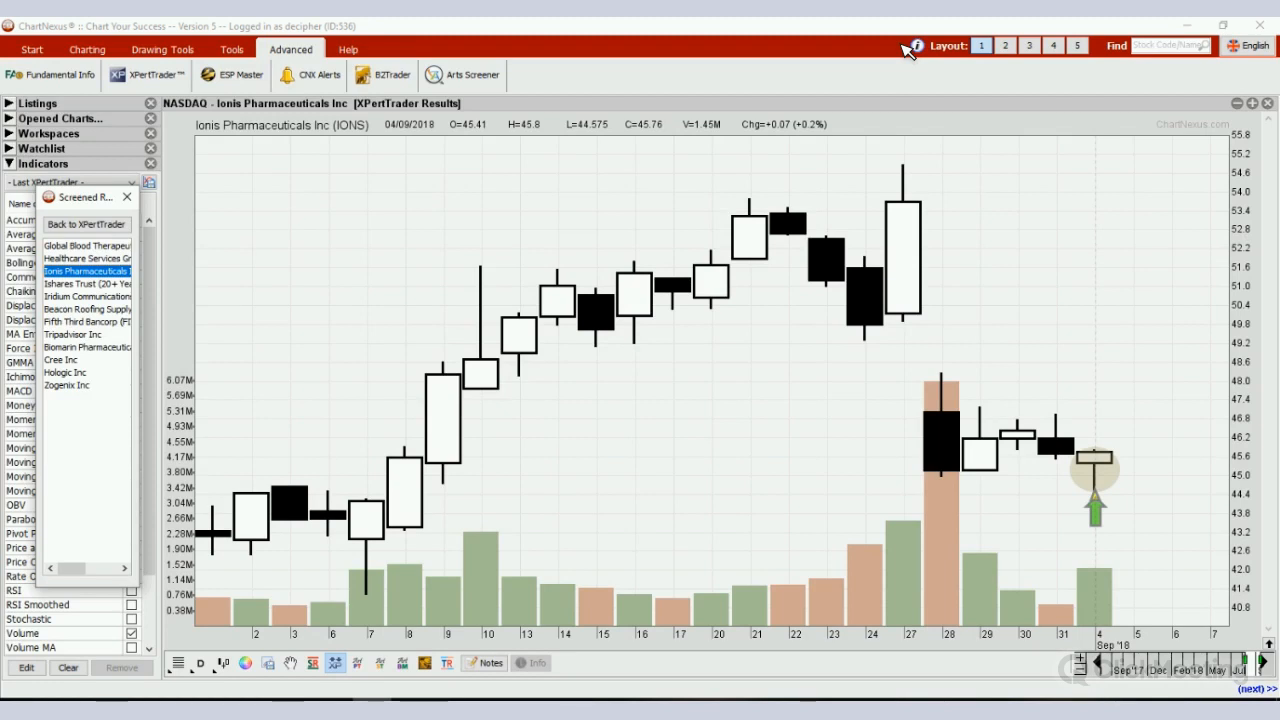
pyautogui.moveTo(915, 48)
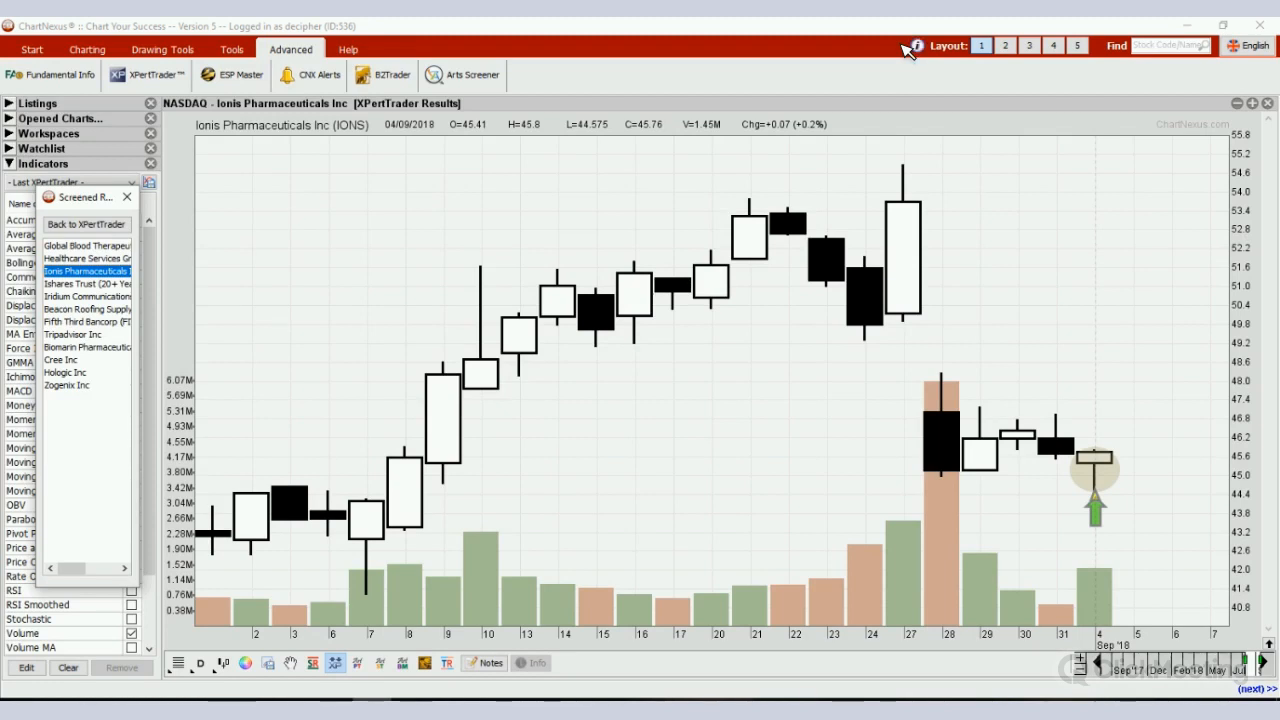
pyautogui.moveTo(910, 48)
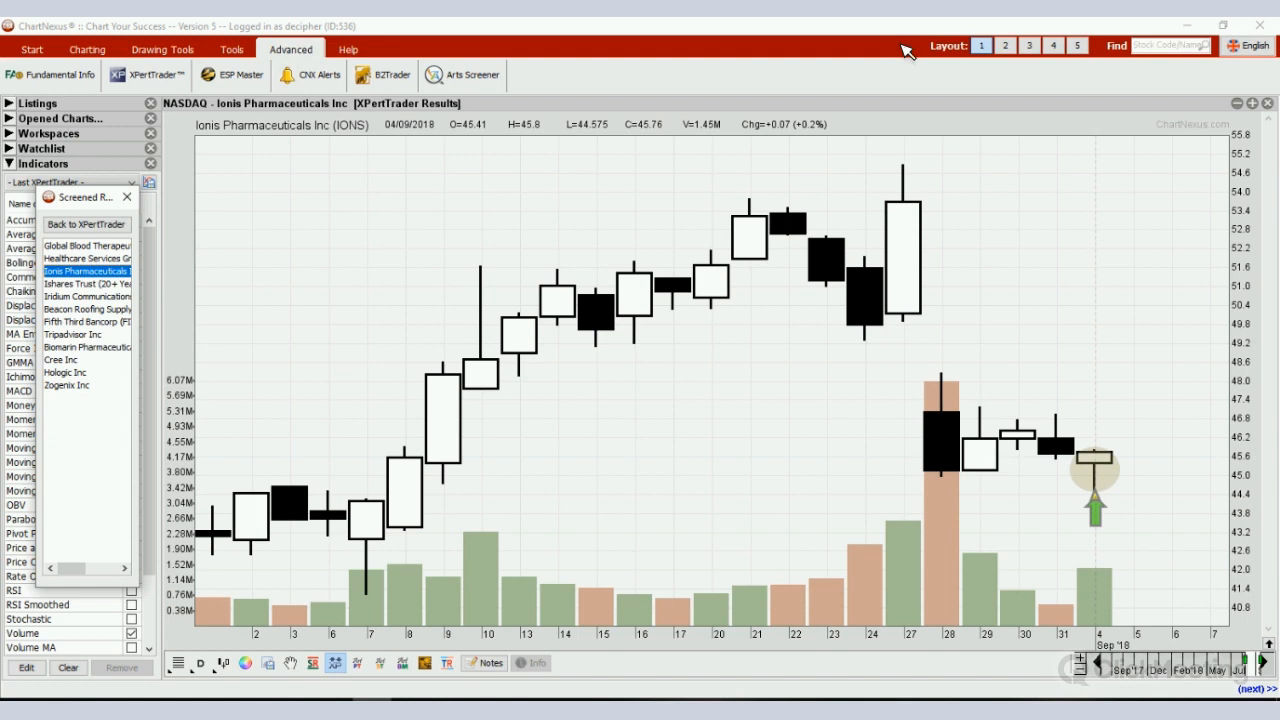